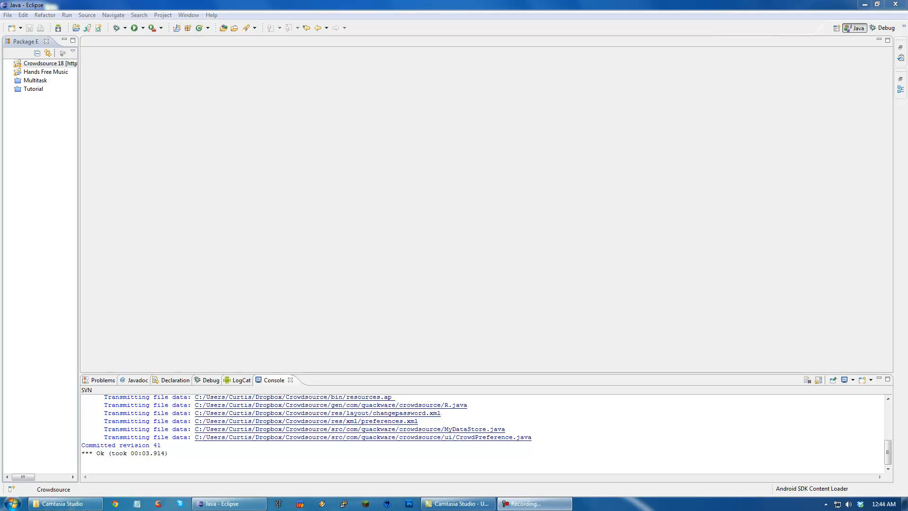
# Step: Start a new Android project named 'Video to GIF' targeting Android 2.2
pyautogui.click(43, 62)
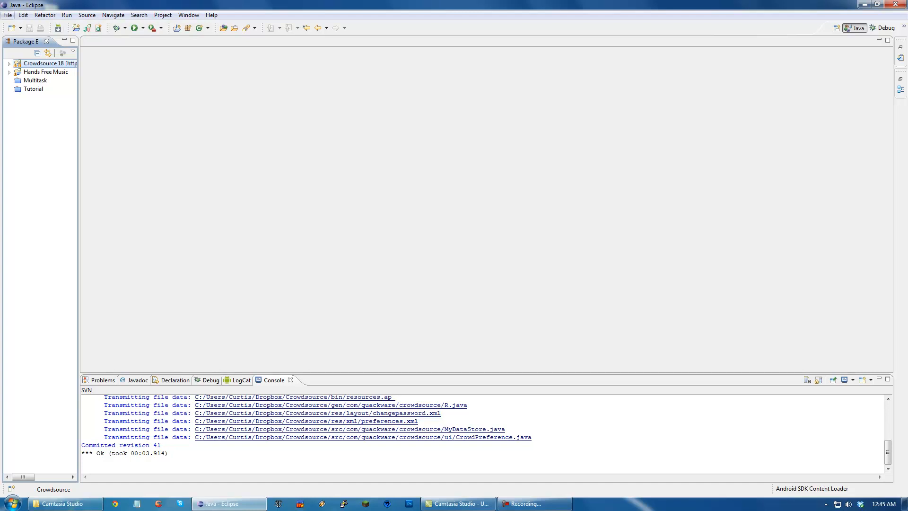
pyautogui.click(6, 13)
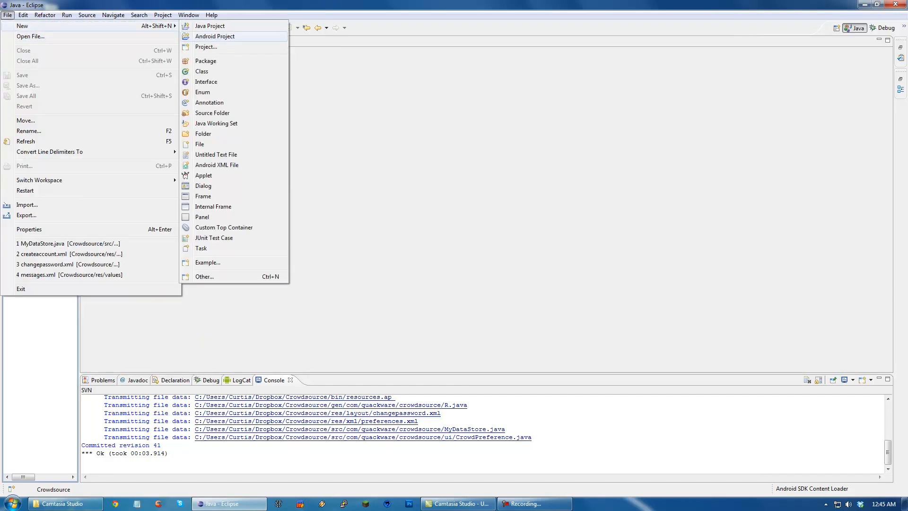
pyautogui.click(216, 36)
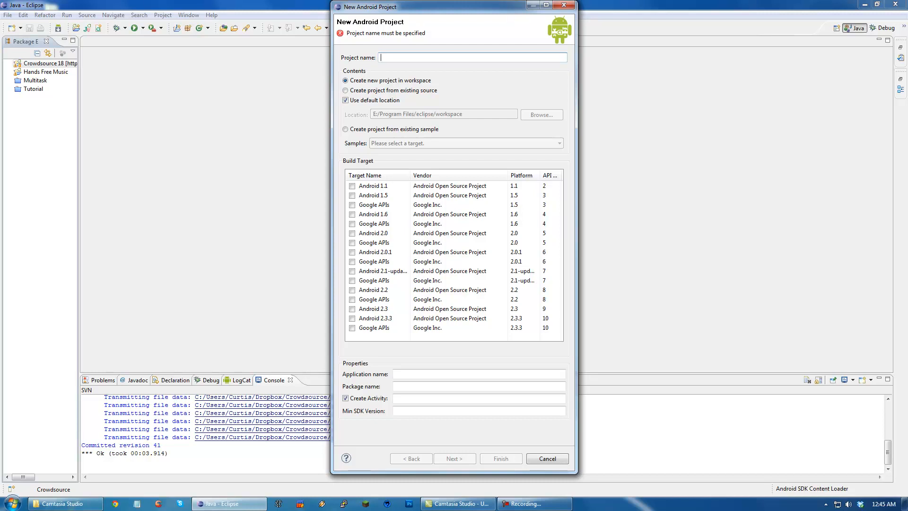
pyautogui.write('Video to F')
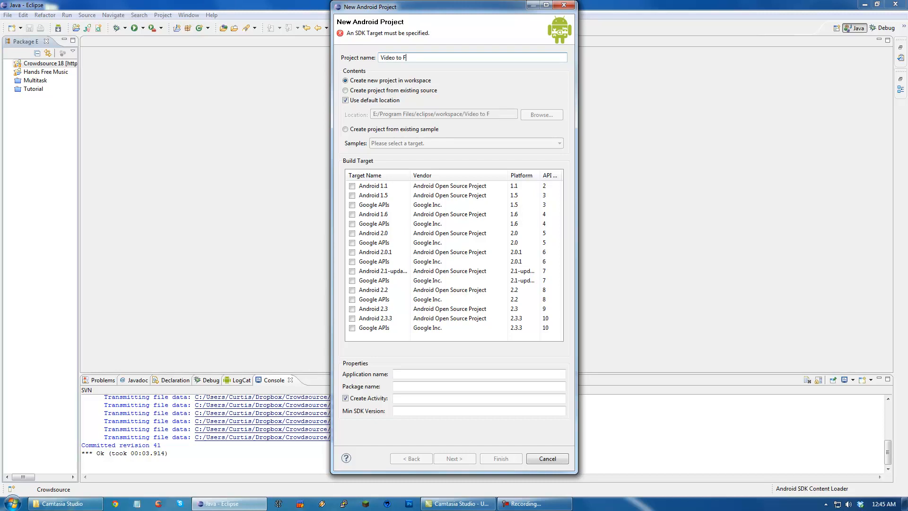
pyautogui.write('IF')
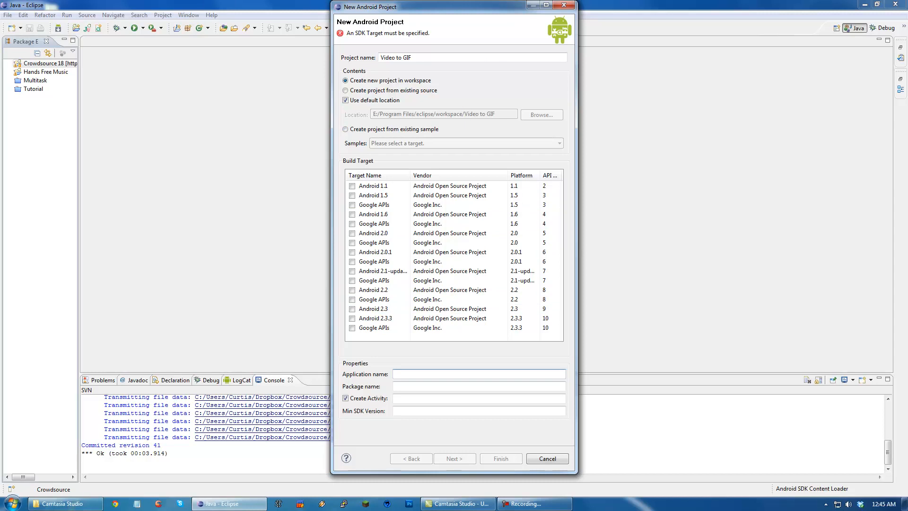
pyautogui.click(352, 291)
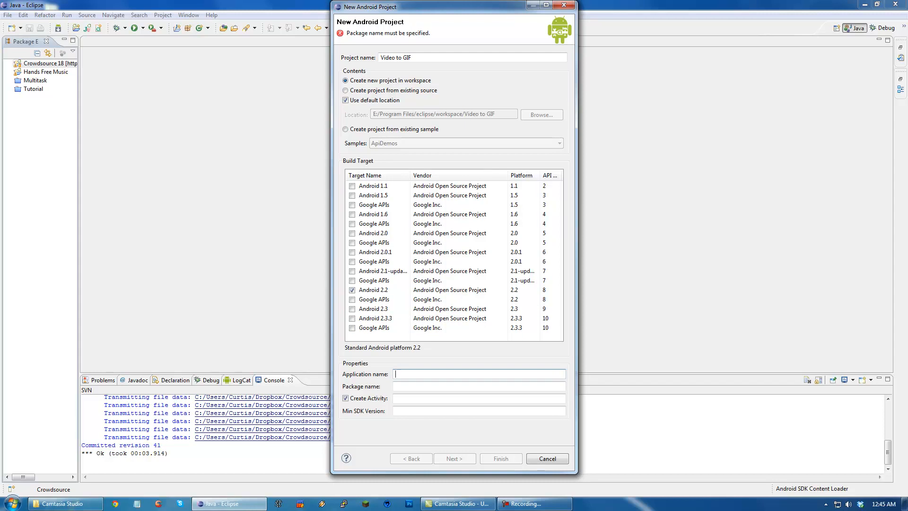
# Step: Fill in the application name, package com.quackware.videotogif, min SDK 8 and activity MainActivity
pyautogui.write('Video To G')
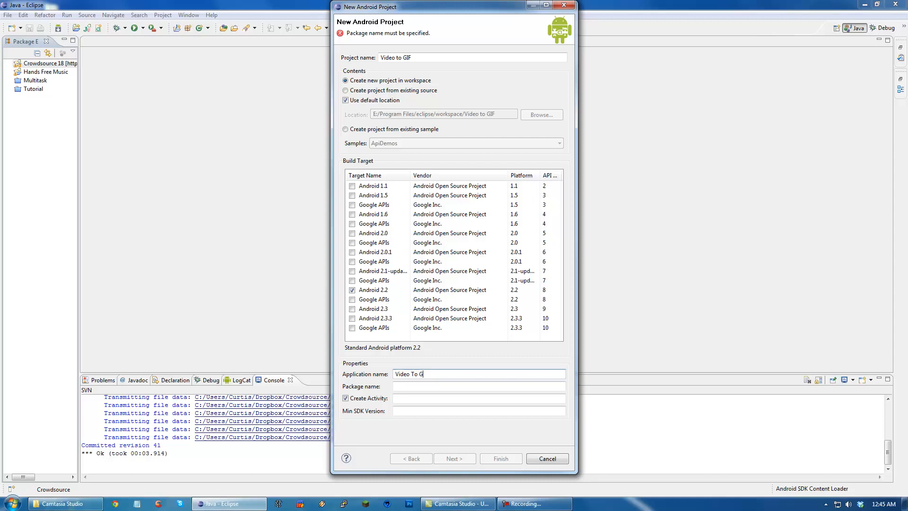
pyautogui.write('com.quackware.videot')
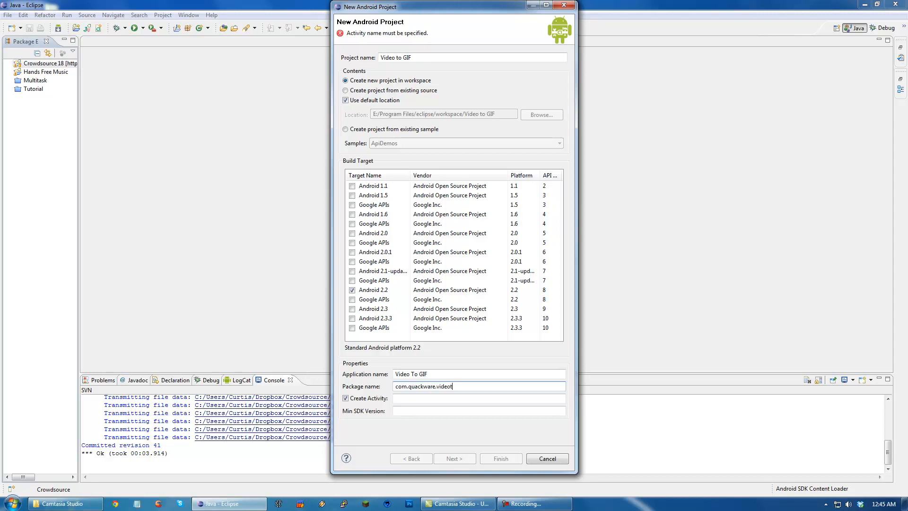
pyautogui.write('ogif')
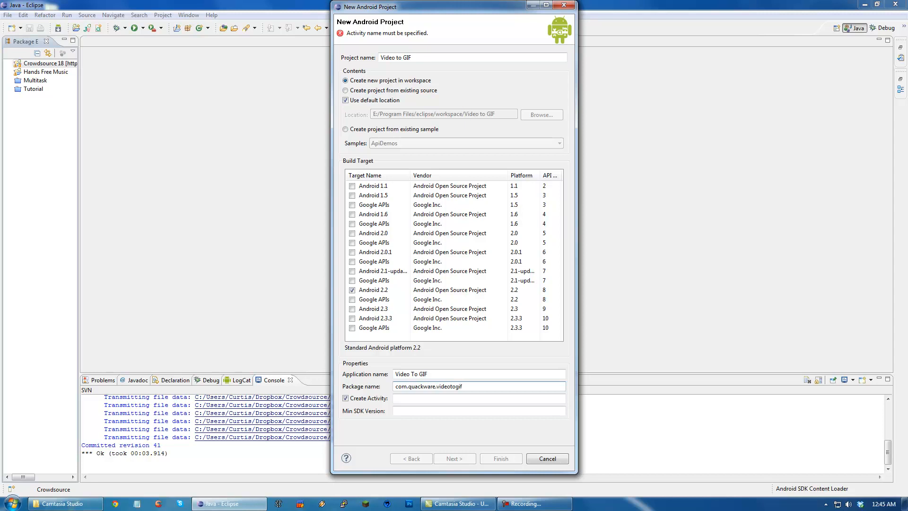
pyautogui.click(478, 411)
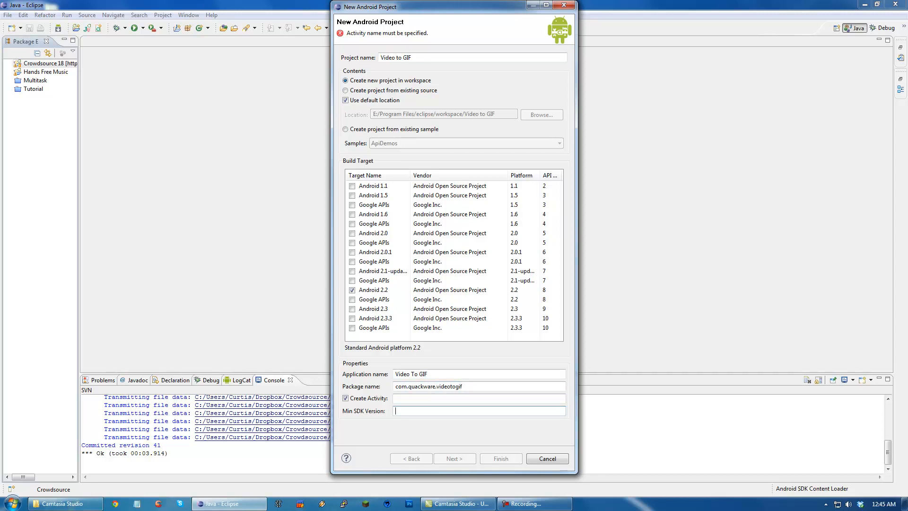
pyautogui.write('8')
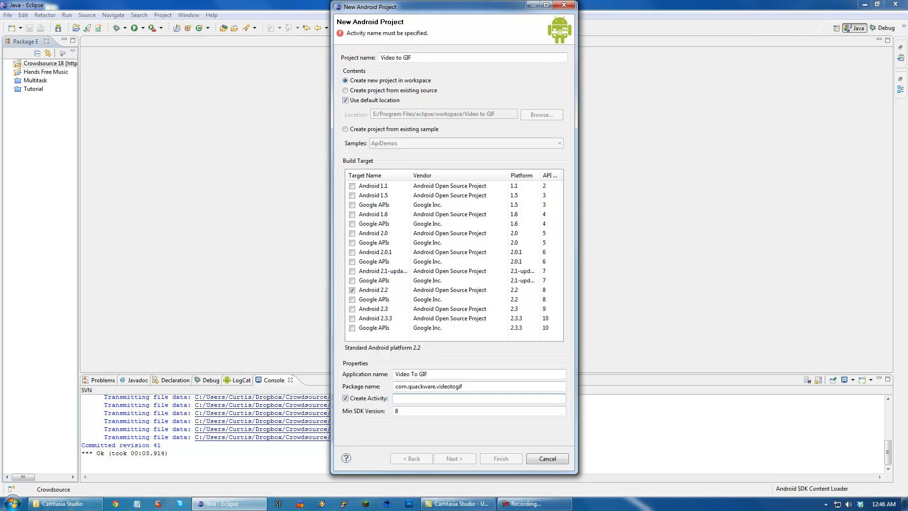
pyautogui.write('MainActi')
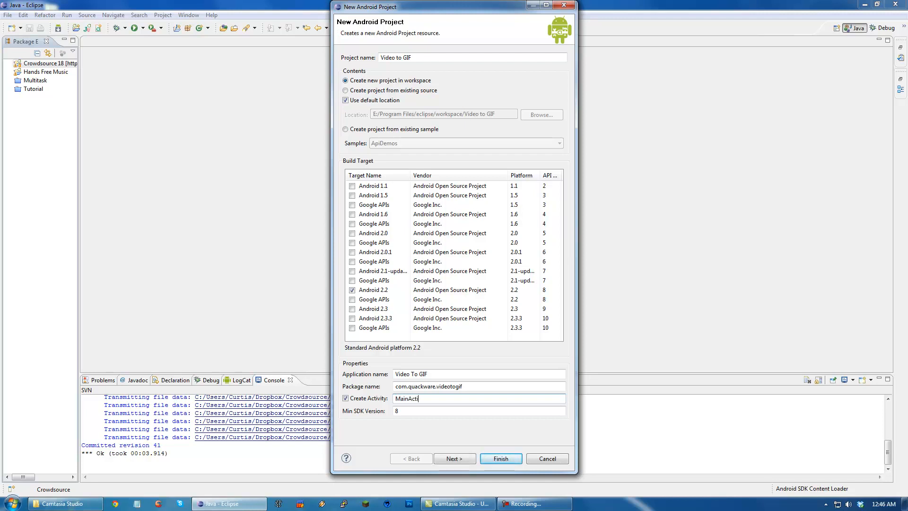
pyautogui.write('vity')
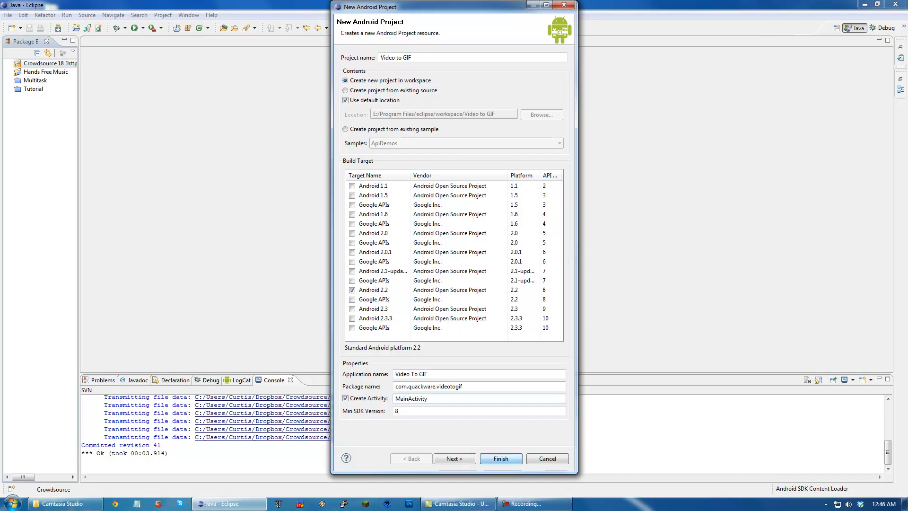
# Step: Finish creating the project, open MainActivity.java and expand res/layout to show main.xml
pyautogui.click(502, 457)
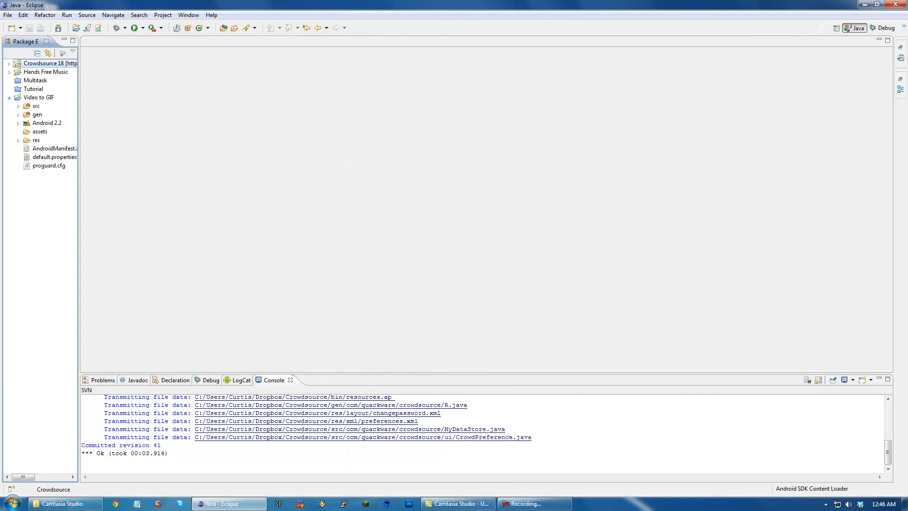
pyautogui.click(17, 106)
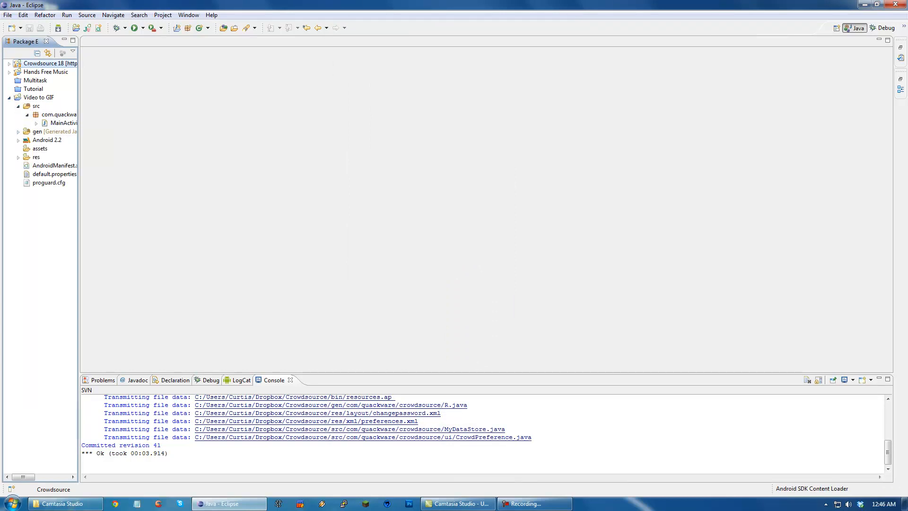
pyautogui.doubleClick(62, 122)
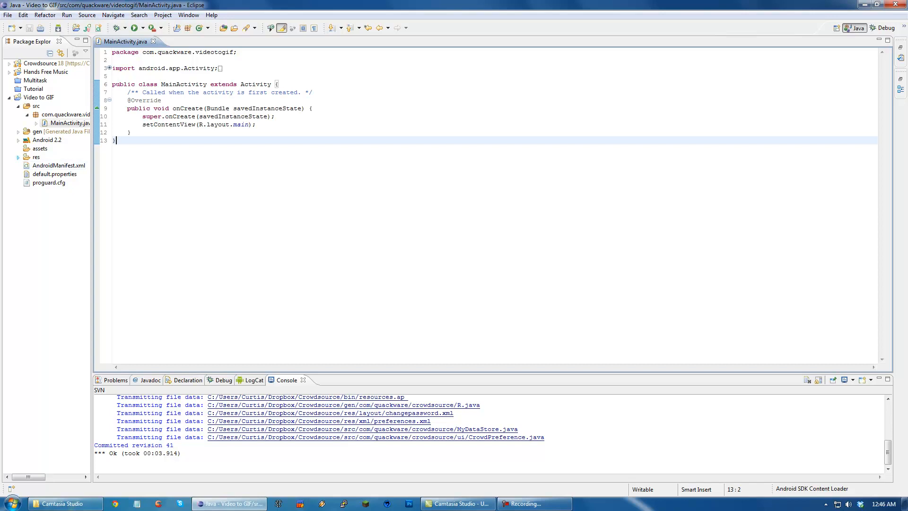
pyautogui.click(18, 156)
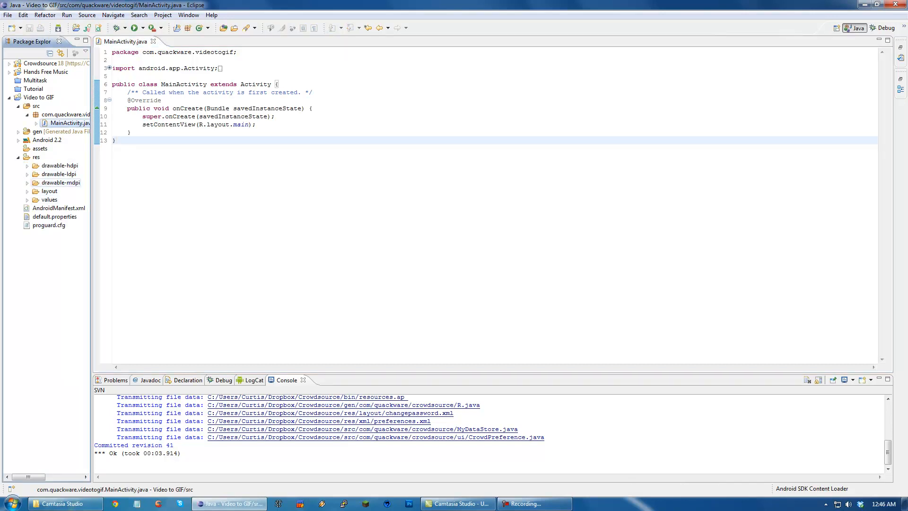
pyautogui.click(26, 191)
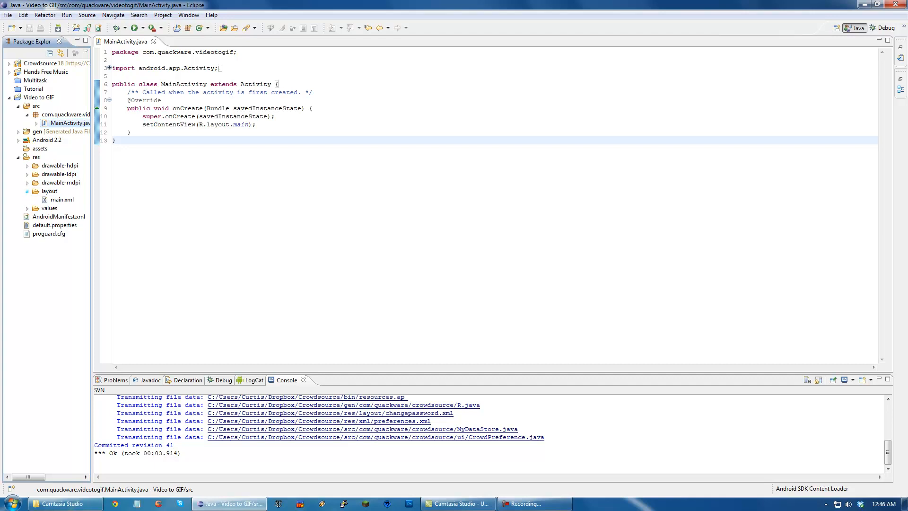
# Step: Review the generated class declaration and onCreate code in MainActivity.java
pyautogui.click(135, 84)
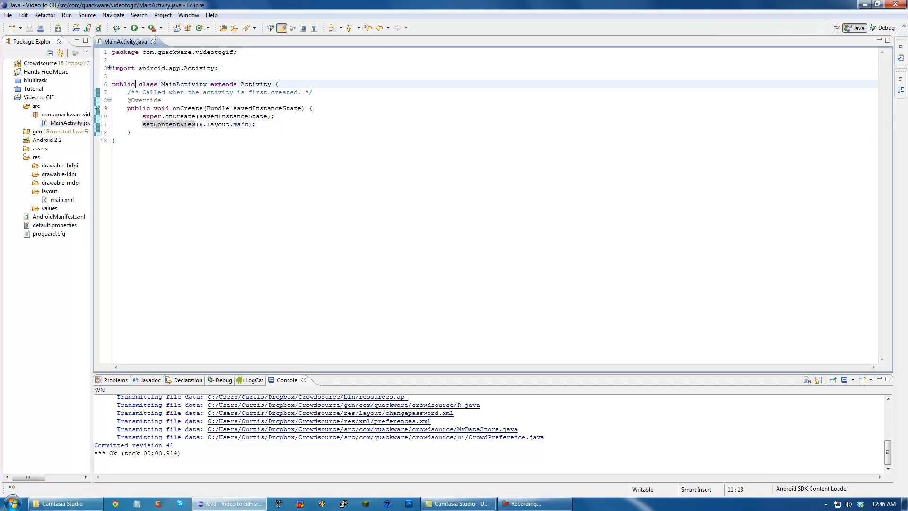
pyautogui.doubleClick(254, 84)
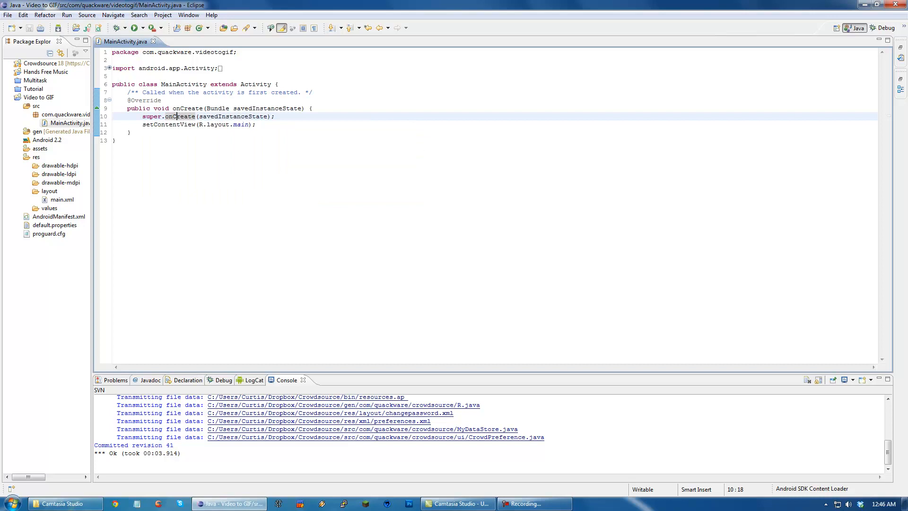
pyautogui.doubleClick(254, 83)
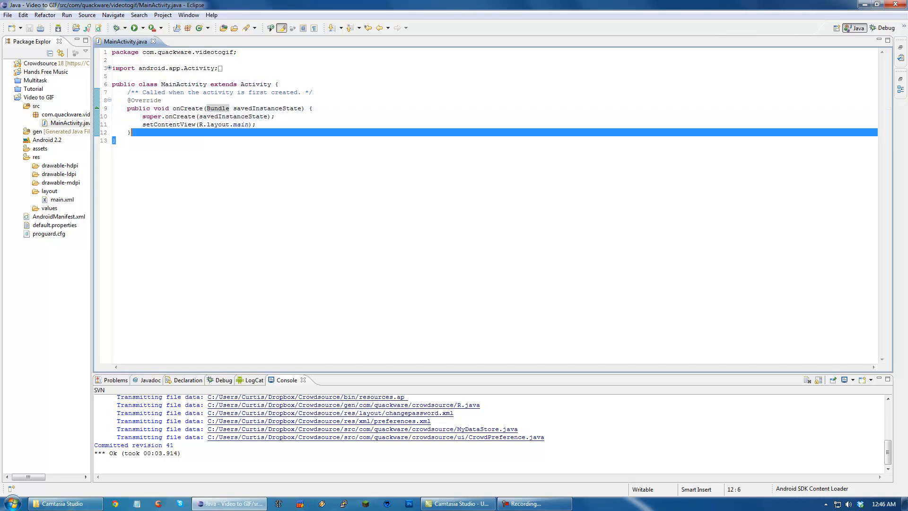
pyautogui.click(132, 132)
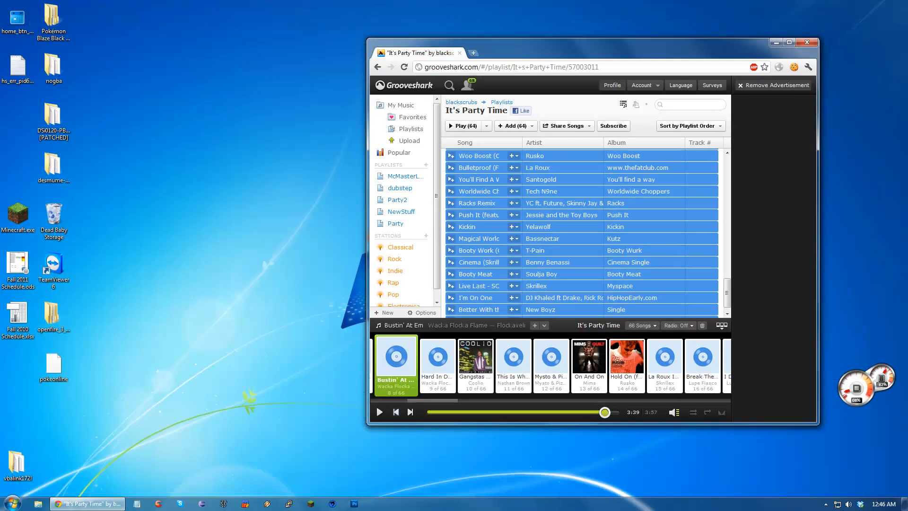
# Step: Search Google for 'activity life cycle' and read the Android Developers Activity reference
pyautogui.click(473, 53)
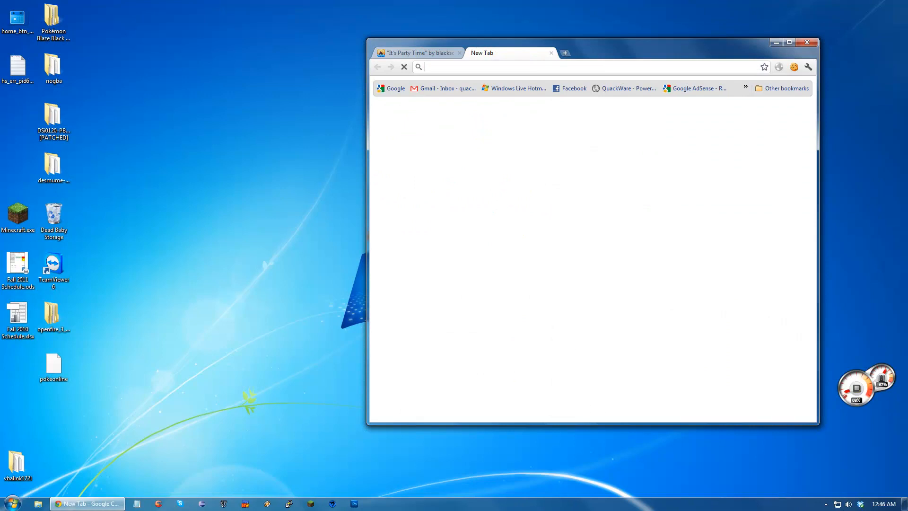
pyautogui.write('activity+life+cycle')
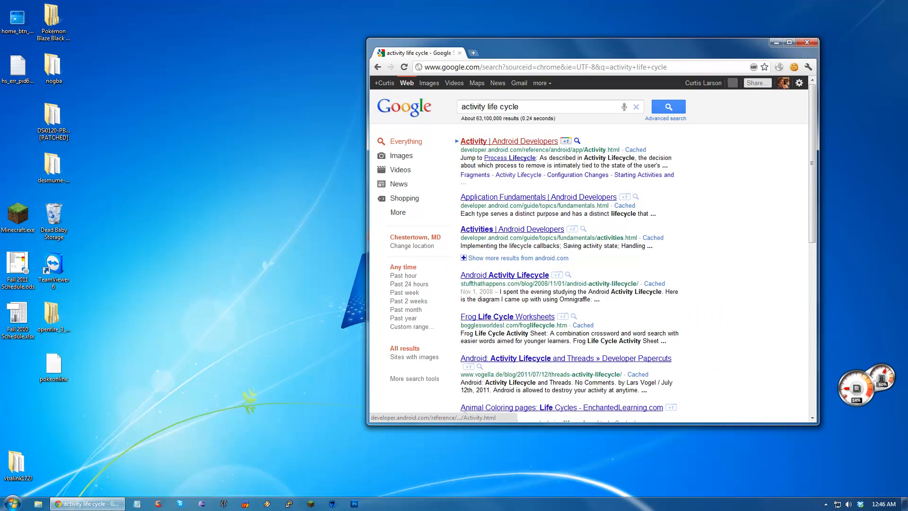
pyautogui.click(508, 141)
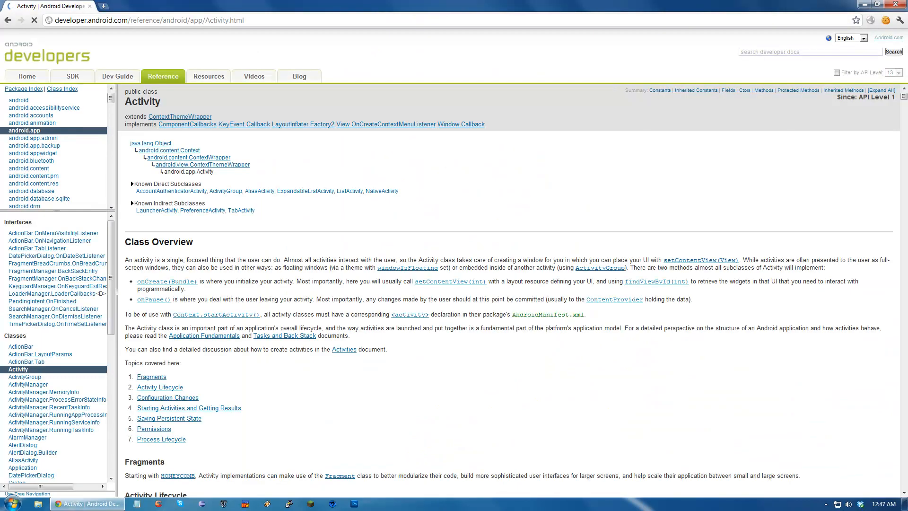
pyautogui.scroll(-3)
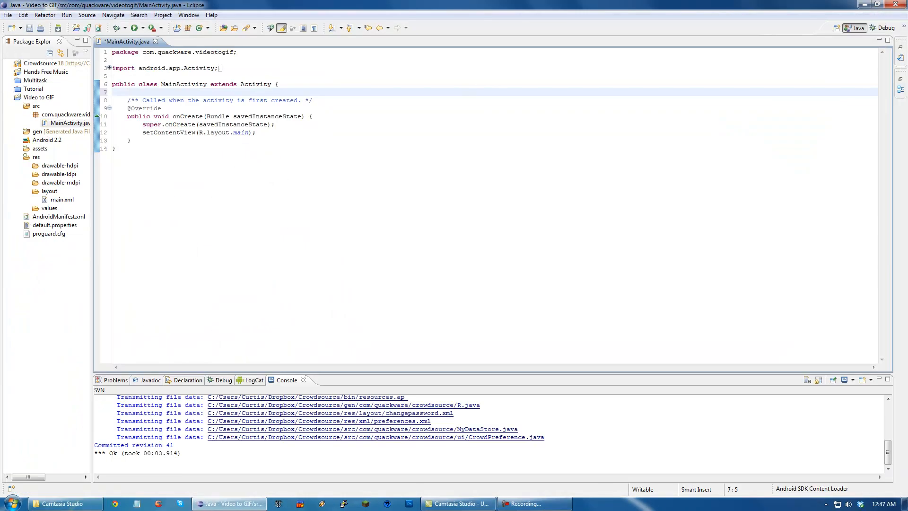
# Step: Examine the R.layout reference in onCreate, then open main.xml from the layout folder
pyautogui.click(255, 132)
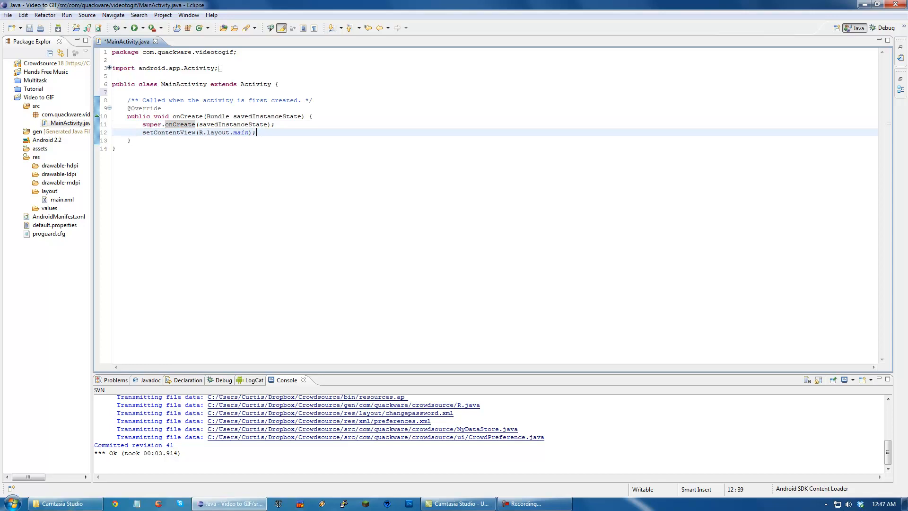
pyautogui.tripleClick(198, 133)
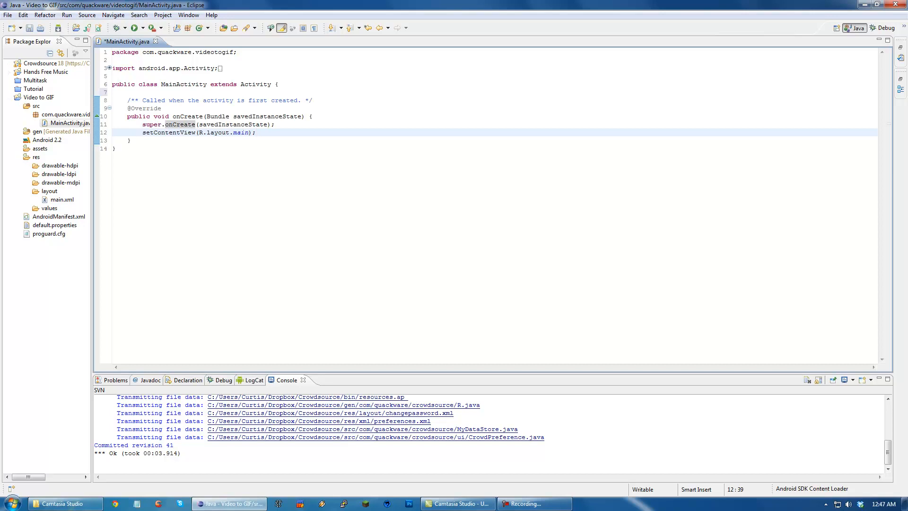
pyautogui.write('R')
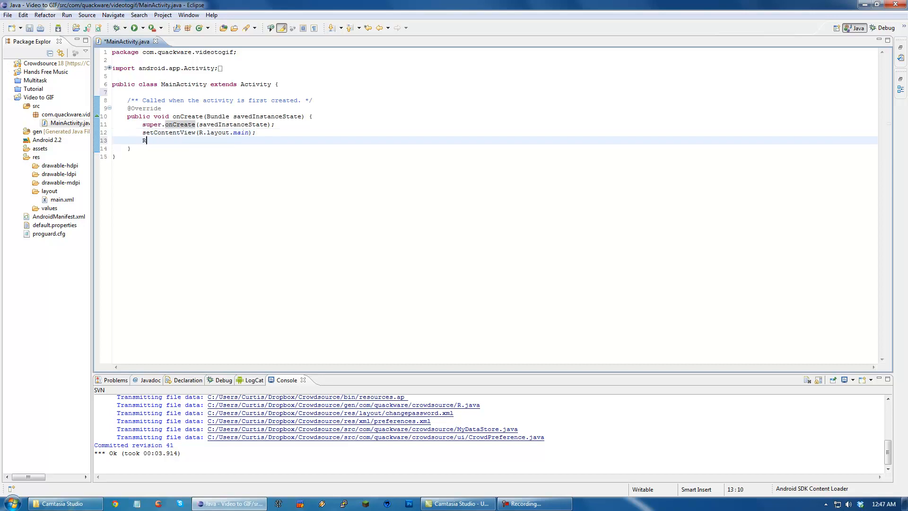
pyautogui.write('.layout')
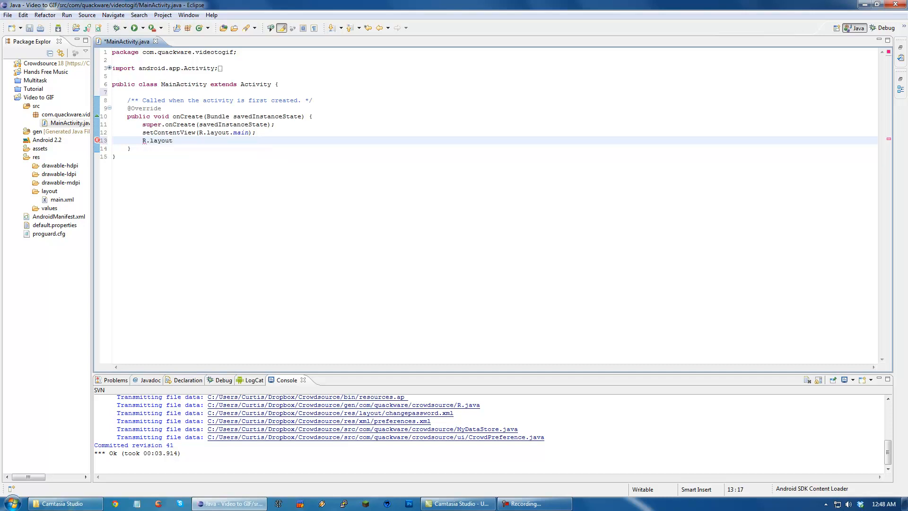
pyautogui.write('.')
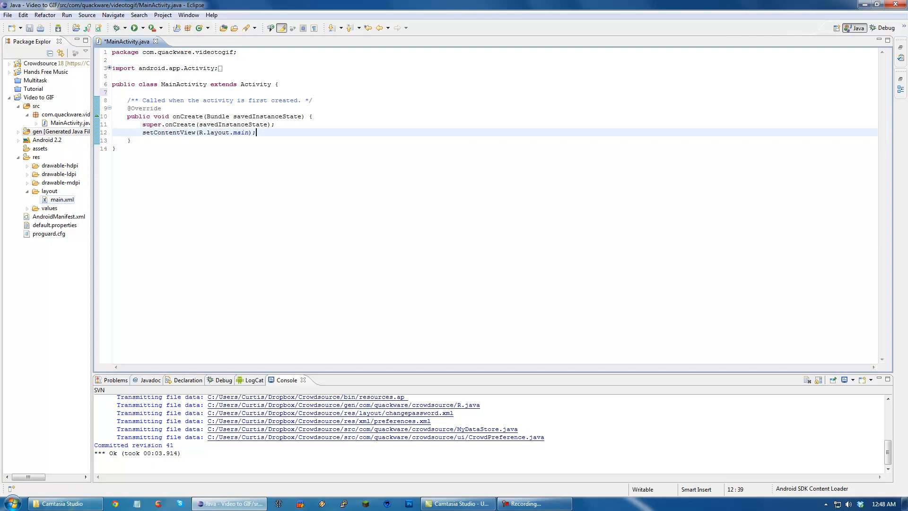
pyautogui.doubleClick(62, 199)
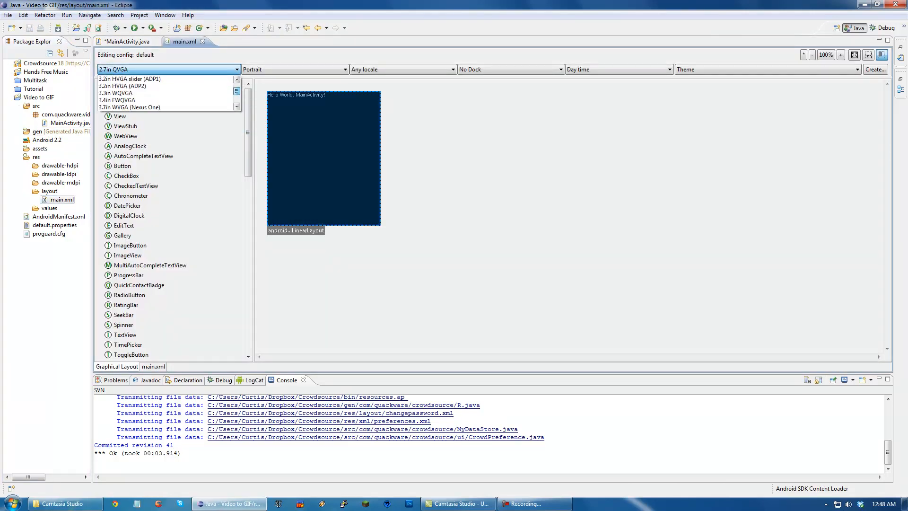
# Step: Preview the main layout on a 3.7in WVGA (Nexus One) screen
pyautogui.click(120, 106)
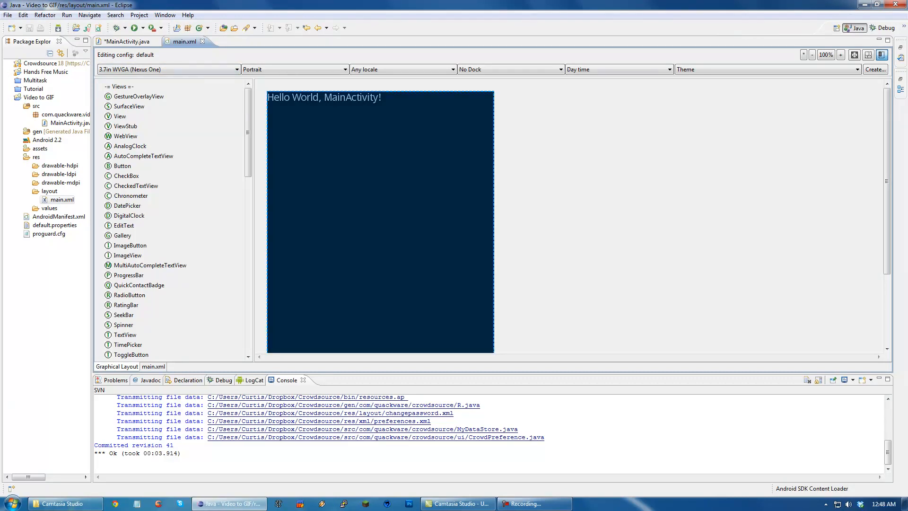
pyautogui.click(121, 42)
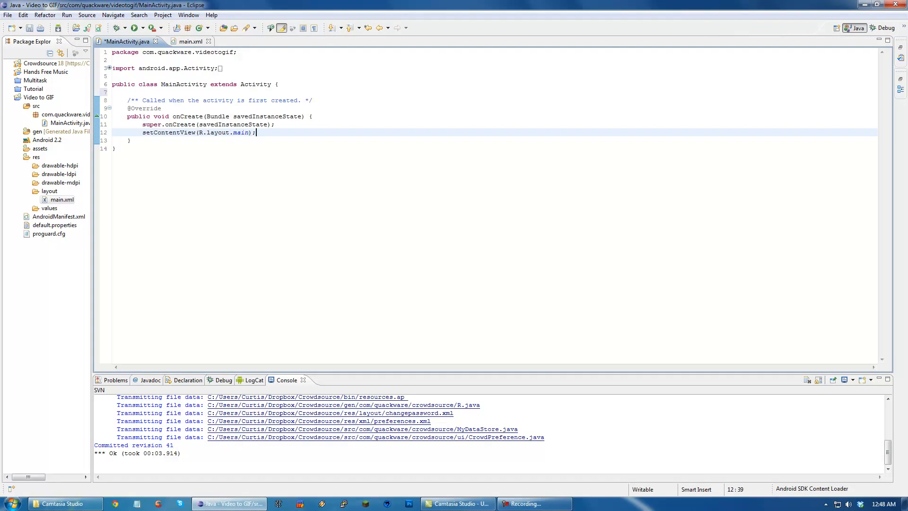
pyautogui.click(188, 40)
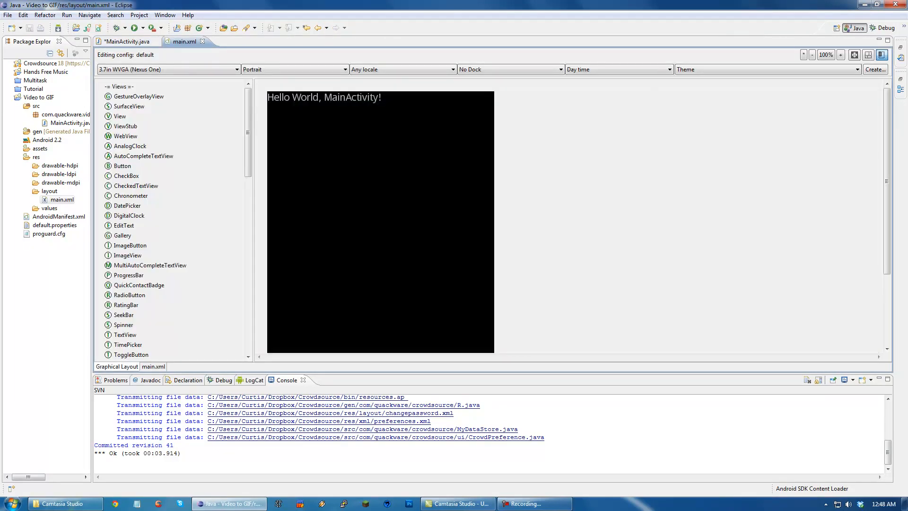
# Step: Create a new Android XML layout file named main2.xml in the layout folder
pyautogui.rightClick(50, 191)
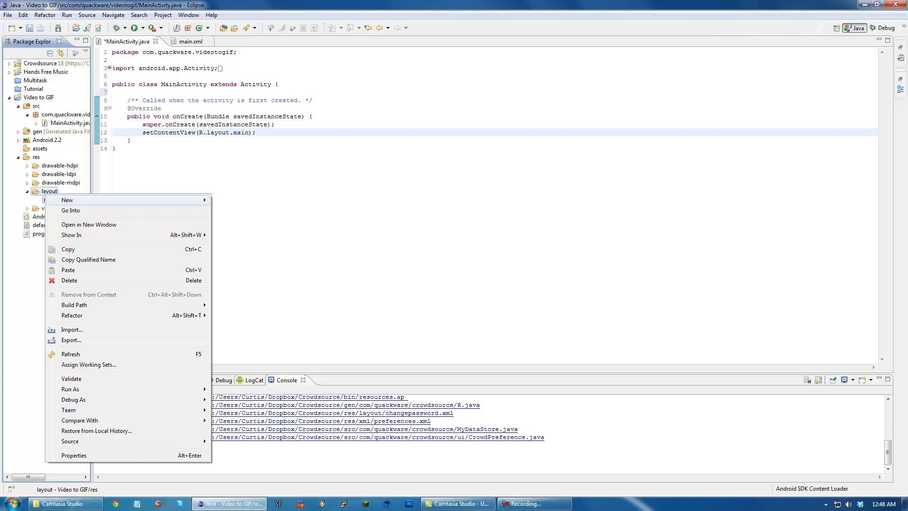
pyautogui.click(67, 200)
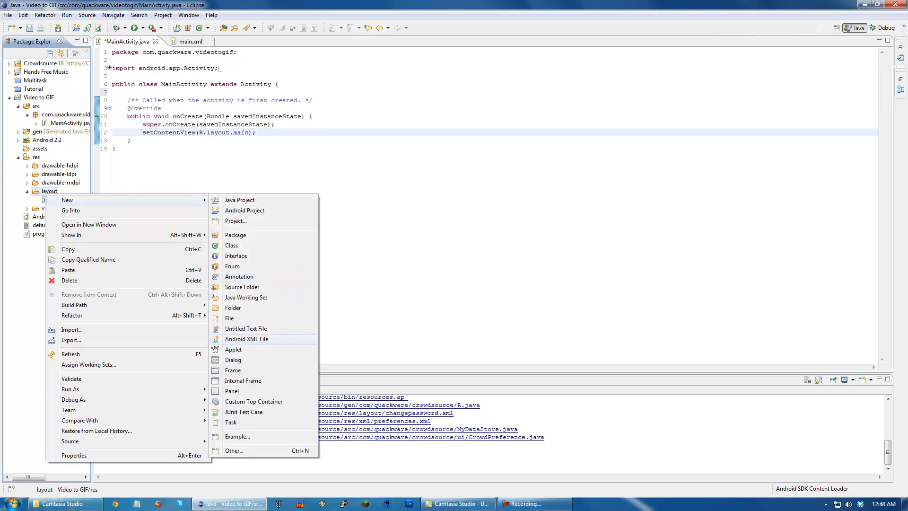
pyautogui.click(246, 339)
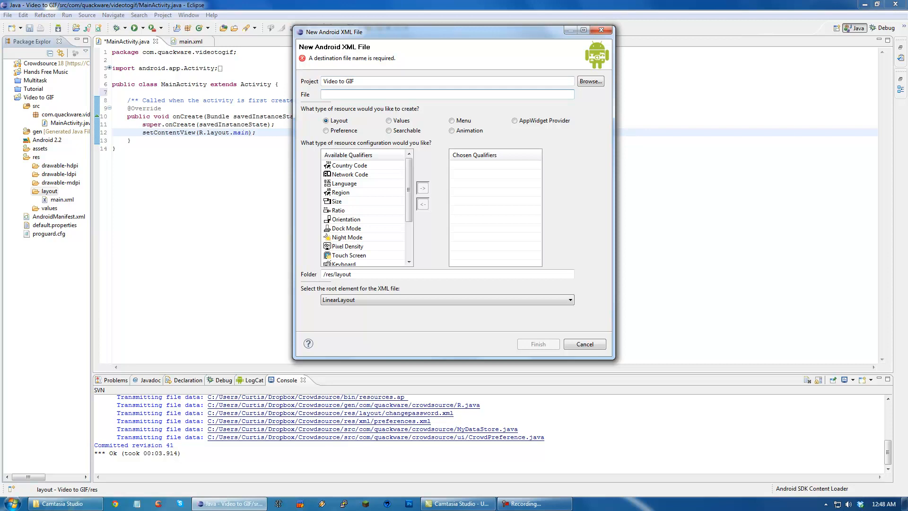
pyautogui.write('main2')
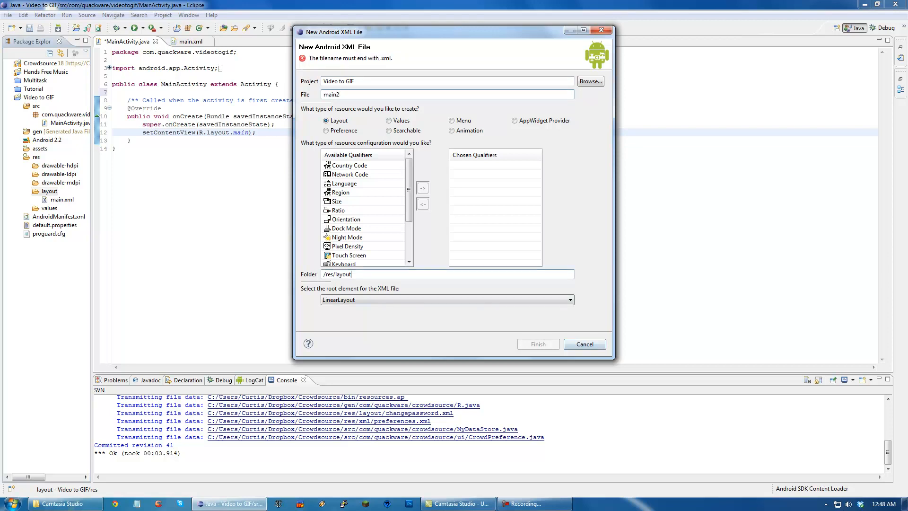
pyautogui.click(344, 184)
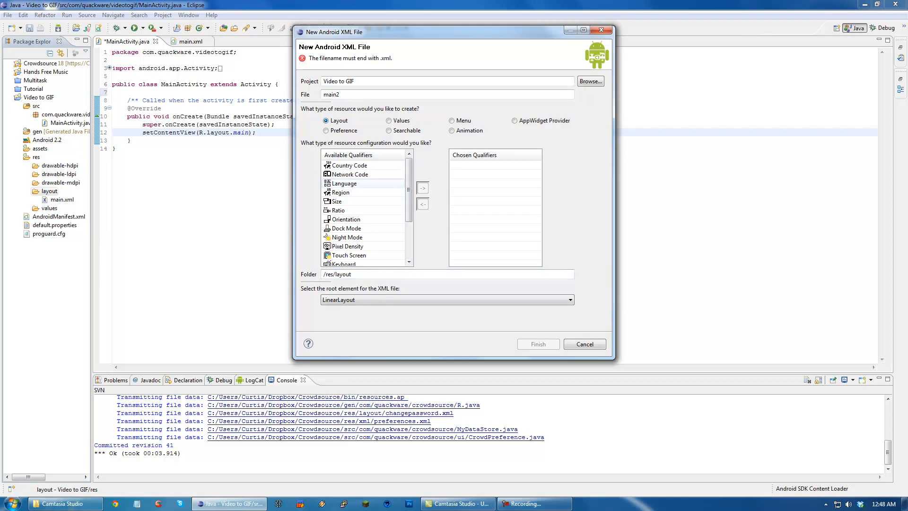
pyautogui.scroll(-3)
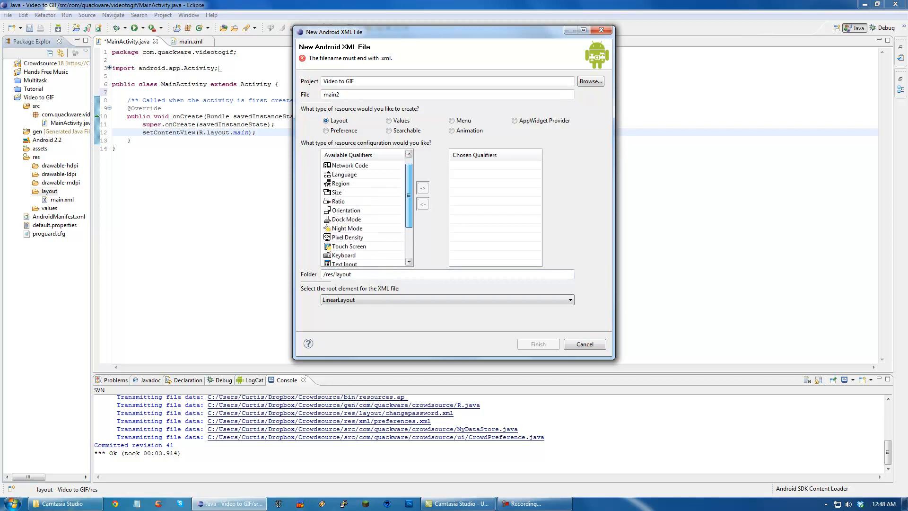
pyautogui.click(446, 94)
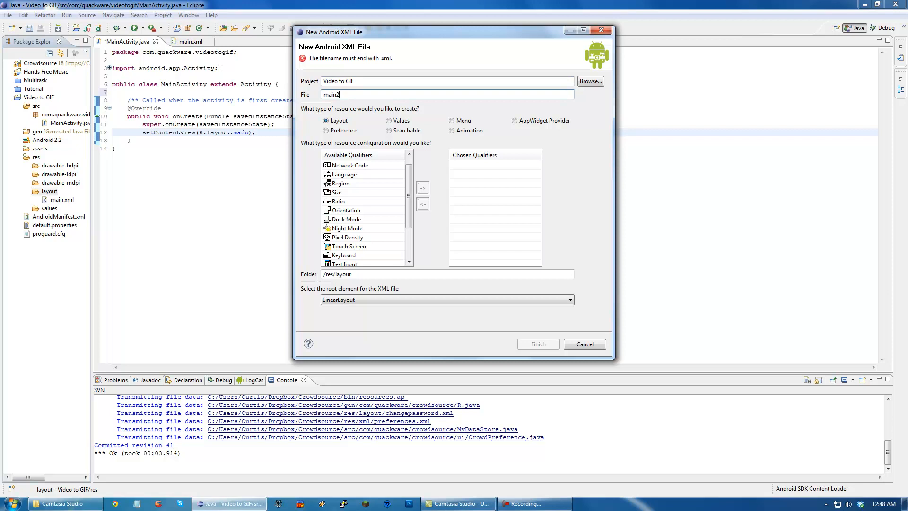
pyautogui.write('.xml')
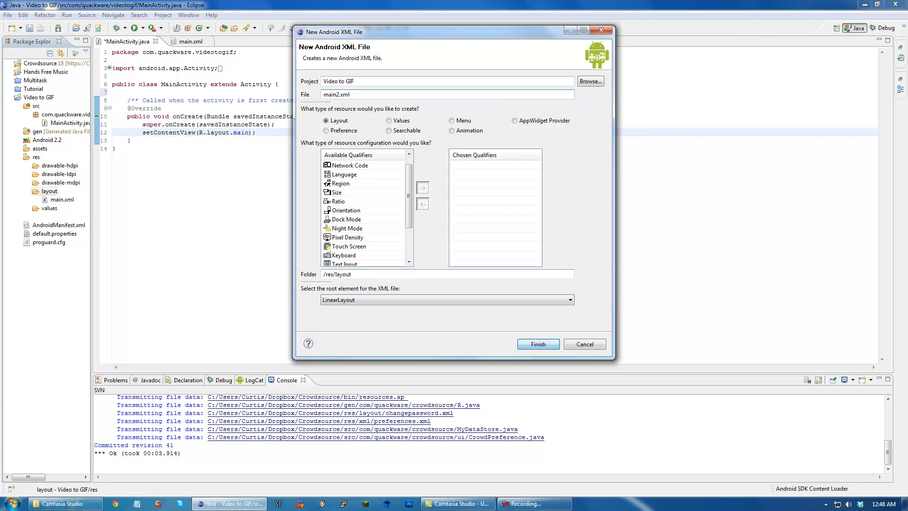
pyautogui.click(537, 344)
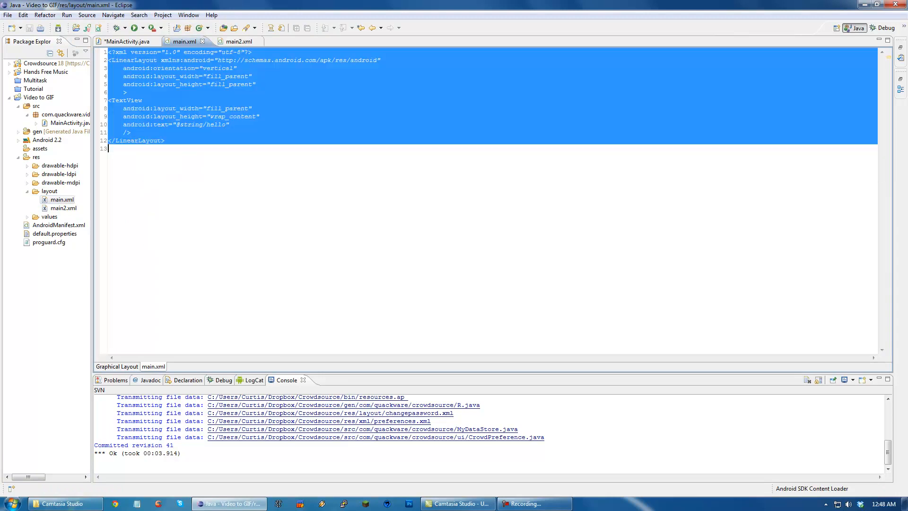
# Step: Change the main2 layout's text to 'This is layout 2' and return to MainActivity.java
pyautogui.click(239, 41)
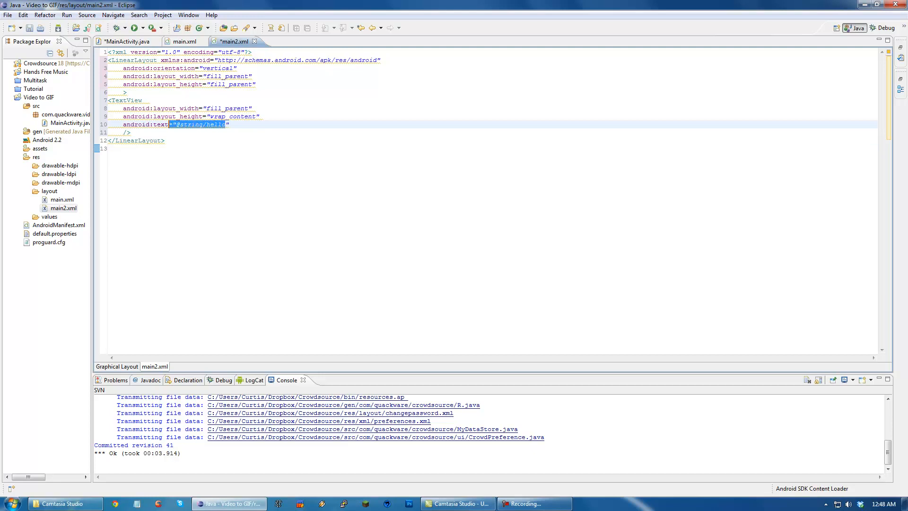
pyautogui.write('This is')
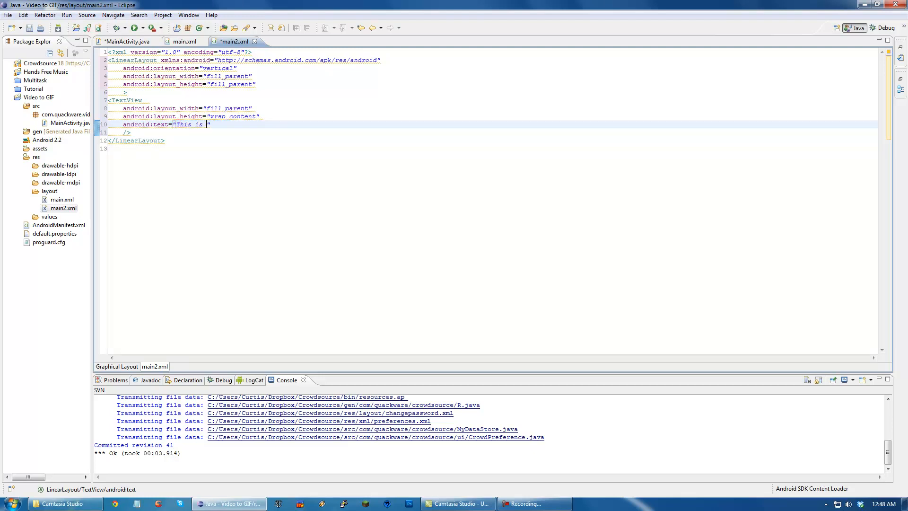
pyautogui.write('layout 2')
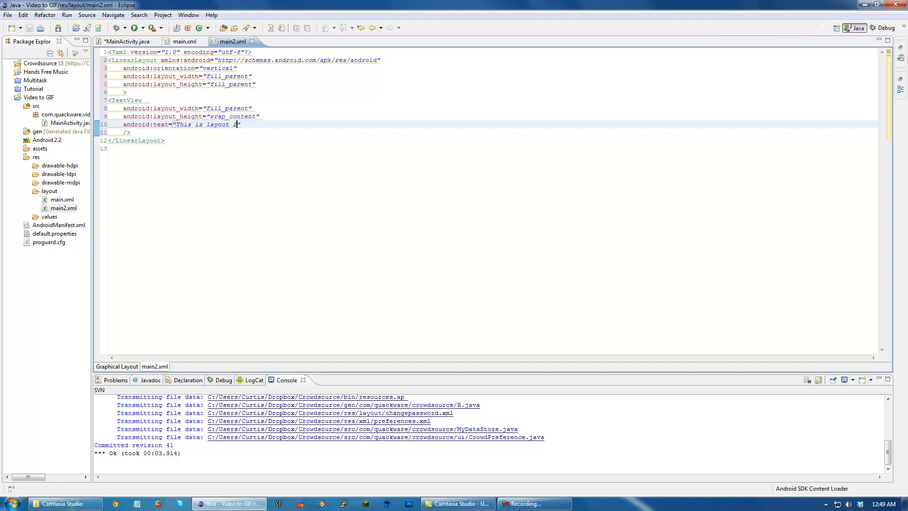
pyautogui.click(118, 41)
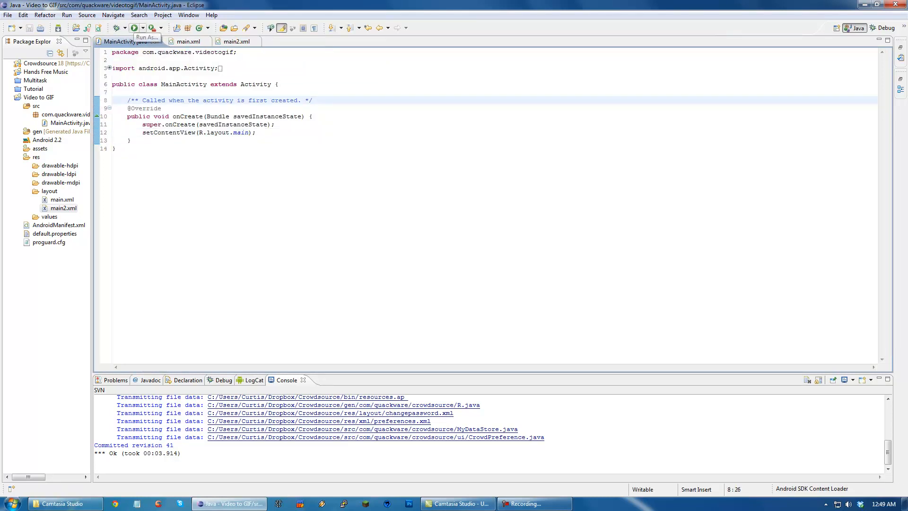
# Step: Run the project as an Android Application and position the emulator showing Hello World
pyautogui.click(149, 31)
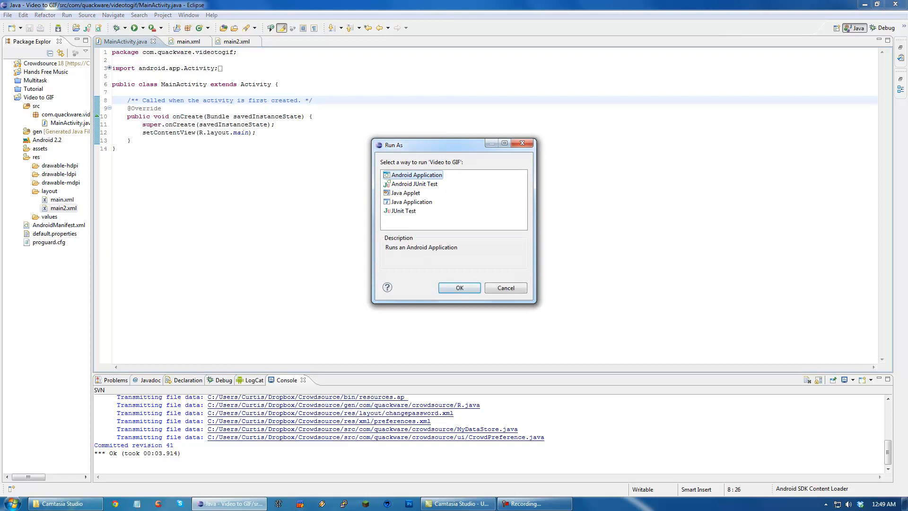
pyautogui.click(460, 287)
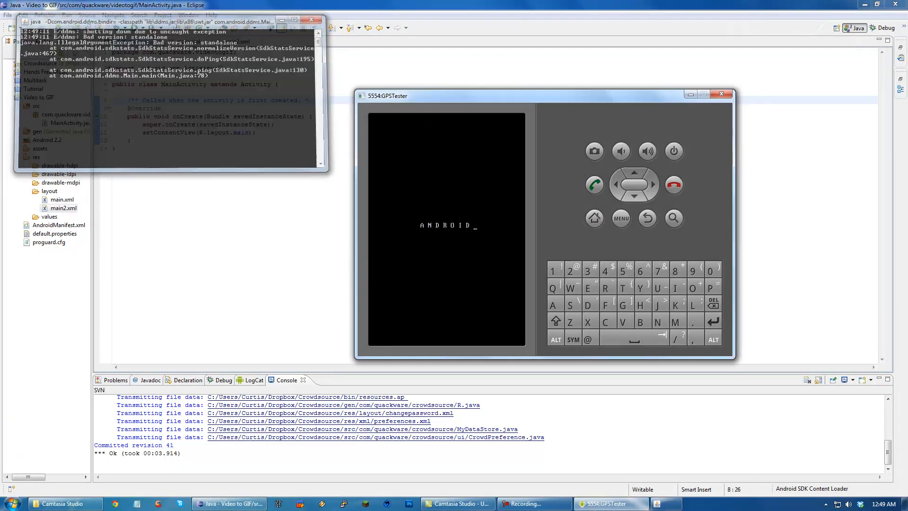
pyautogui.click(314, 20)
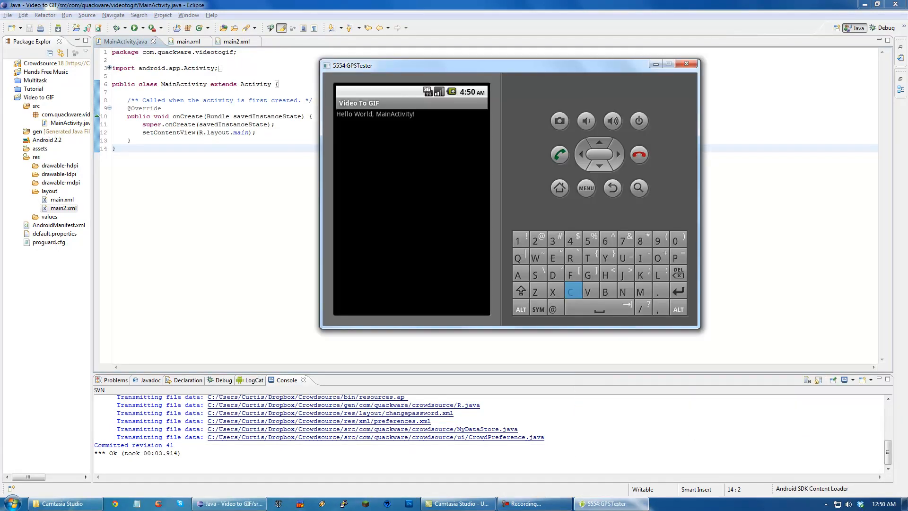
pyautogui.moveTo(351, 65); pyautogui.dragTo(378, 111)
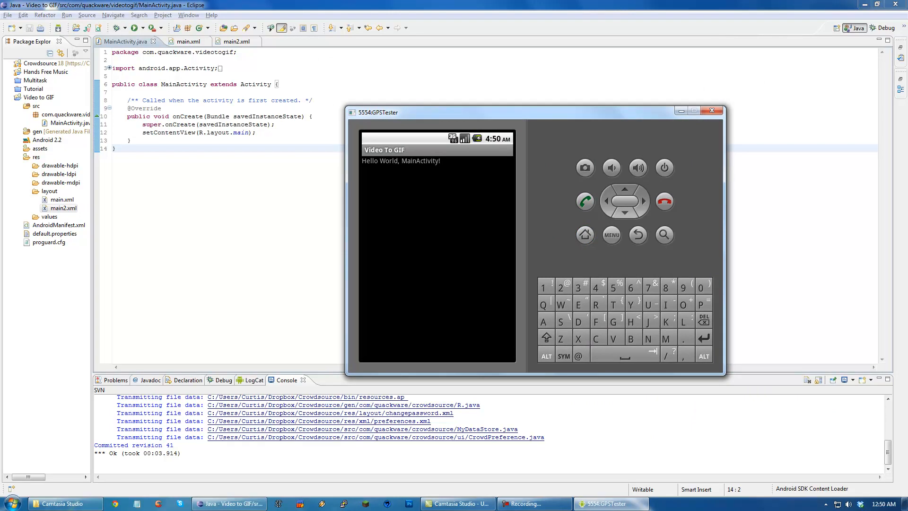
# Step: Save MainActivity loading the main2 layout, relaunch the app and check the log for MainActivity starting
pyautogui.click(187, 40)
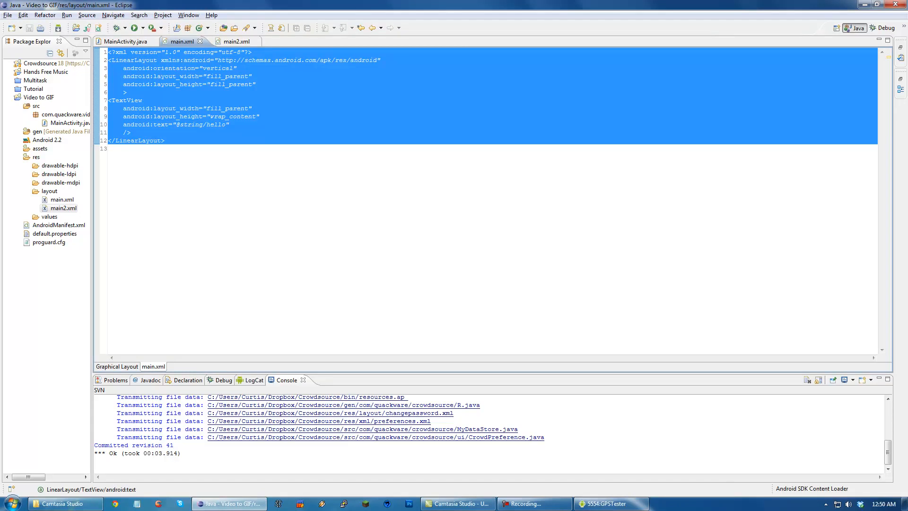
pyautogui.click(117, 366)
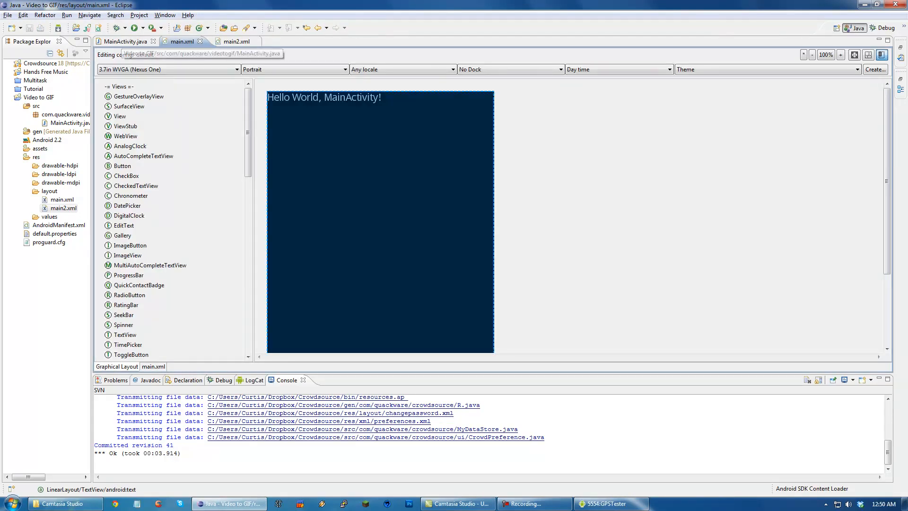
pyautogui.click(125, 40)
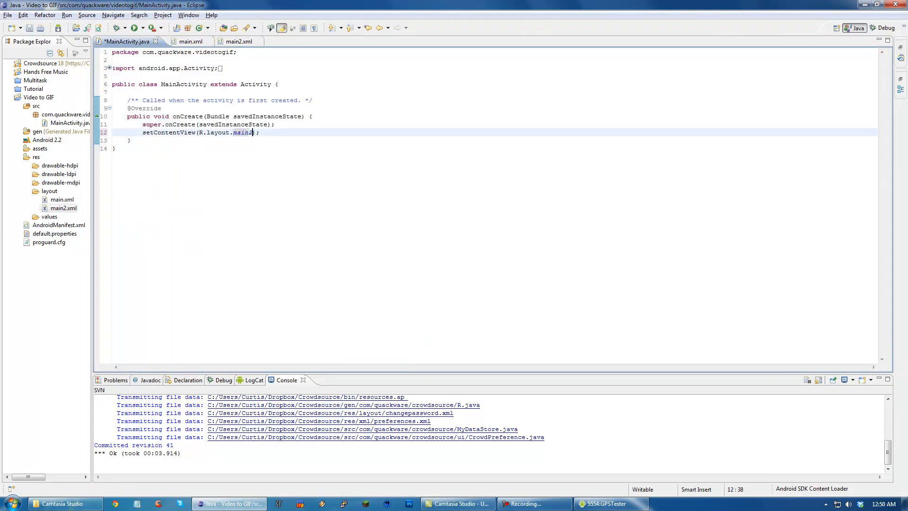
pyautogui.press('ctrl+s')
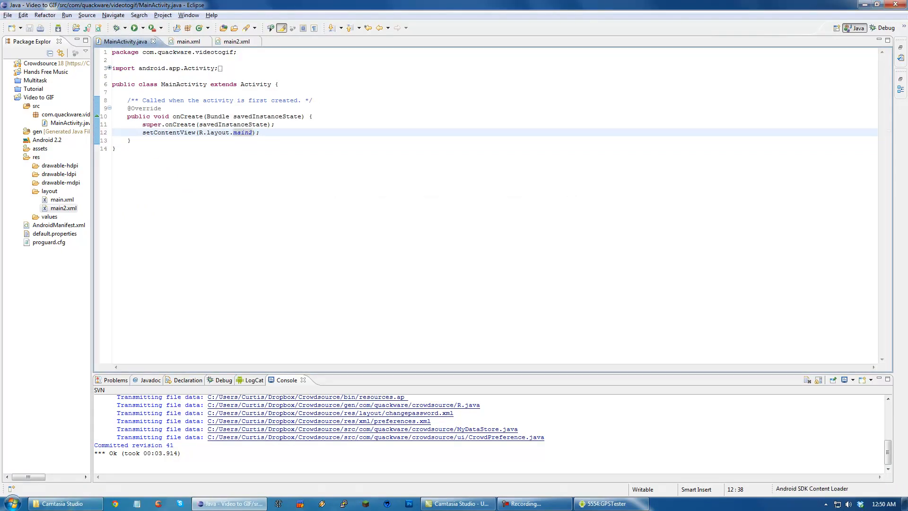
pyautogui.click(608, 502)
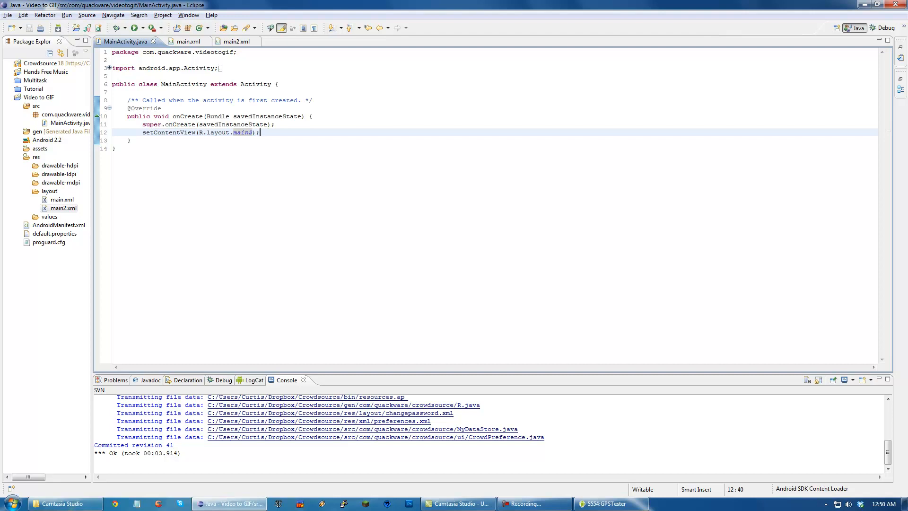
pyautogui.click(252, 380)
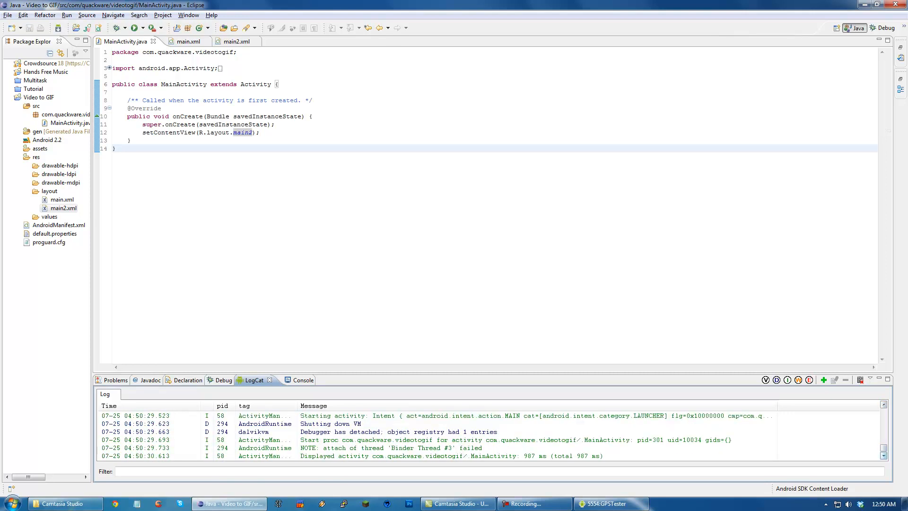
# Step: Switch setContentView back to R.layout.main and return to the main.xml layout
pyautogui.click(115, 147)
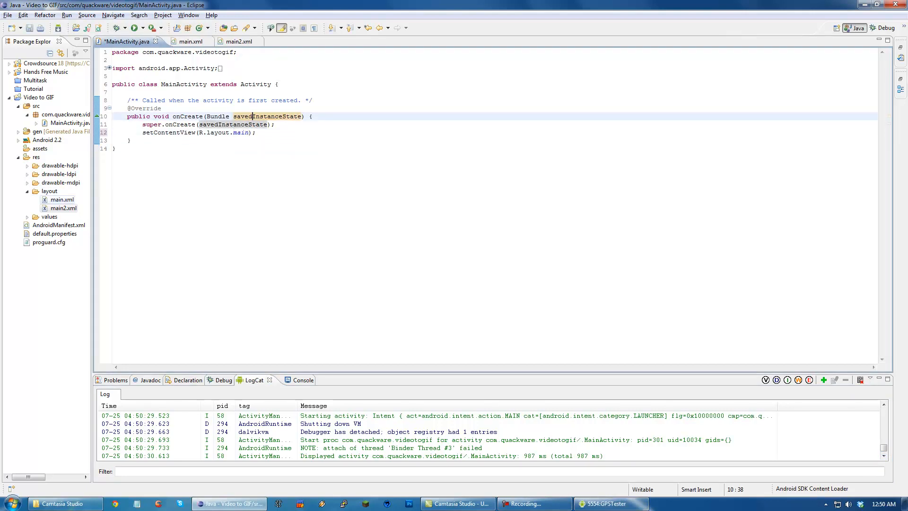
pyautogui.click(62, 208)
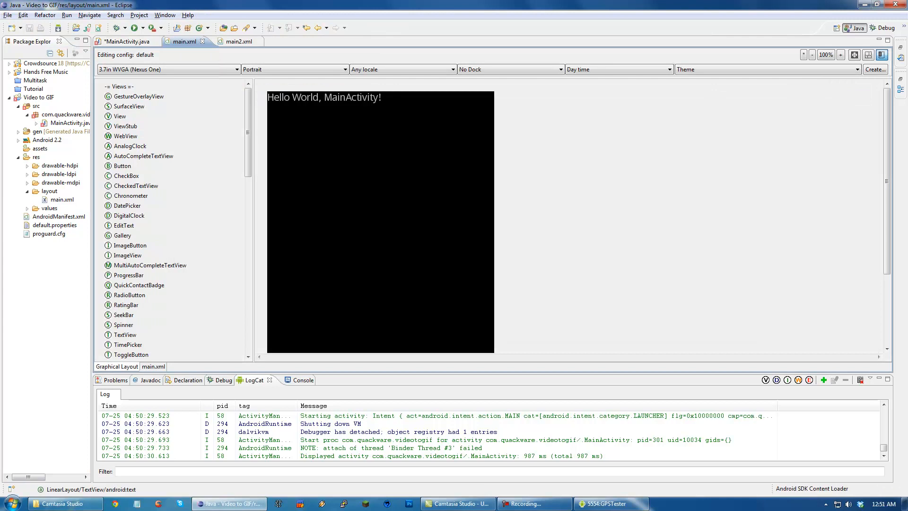
pyautogui.click(117, 42)
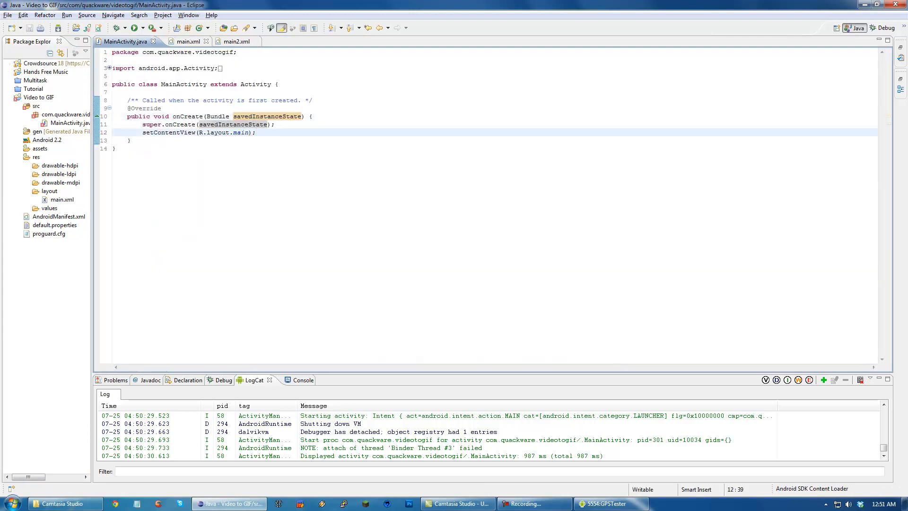
pyautogui.click(185, 41)
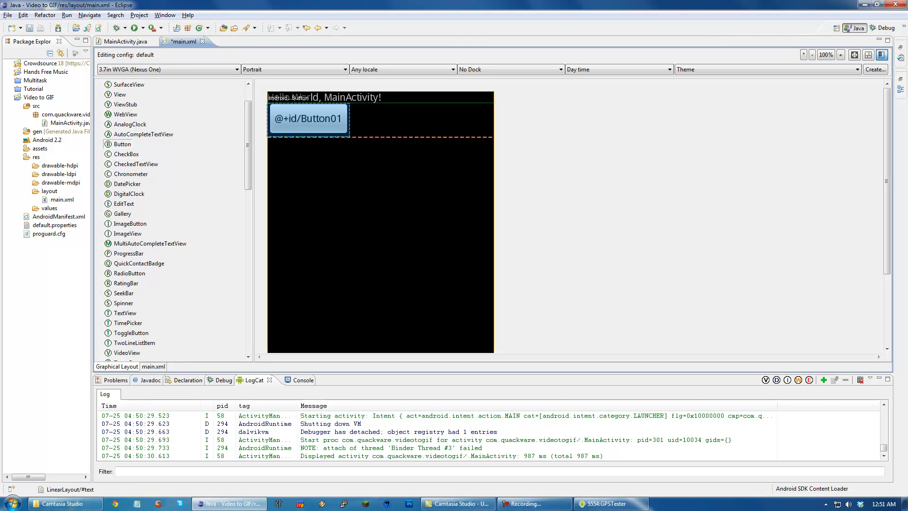
# Step: In the XML source give the first button id exit and set the text toward openCamera
pyautogui.click(152, 366)
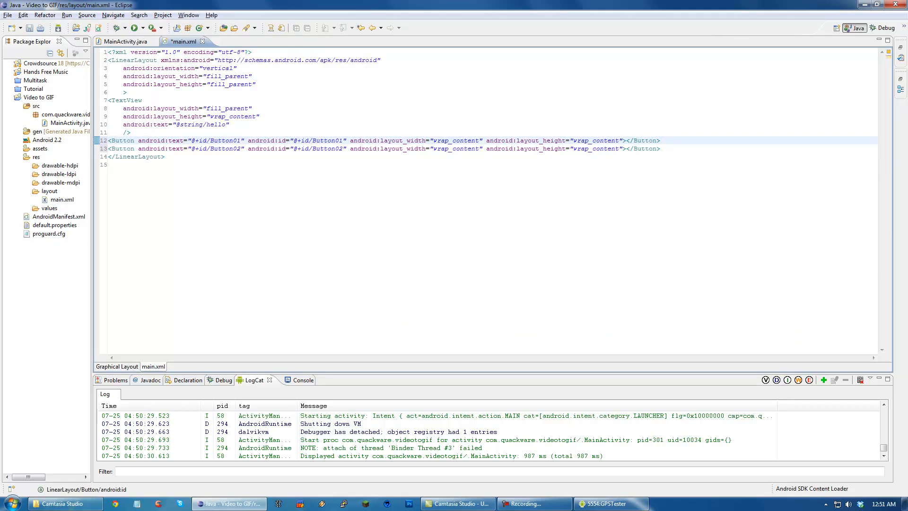
pyautogui.click(134, 140)
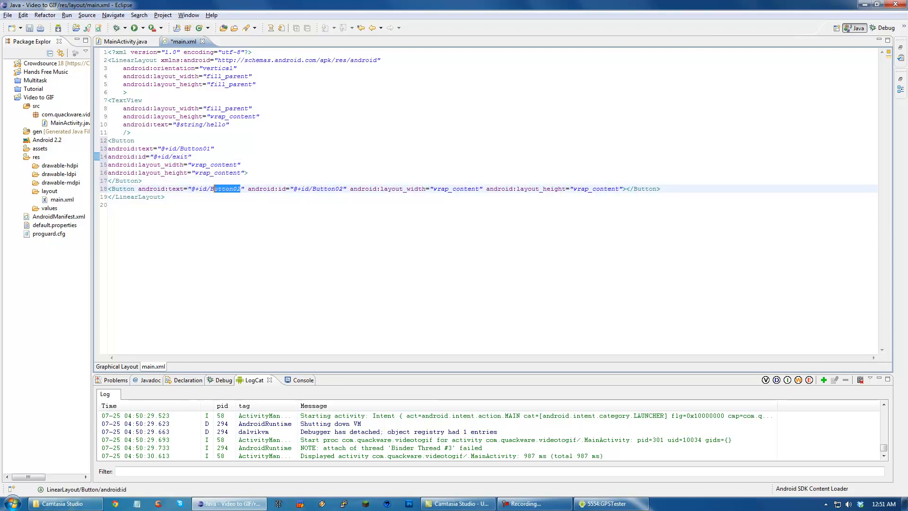
pyautogui.write('openCamera')
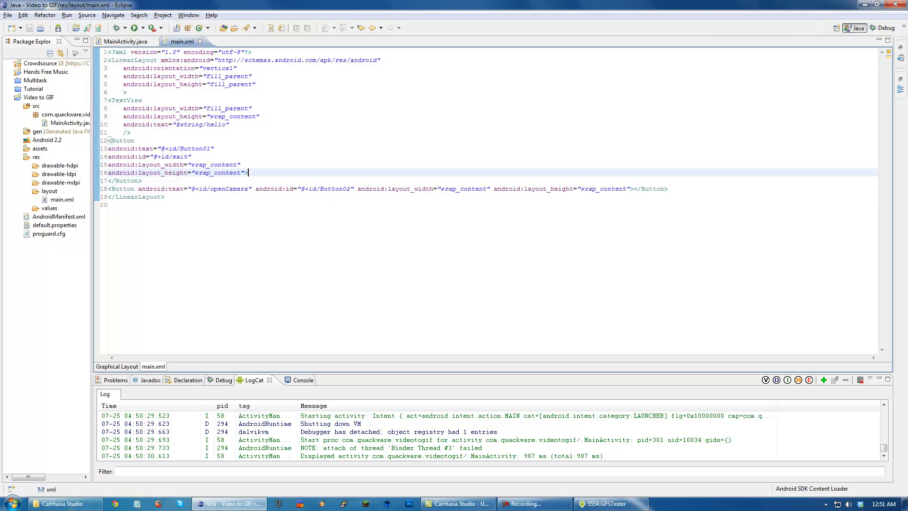
# Step: Replace the first button's android:text value with Exit
pyautogui.click(210, 147)
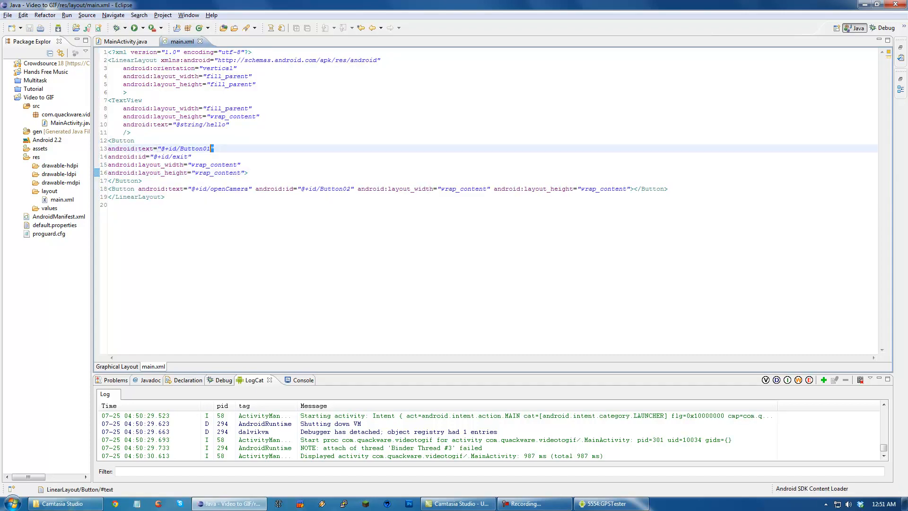
pyautogui.doubleClick(181, 148)
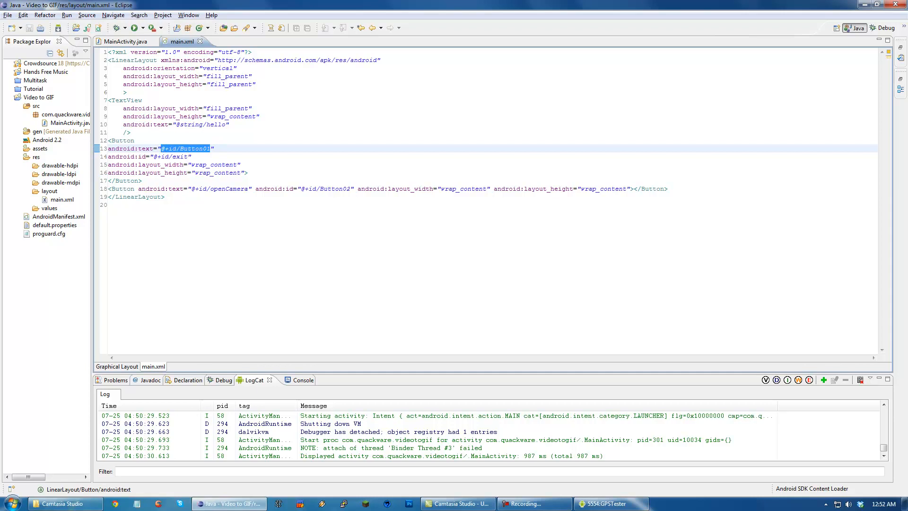
pyautogui.write('Exit')
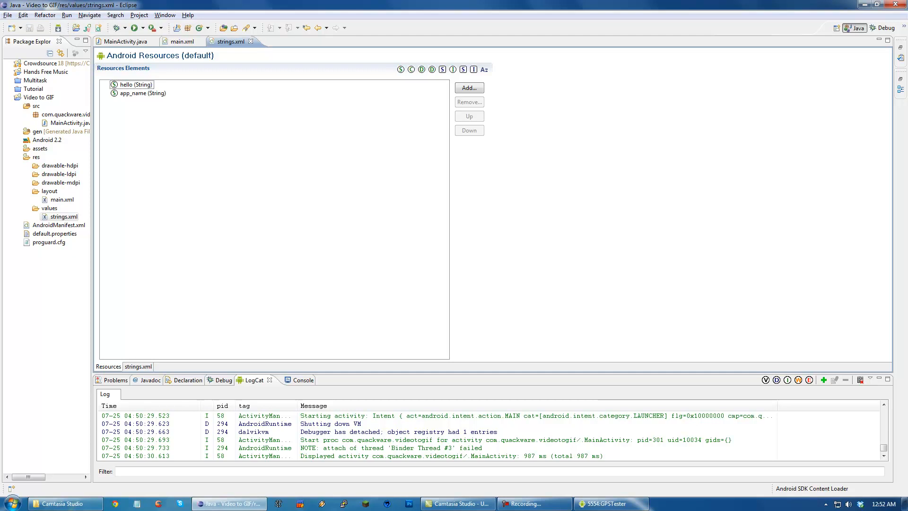
# Step: Review the hello and app_name strings and compare MainActivity and main.xml against them
pyautogui.click(142, 93)
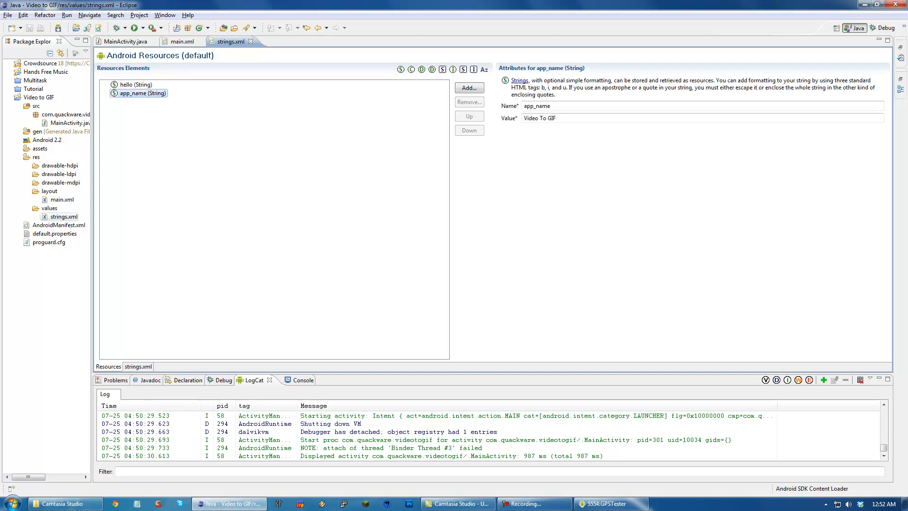
pyautogui.click(136, 84)
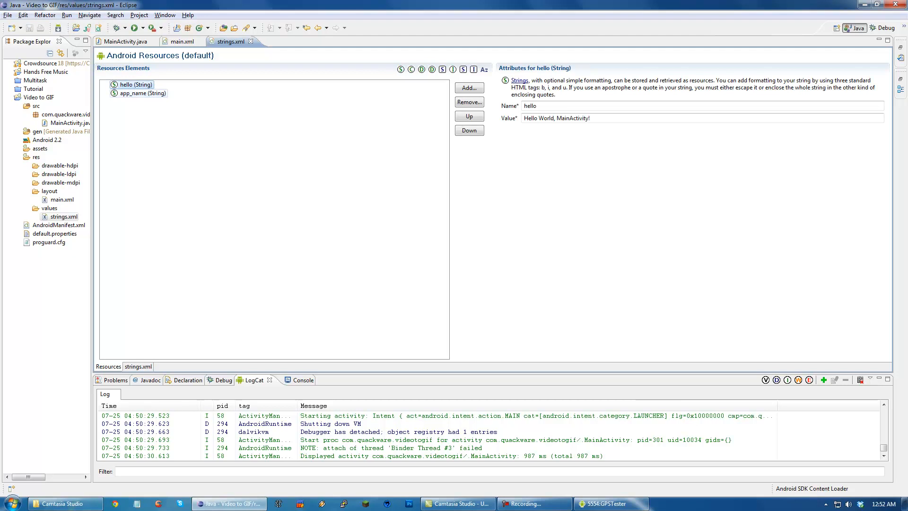
pyautogui.click(142, 93)
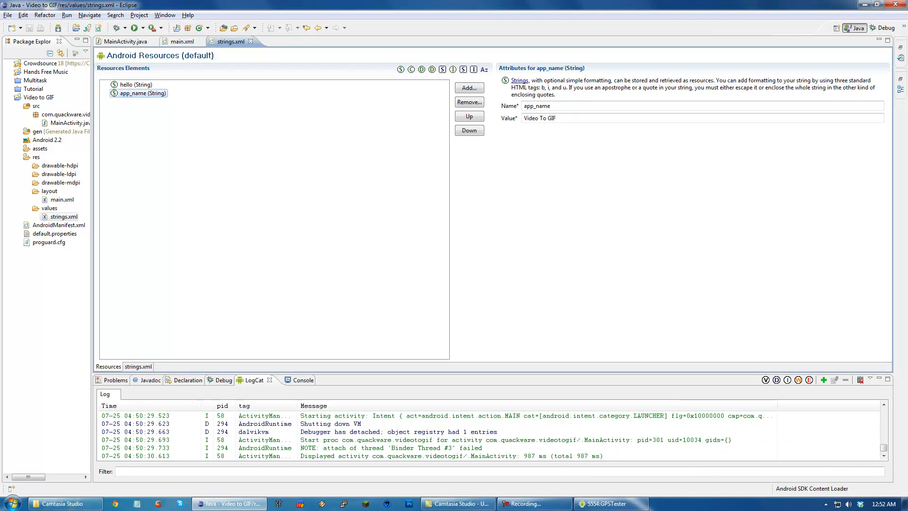
pyautogui.click(122, 42)
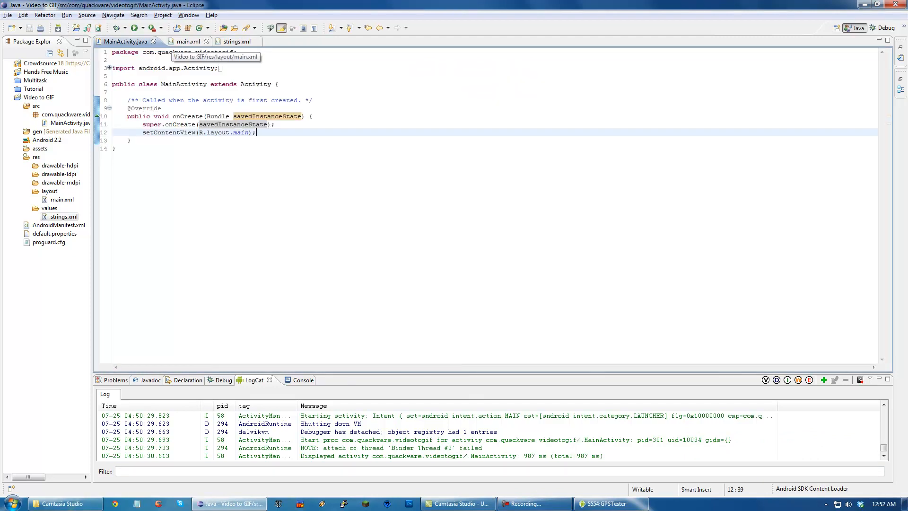
pyautogui.click(189, 41)
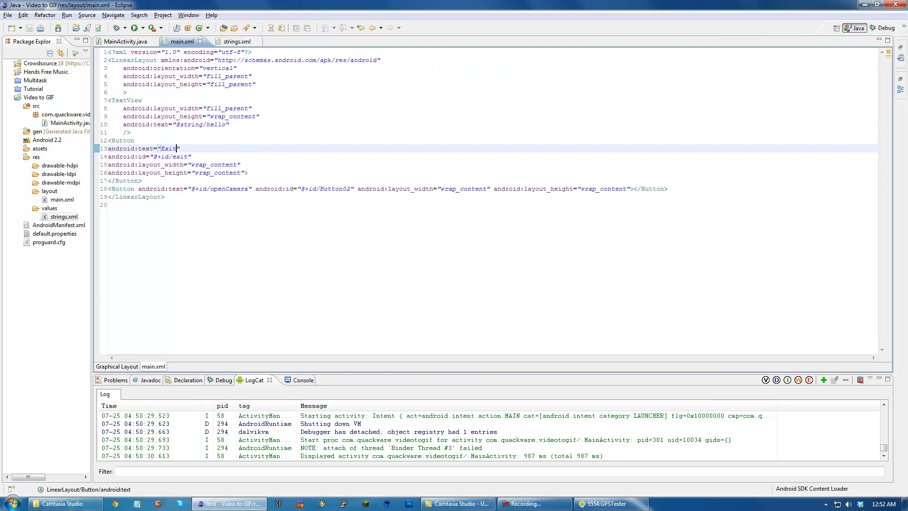
pyautogui.click(236, 40)
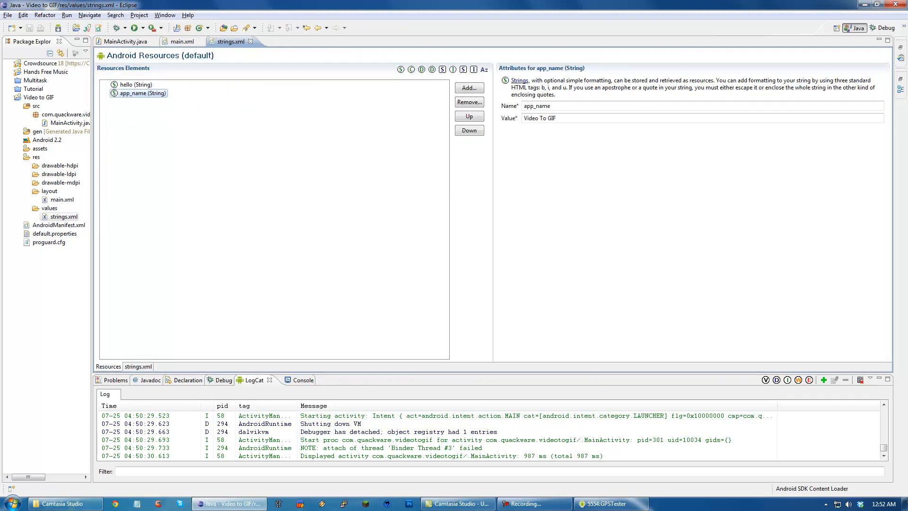
# Step: Add a new String resource named exit with value Exit to strings.xml
pyautogui.click(469, 88)
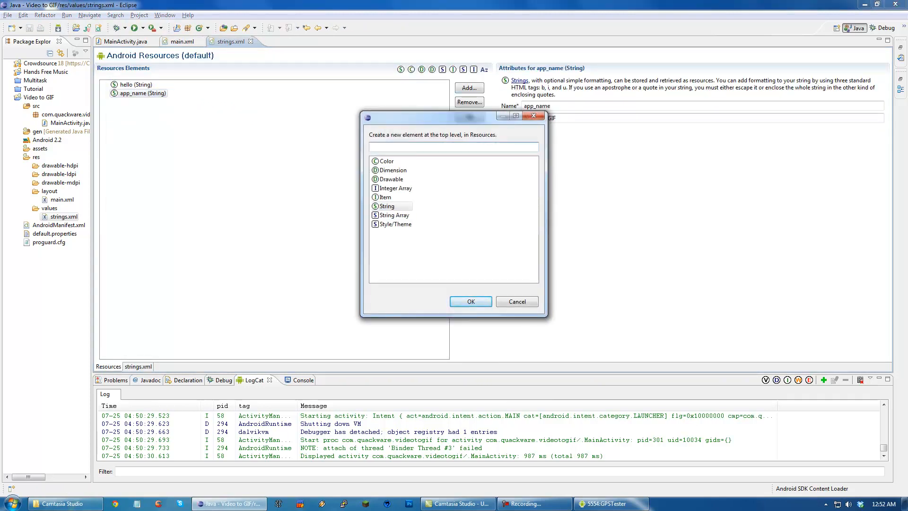
pyautogui.click(471, 302)
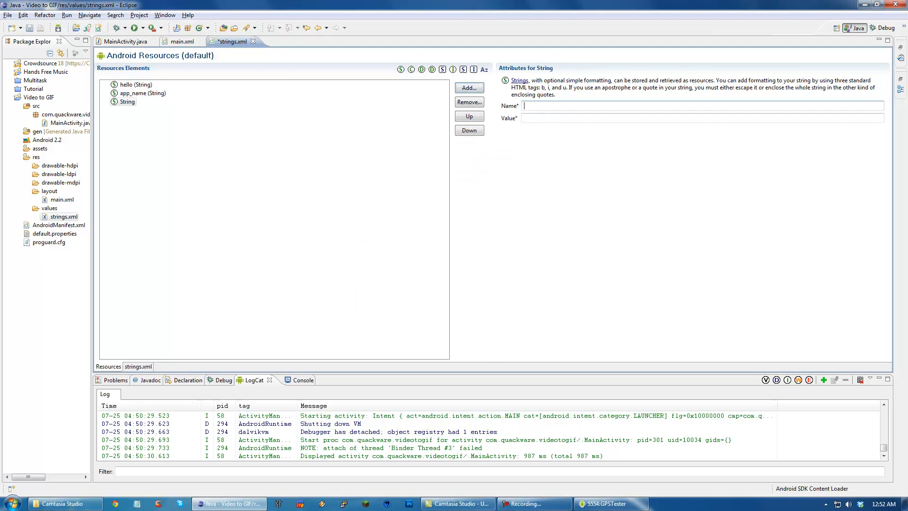
pyautogui.write('exit')
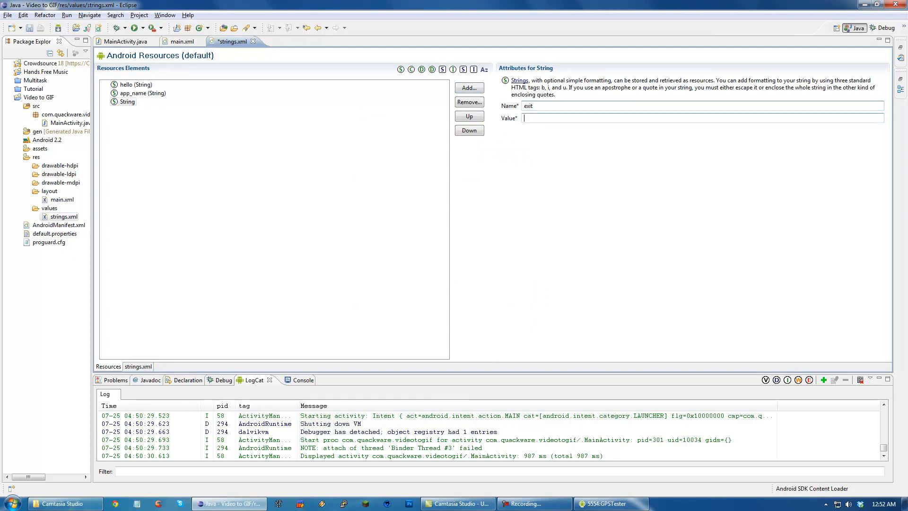
pyautogui.write('Exit')
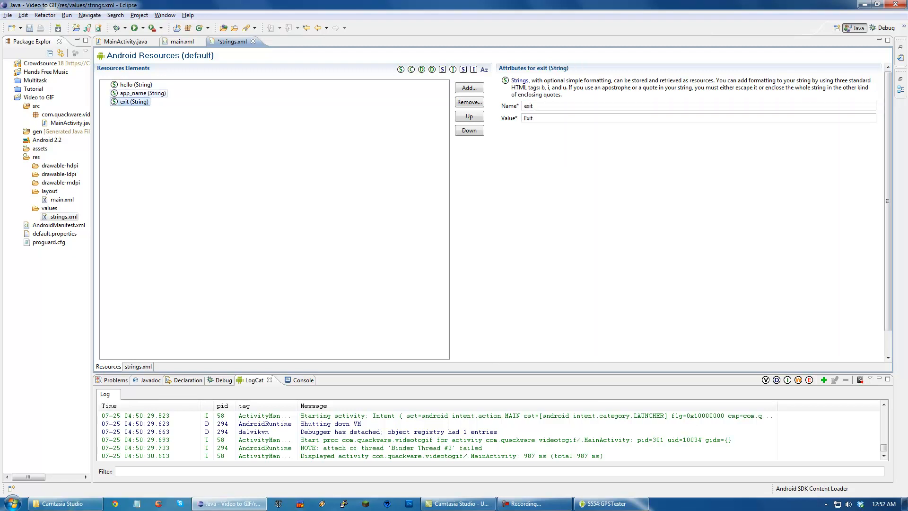
pyautogui.click(469, 87)
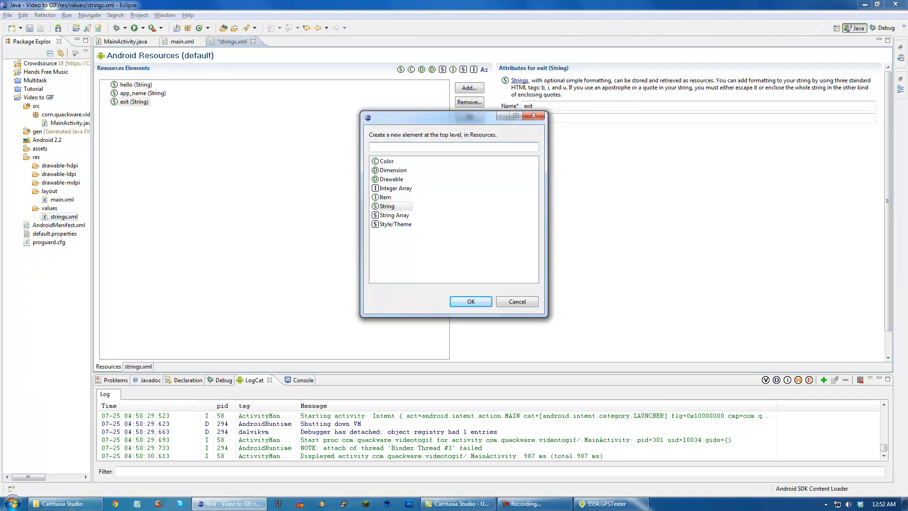
pyautogui.click(516, 302)
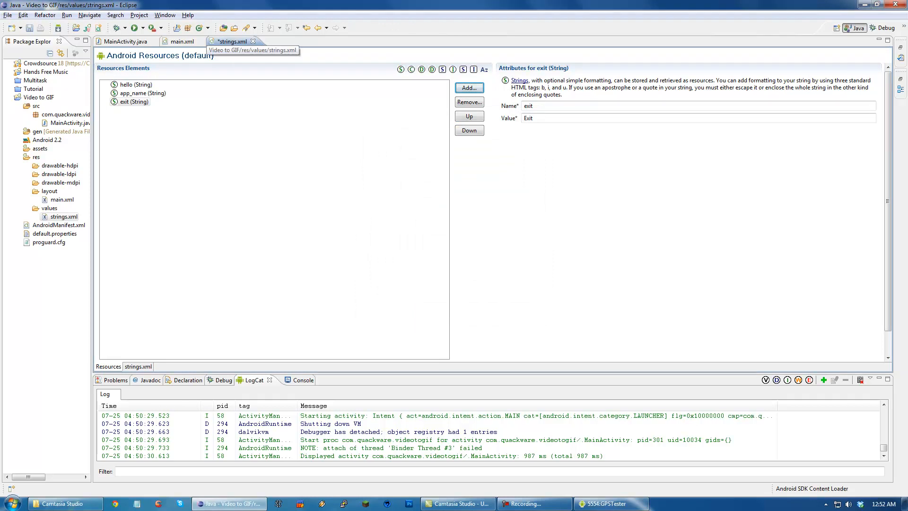
# Step: Point main.xml's first button text at the exit string, preview it, and return to MainActivity.java
pyautogui.click(182, 41)
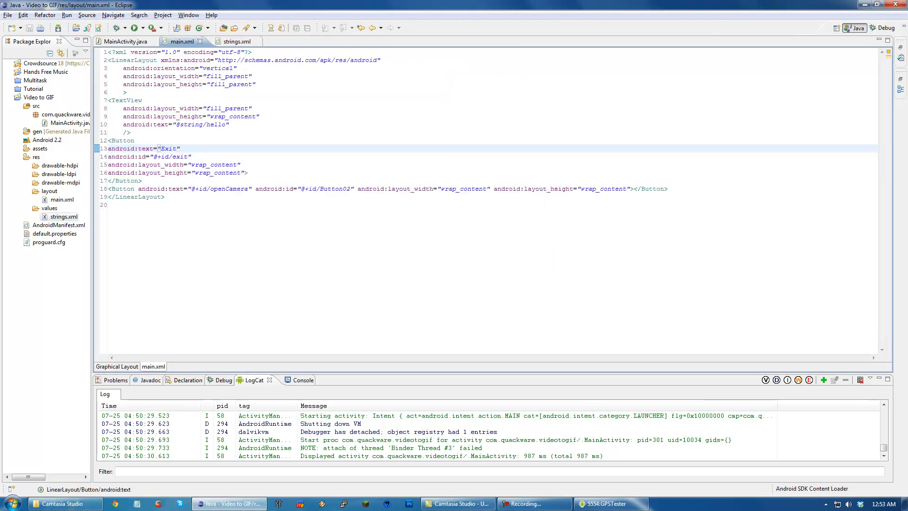
pyautogui.doubleClick(168, 148)
pyautogui.write('@string/e')
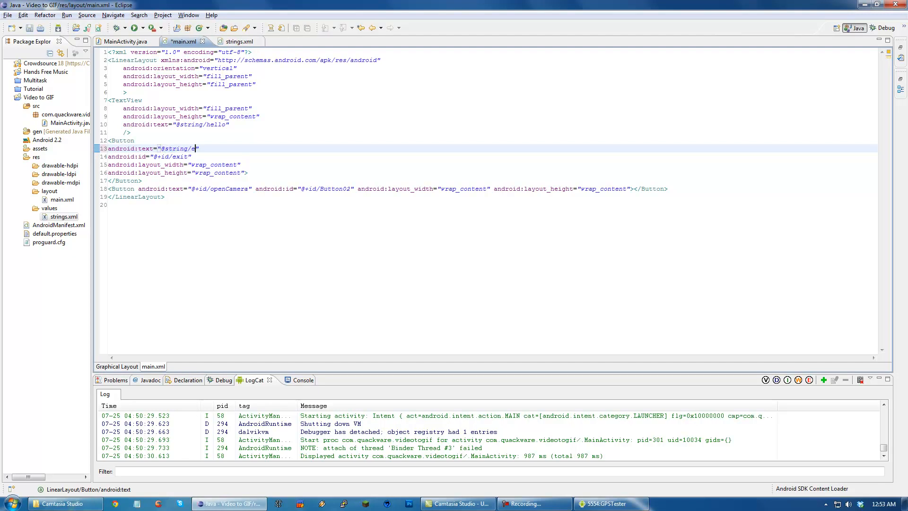
pyautogui.click(116, 367)
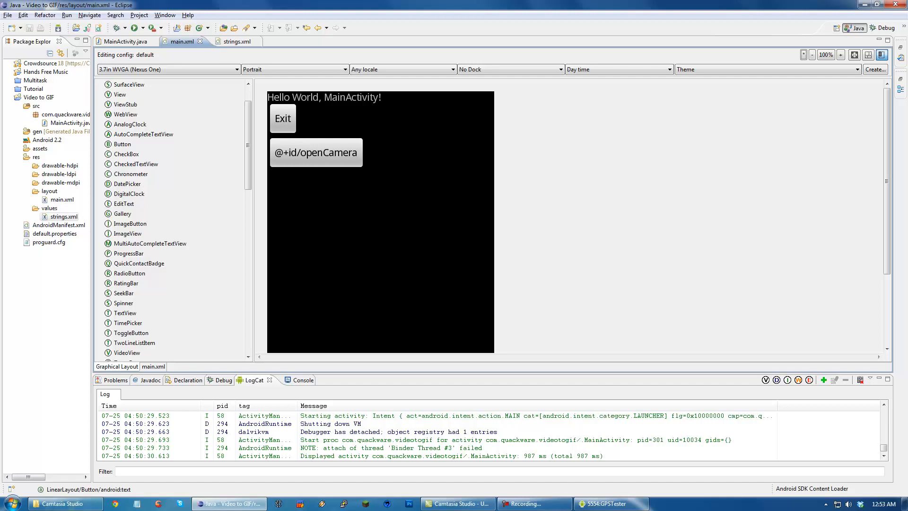
pyautogui.click(125, 40)
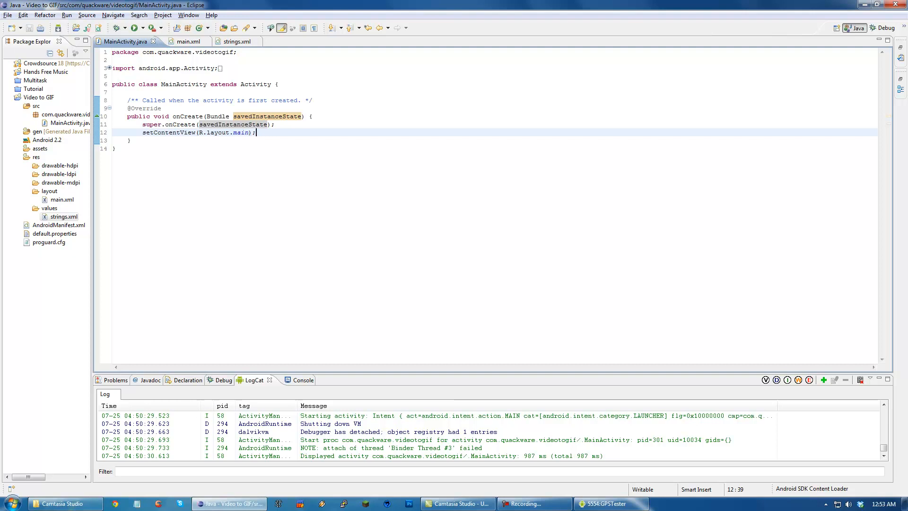
# Step: Add String exitString = getString(R.string.exit); in onCreate, then check strings.xml and main.xml
pyautogui.press('Enter')
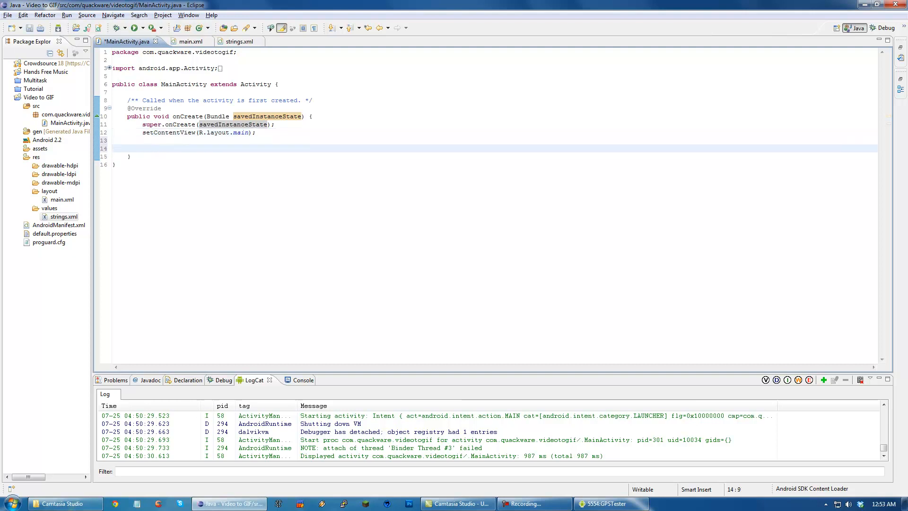
pyautogui.write('getString(')
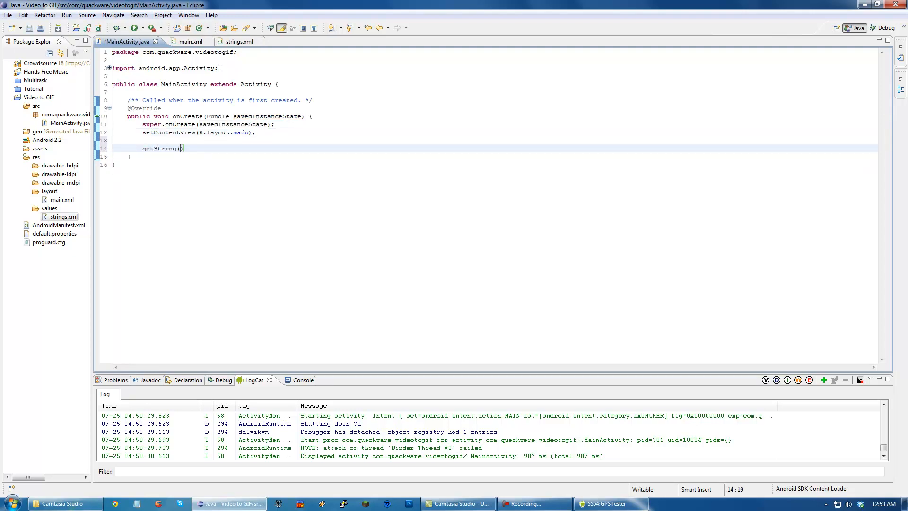
pyautogui.write('R.s')
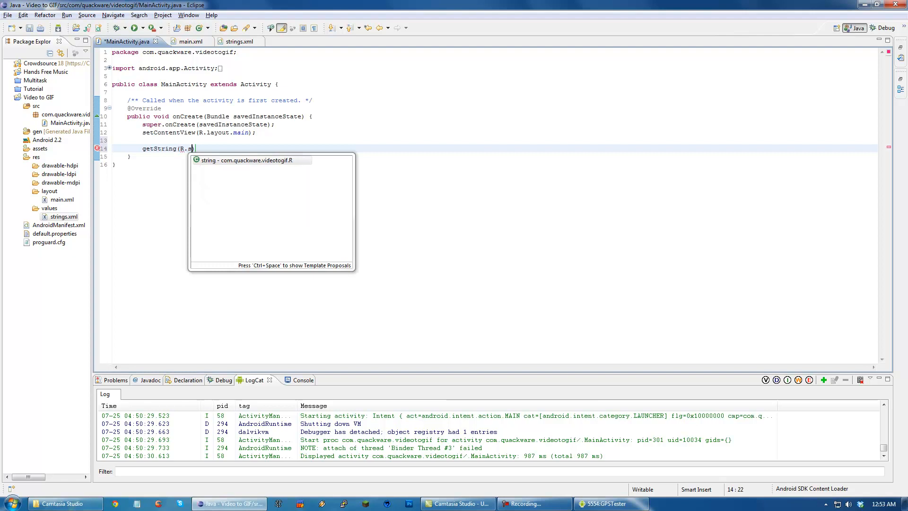
pyautogui.write('tring.exit')
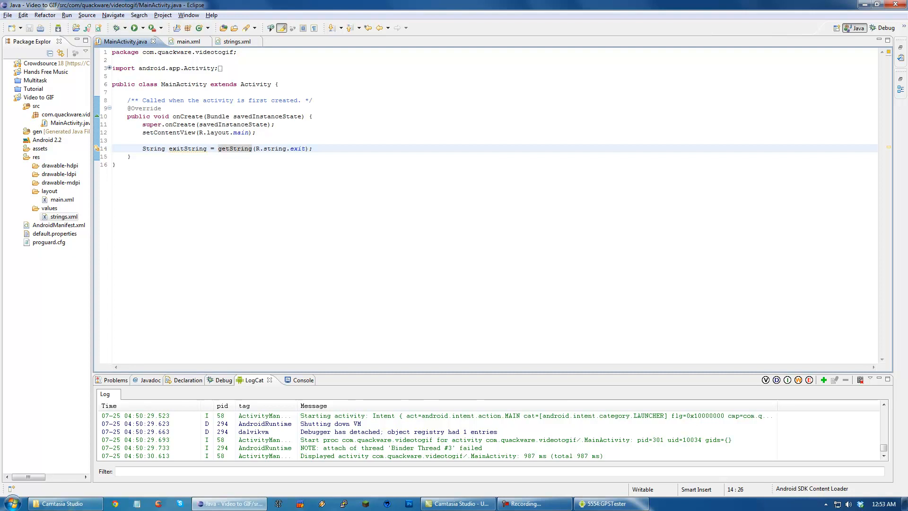
pyautogui.click(234, 40)
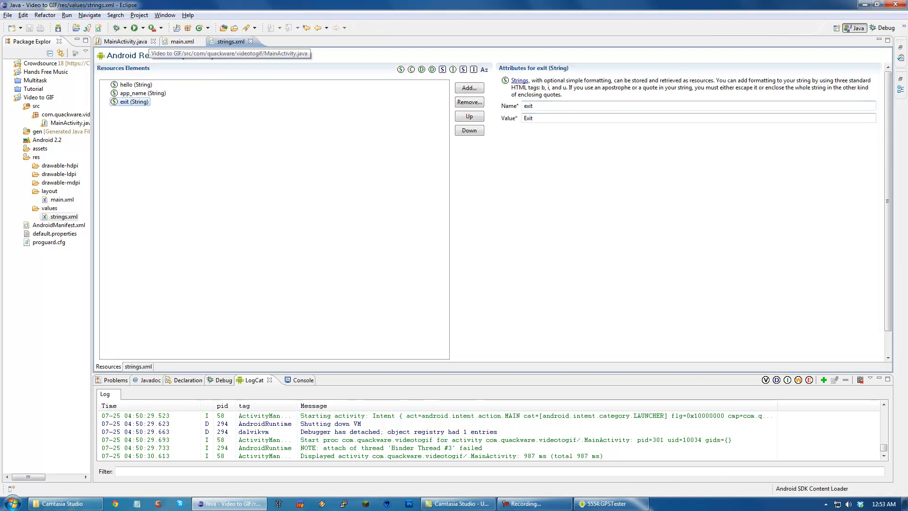
pyautogui.click(185, 41)
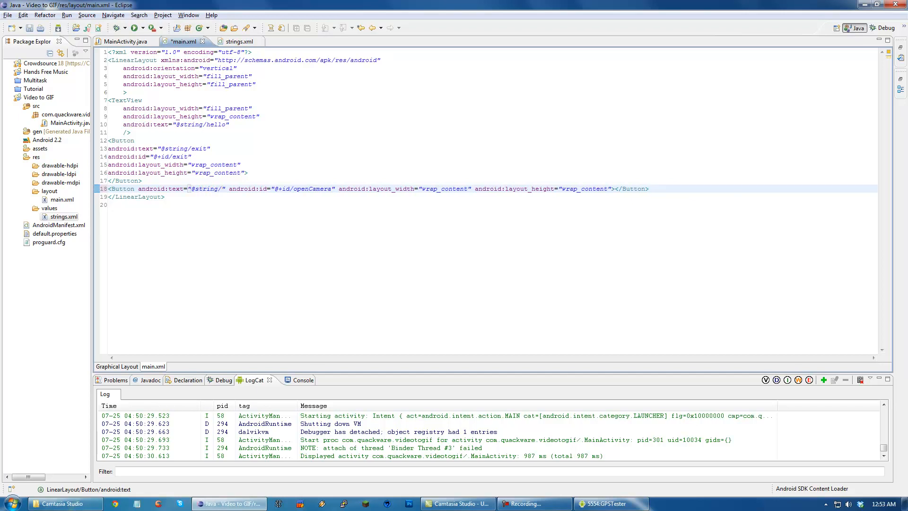
# Step: Change the second button's text and id from openCamera to the takeVideo string and id
pyautogui.write('openCamera')
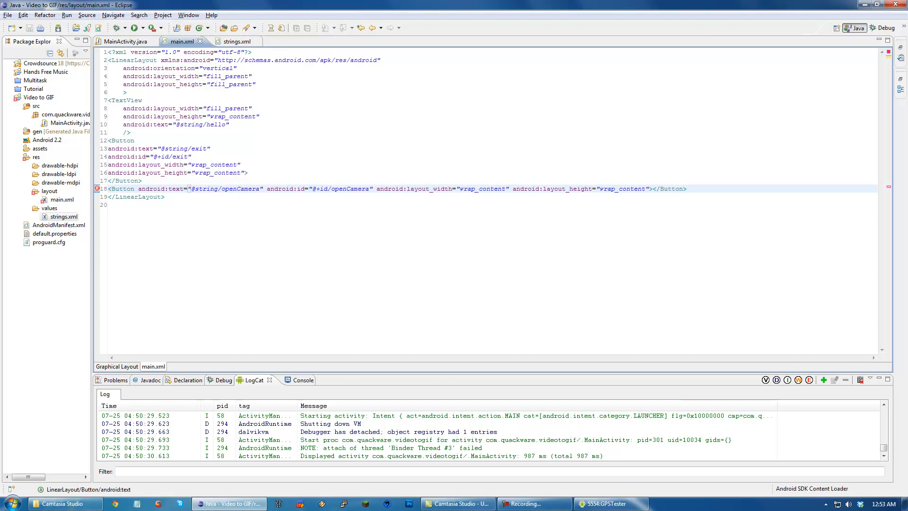
pyautogui.write('takeP')
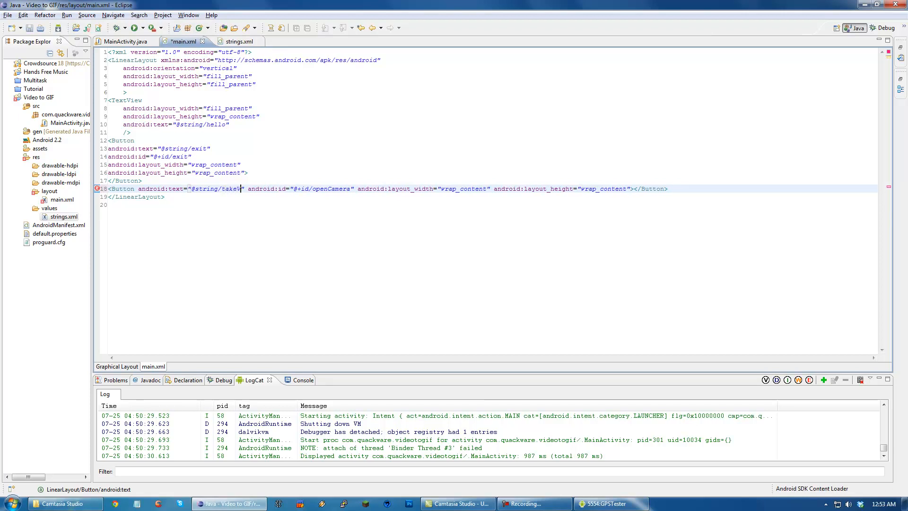
pyautogui.doubleClick(238, 188)
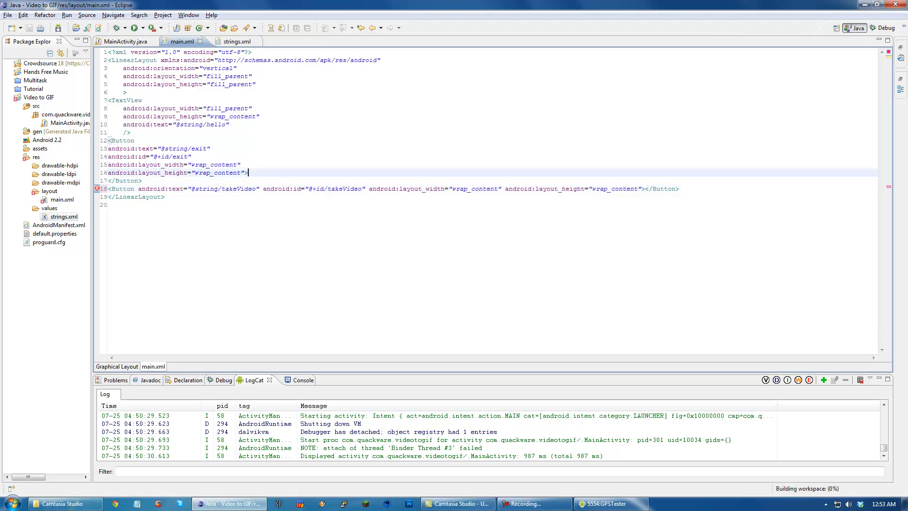
pyautogui.click(236, 41)
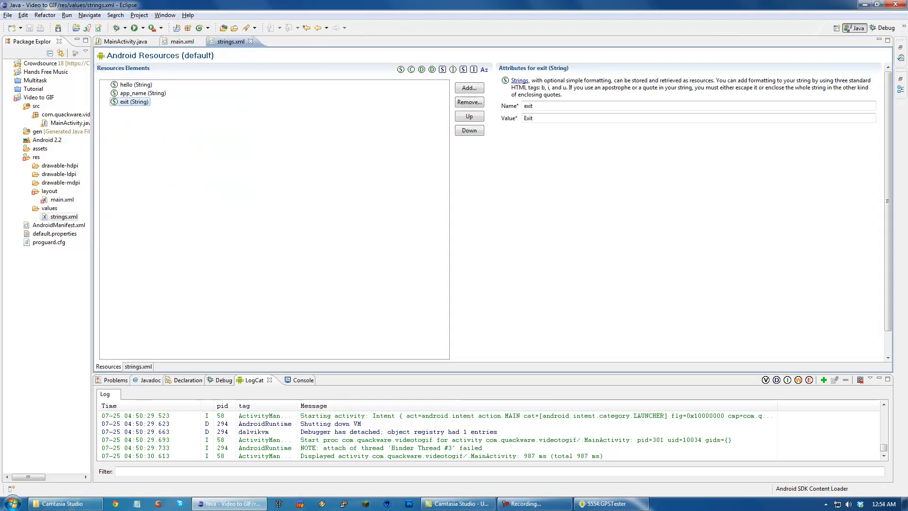
# Step: Add a String resource takeVideo with value Take Video to strings.xml
pyautogui.click(469, 87)
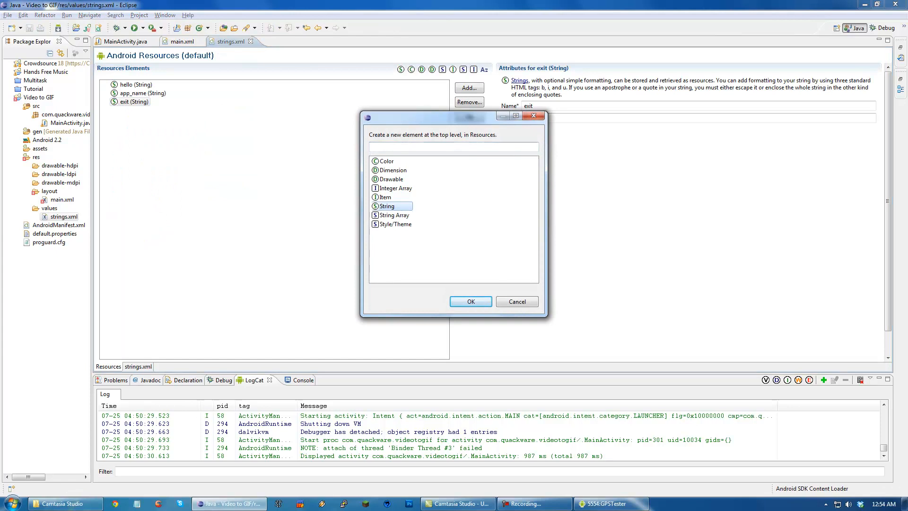
pyautogui.click(471, 302)
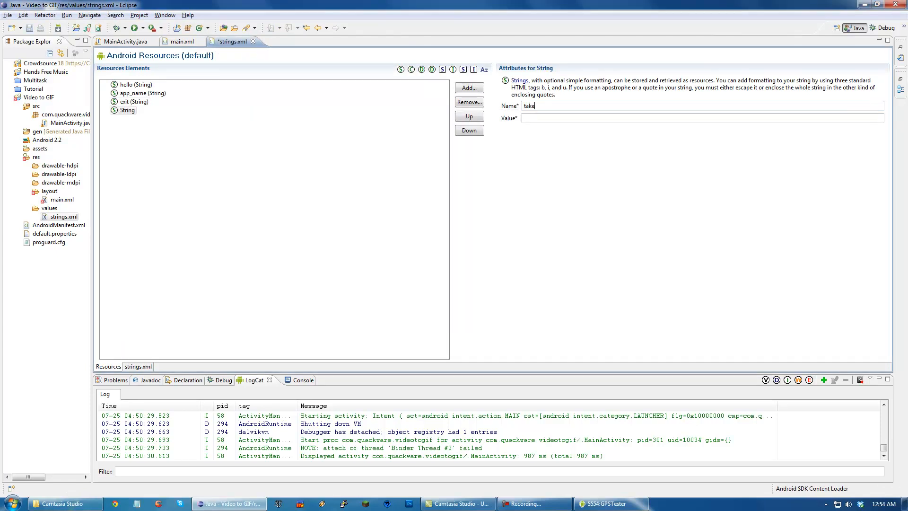
pyautogui.write('Video')
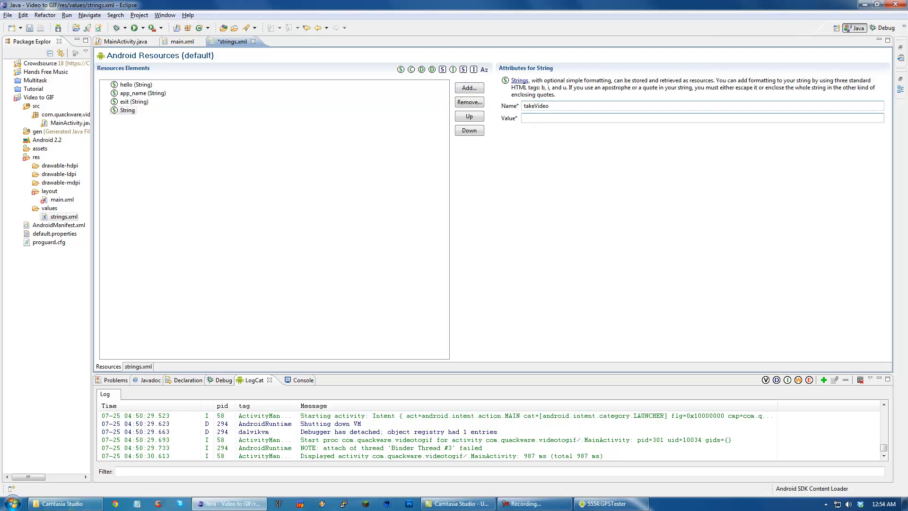
pyautogui.write('Take Video')
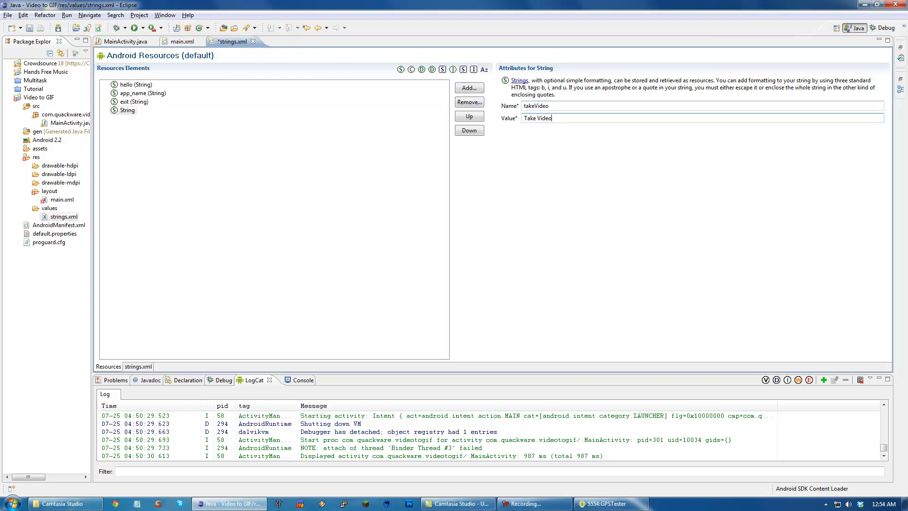
# Step: Verify the Graphical Layout and XML of main.xml no longer show the missing-string error
pyautogui.click(121, 41)
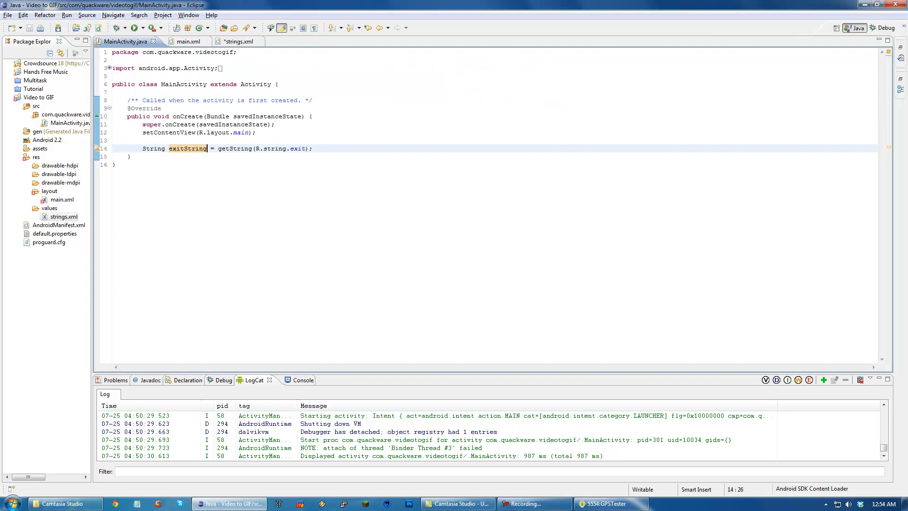
pyautogui.click(189, 40)
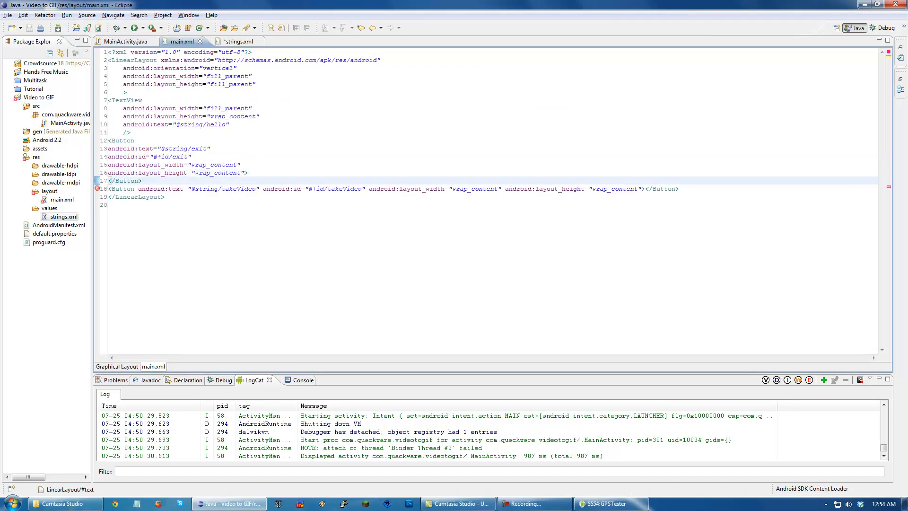
pyautogui.click(117, 366)
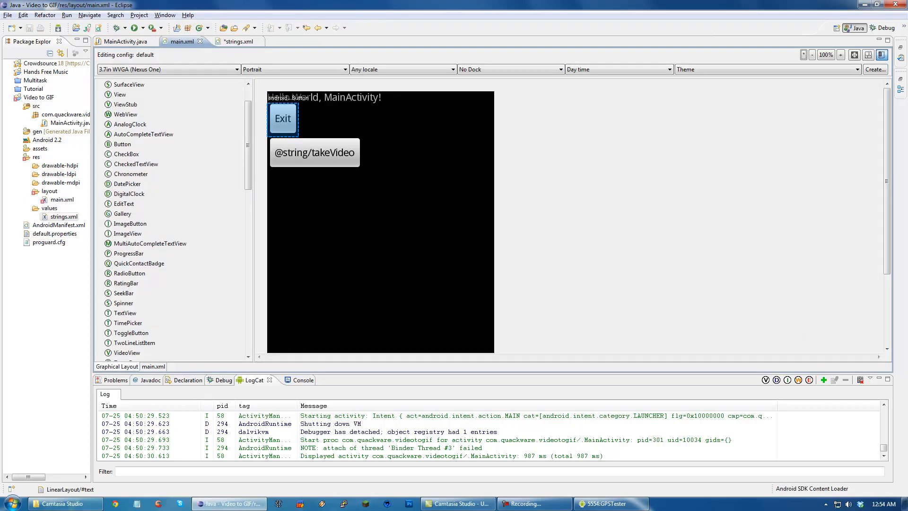
pyautogui.click(153, 366)
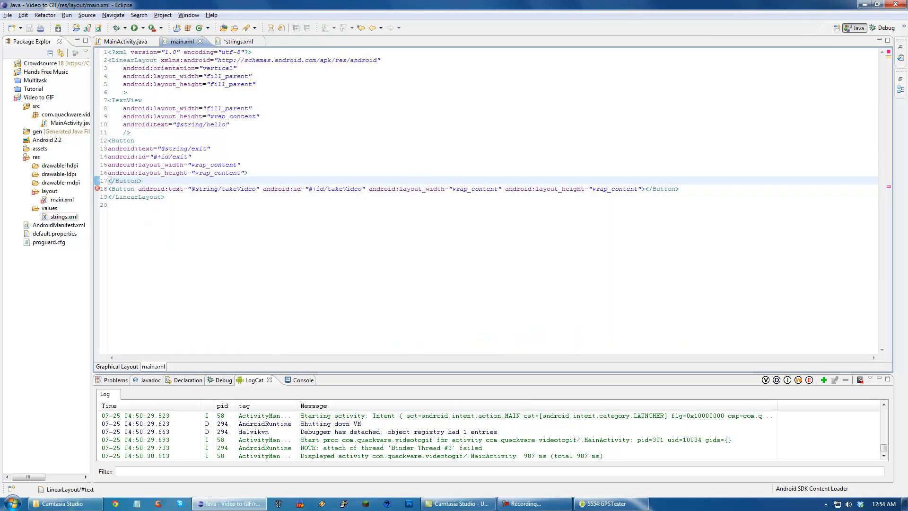
pyautogui.click(235, 41)
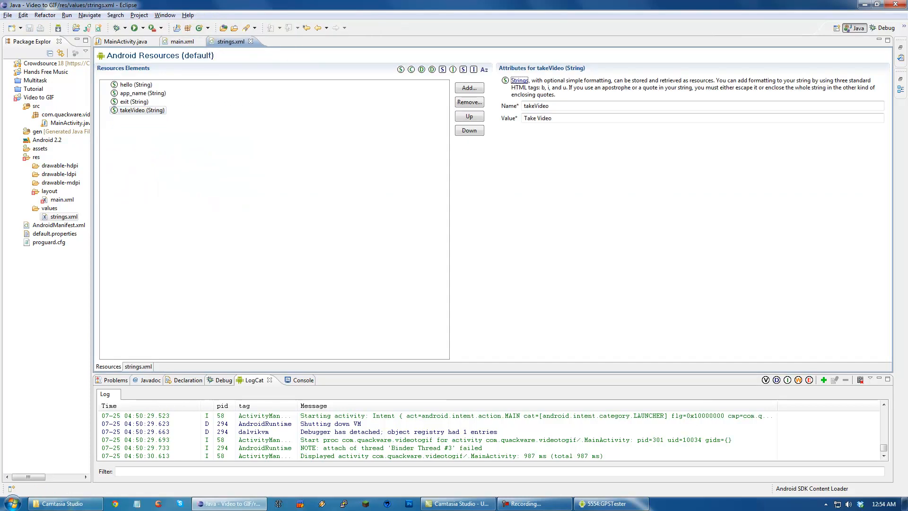
pyautogui.click(180, 41)
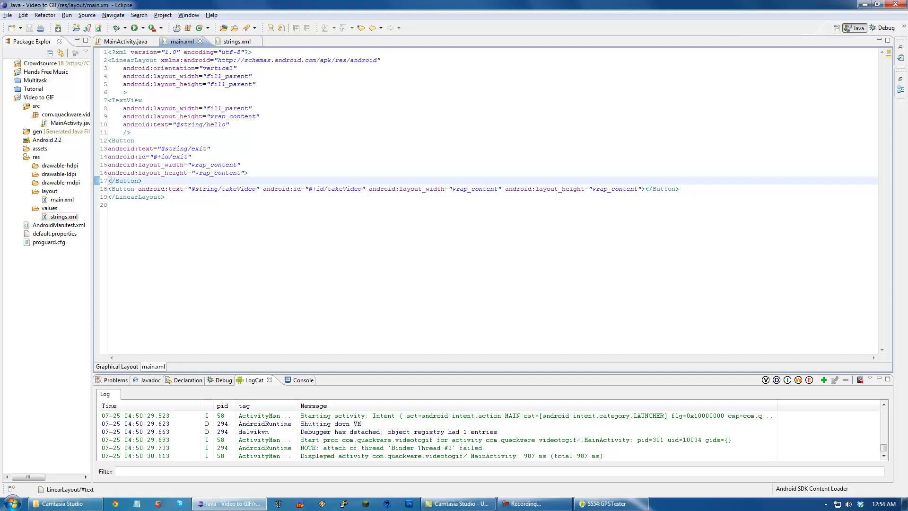
pyautogui.click(117, 365)
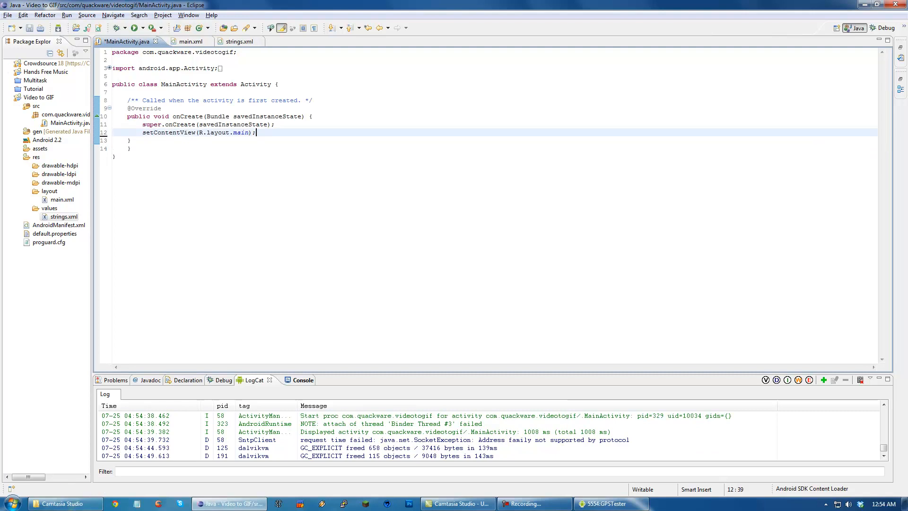
# Step: Call setupButtonClickListeners() on a new line at the end of onCreate
pyautogui.press('Enter')
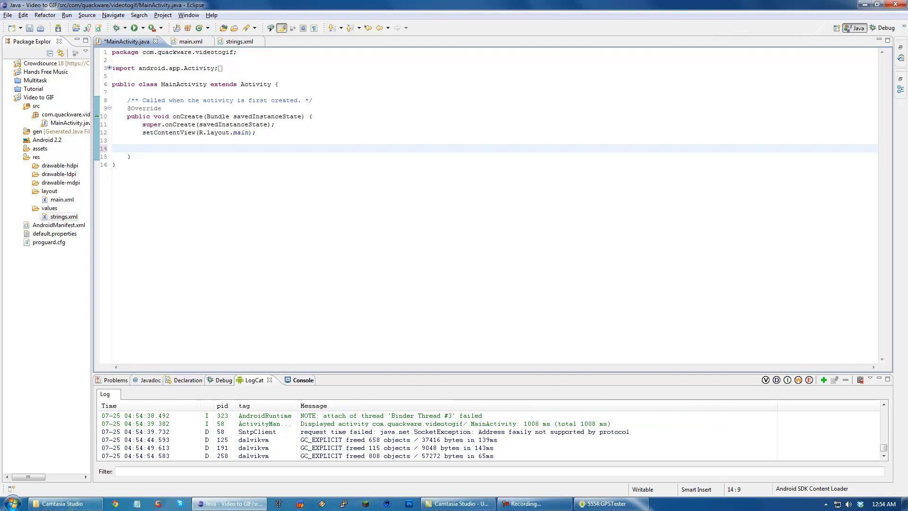
pyautogui.click(144, 148)
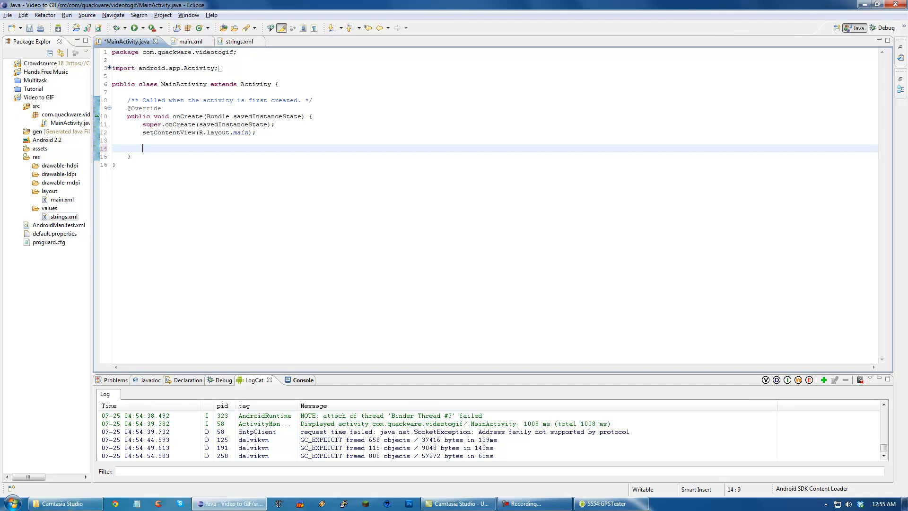
pyautogui.write('a')
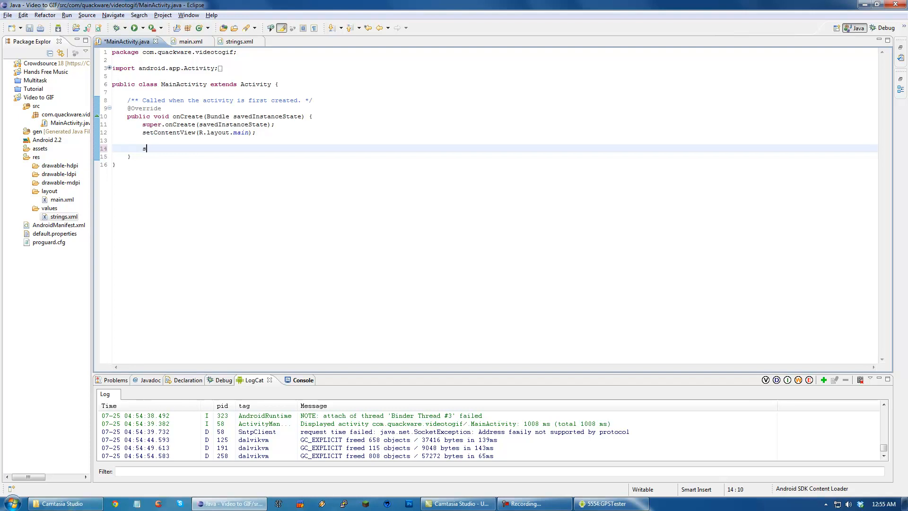
pyautogui.write('setupButton')
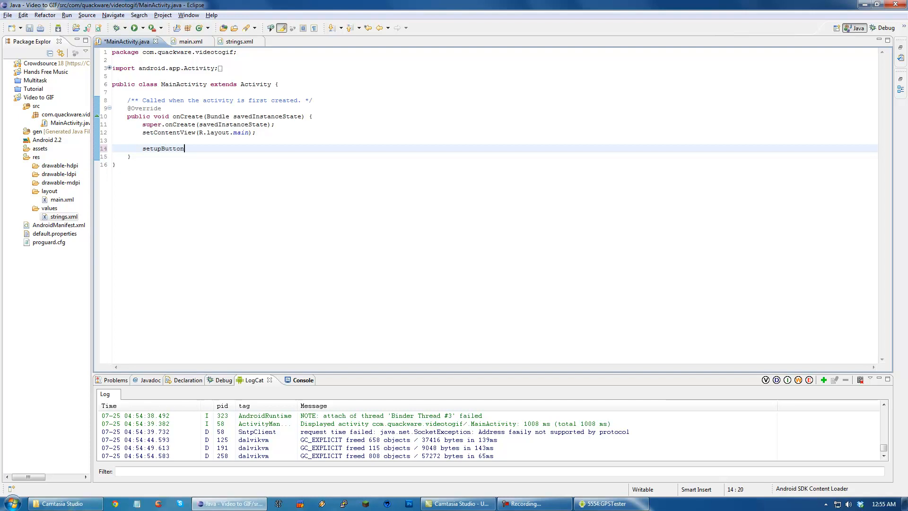
pyautogui.write('ClickListeners();')
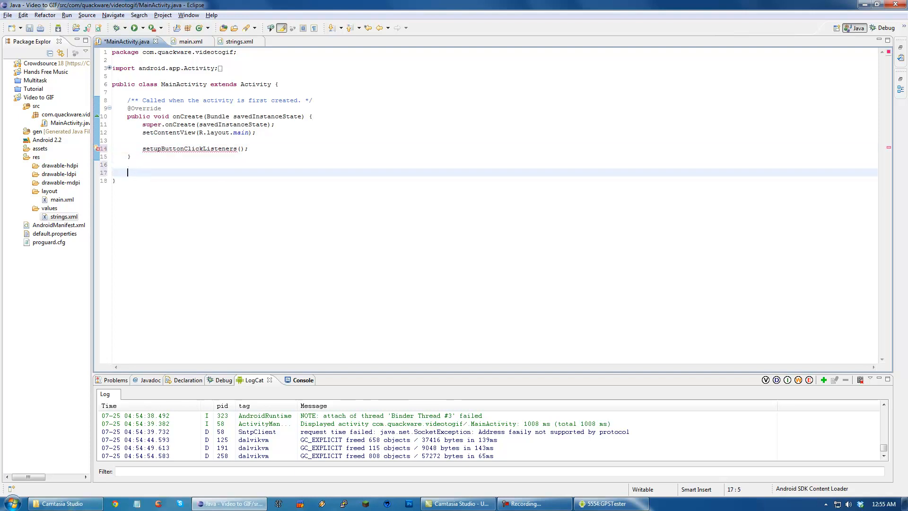
# Step: Declare private void setupButtonClickListeners() with an empty body below onCreate
pyautogui.write('pr')
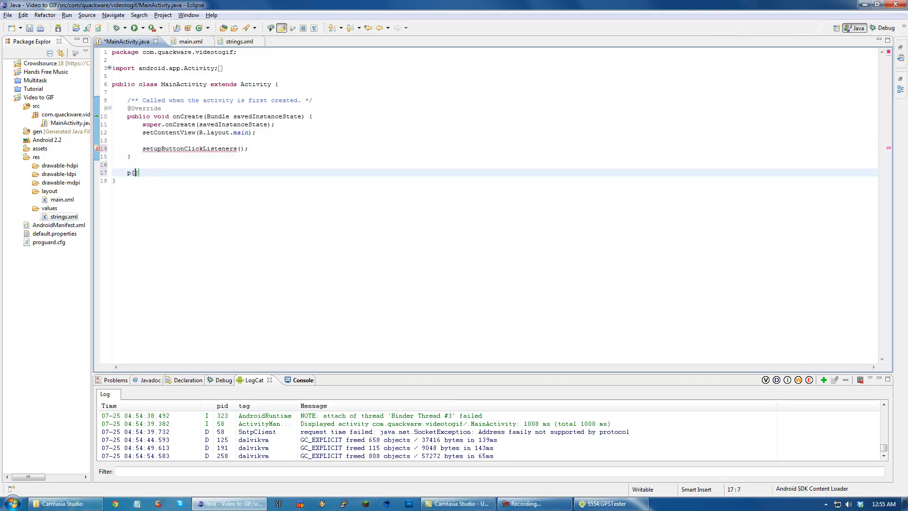
pyautogui.write('rivate void')
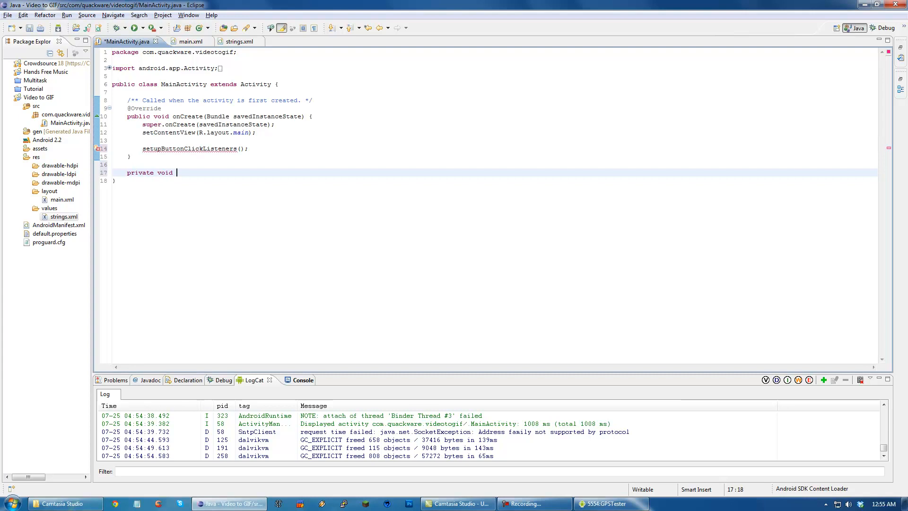
pyautogui.write('setupButtonClickListeners(')
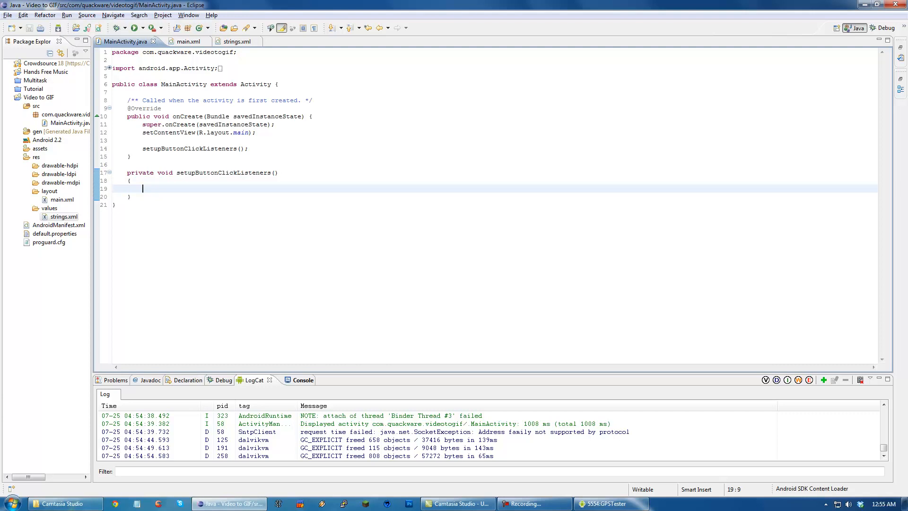
pyautogui.moveTo(187, 40)
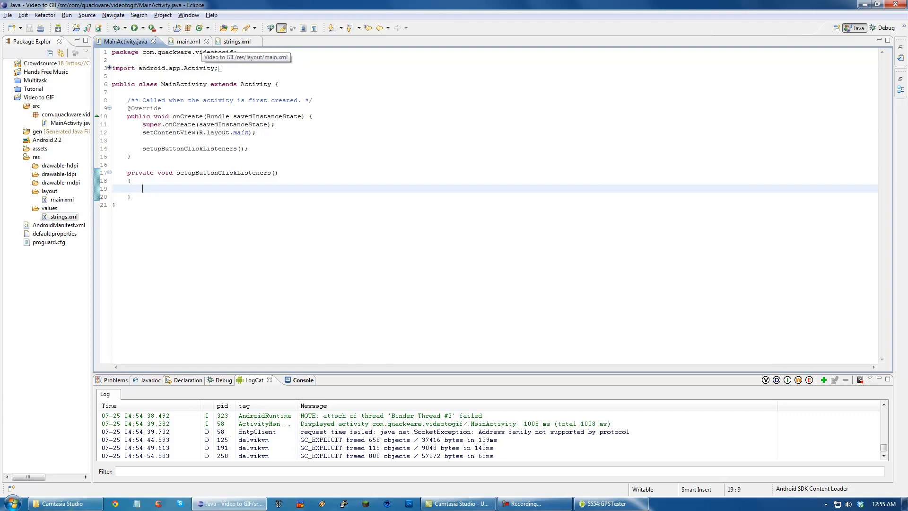
# Step: Check the Take Video, Hello World and Exit widgets in the main.xml Graphical Layout
pyautogui.click(181, 41)
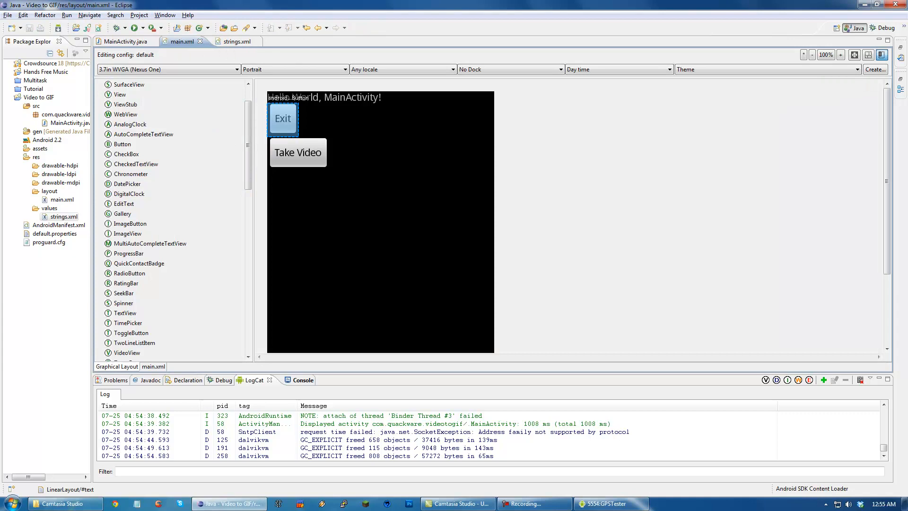
pyautogui.click(297, 152)
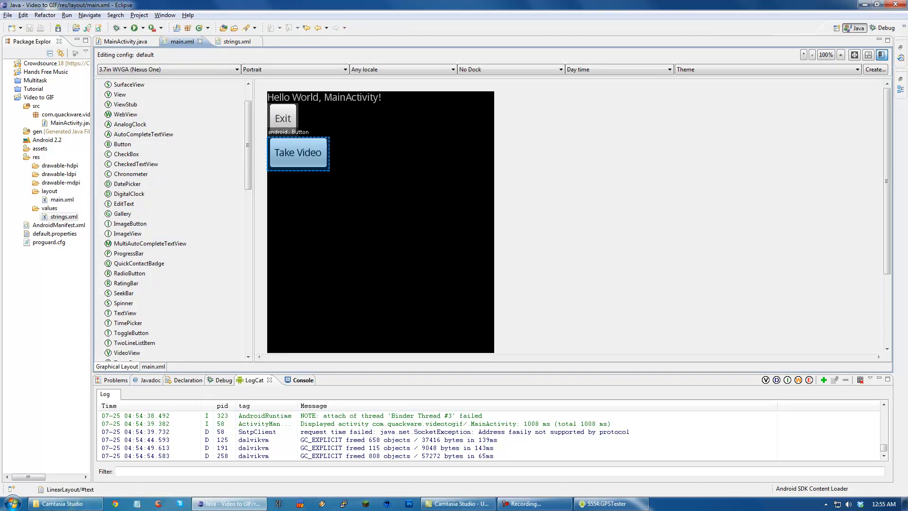
pyautogui.click(323, 97)
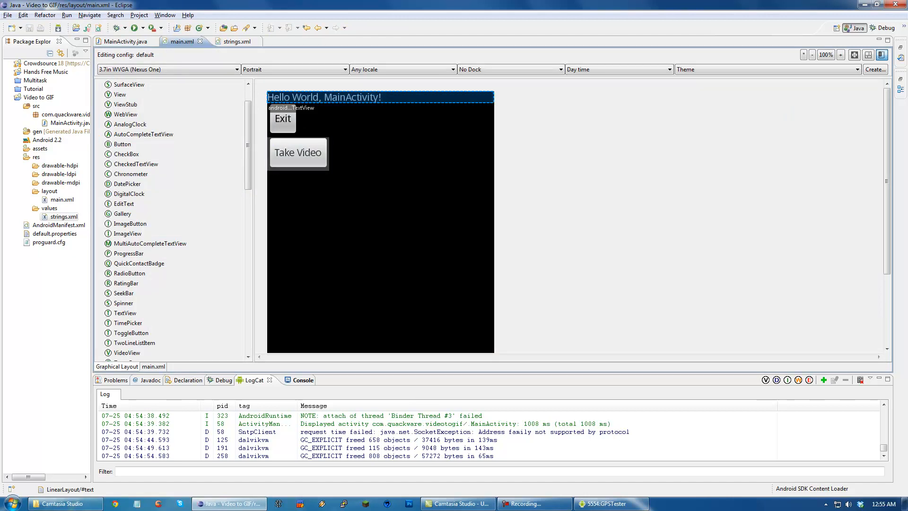
pyautogui.click(282, 122)
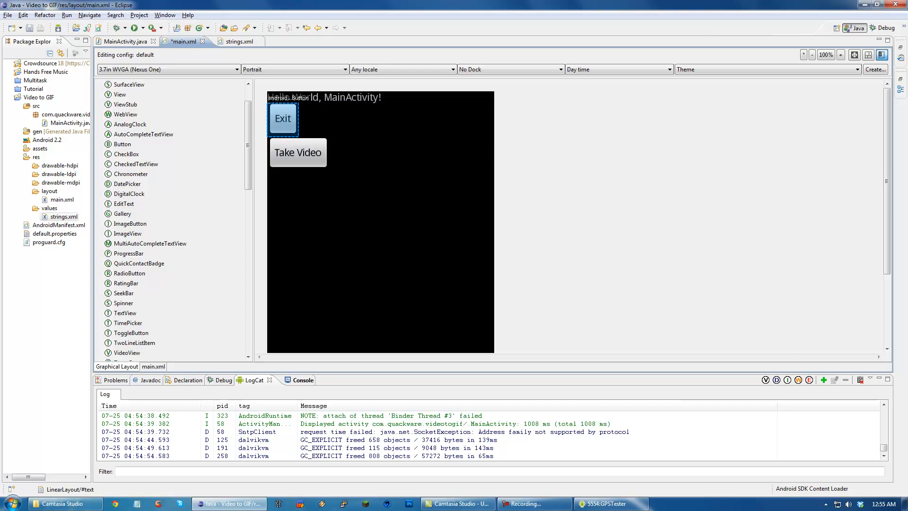
pyautogui.click(115, 41)
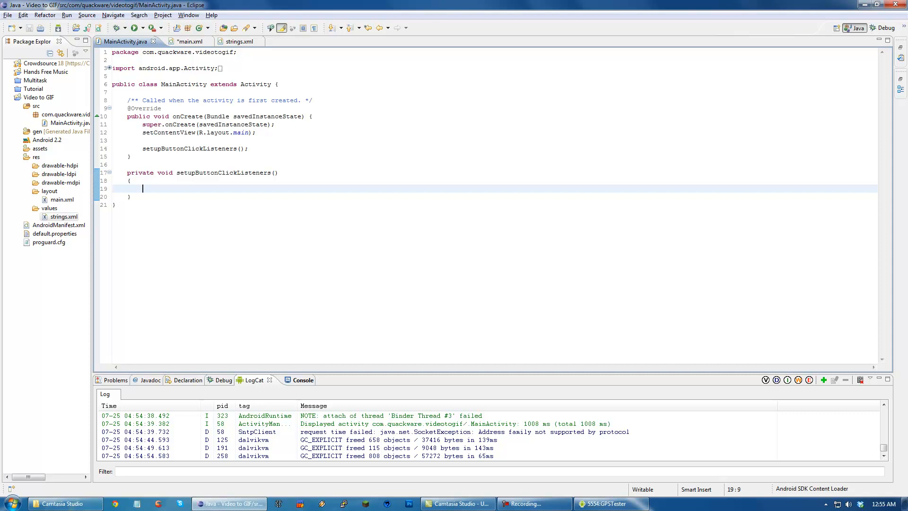
# Step: Write Button exitButton = (Button)findViewById(R.id.exit); inside setupButtonClickListeners
pyautogui.write('B')
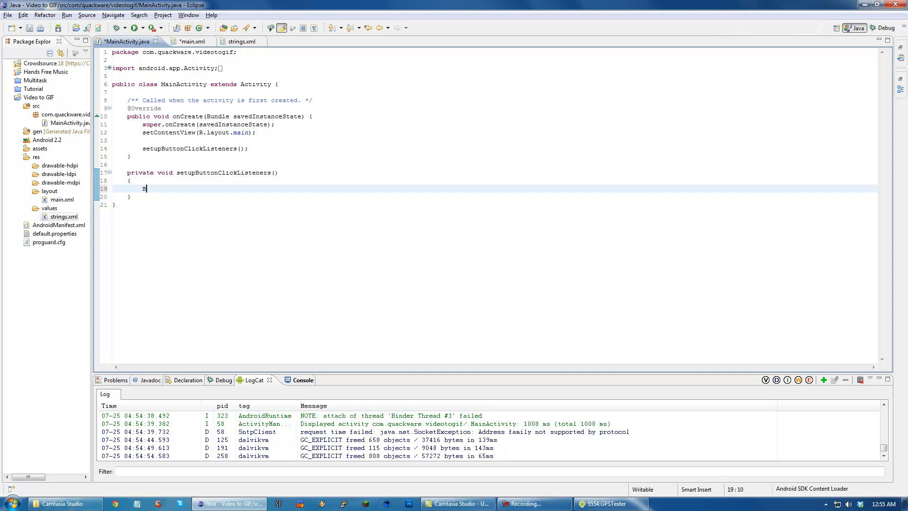
pyautogui.click(176, 42)
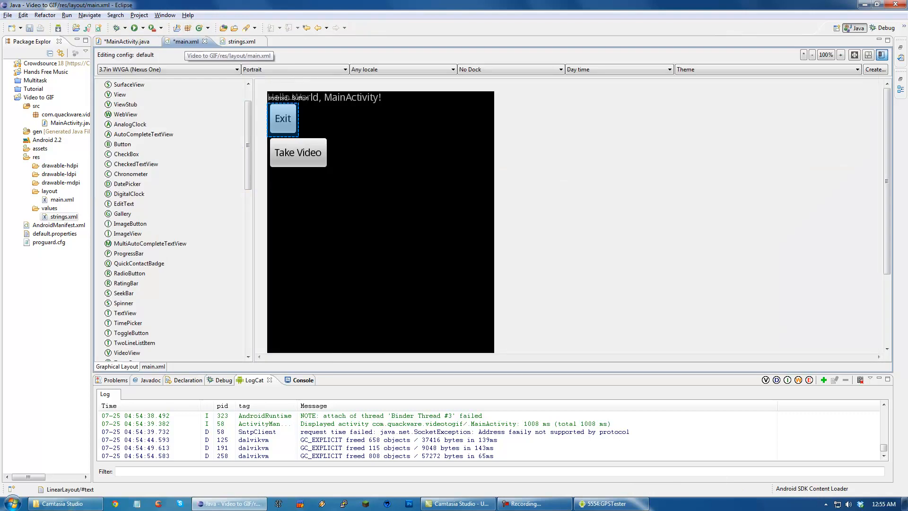
pyautogui.click(109, 40)
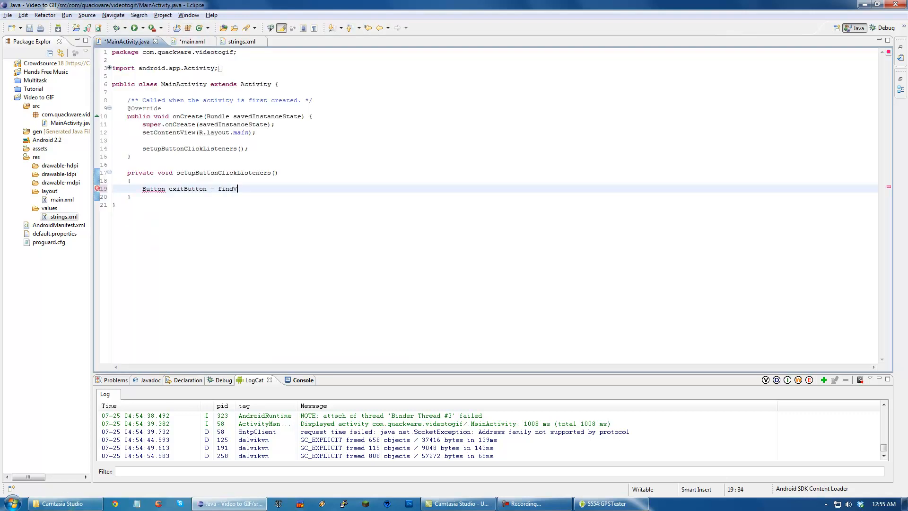
pyautogui.write('iewById')
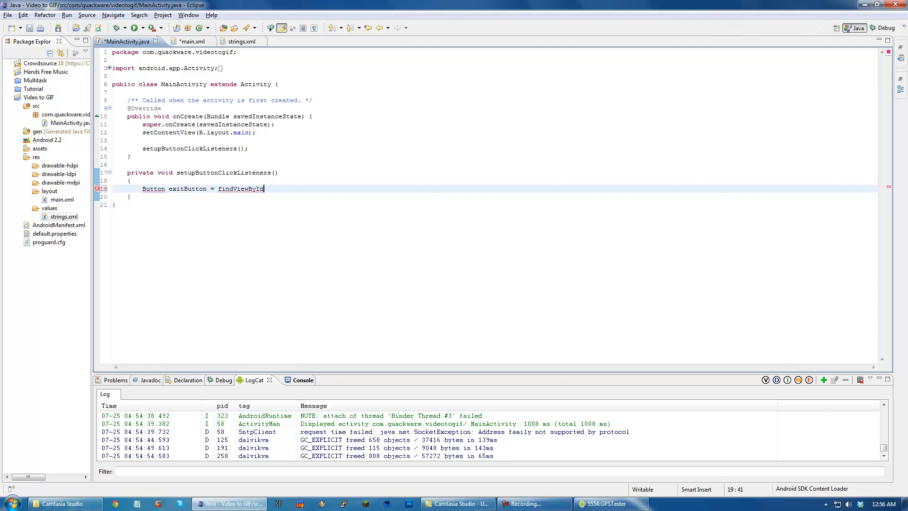
pyautogui.write('(R')
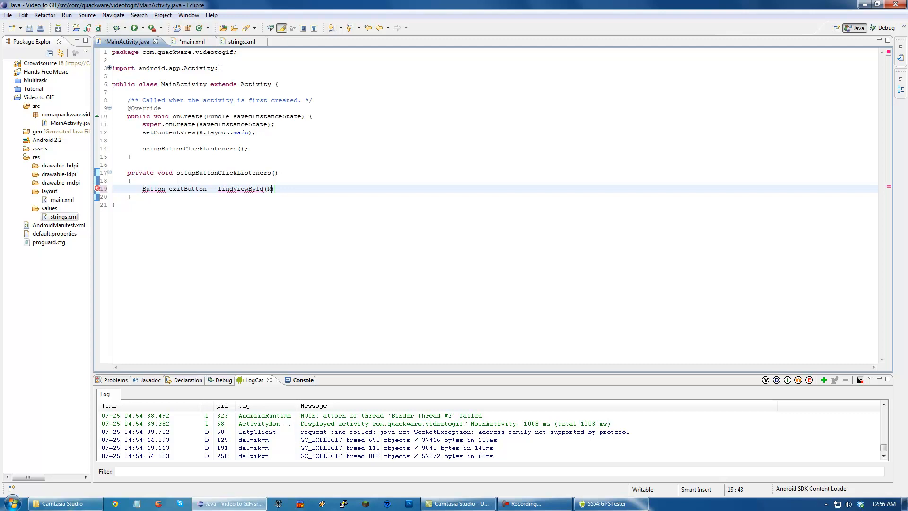
pyautogui.write('.id.exit')
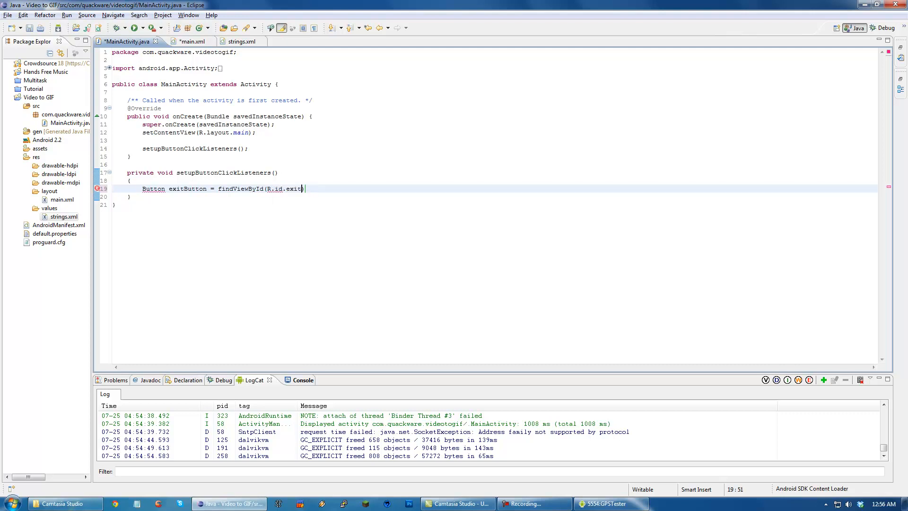
pyautogui.write(');')
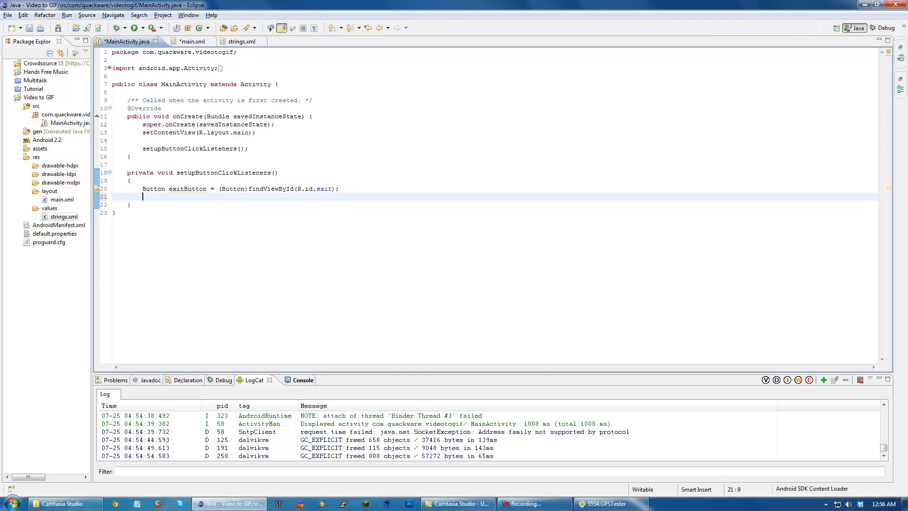
# Step: Begin exitButton.setOn..., correcting a mistyped setTe method name
pyautogui.write('exitButton.s')
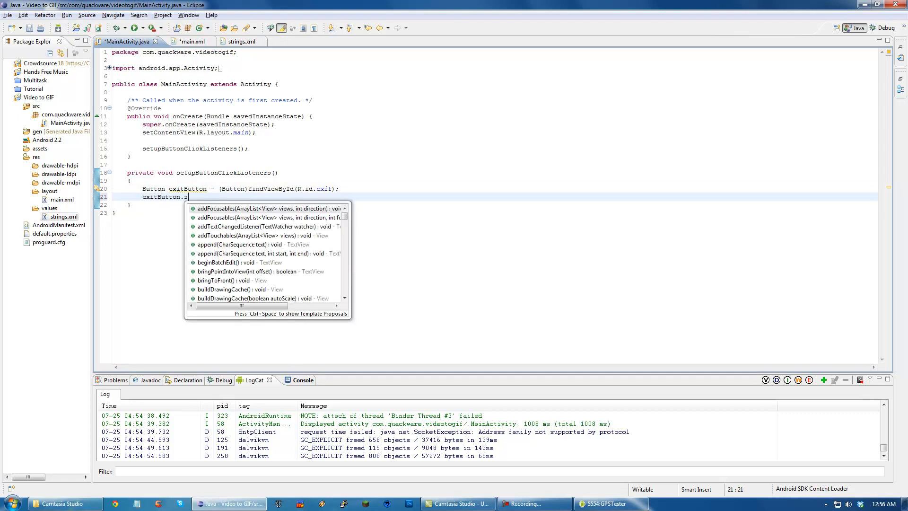
pyautogui.write('etTe')
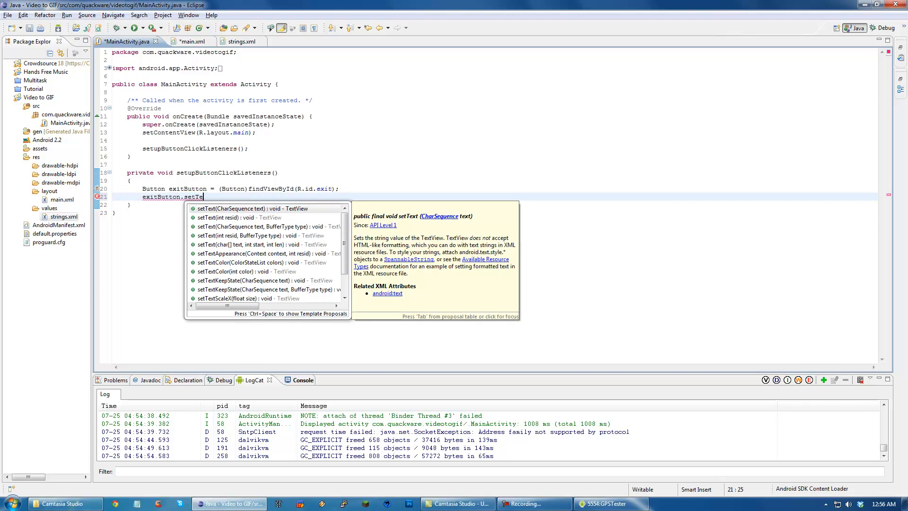
pyautogui.press('BackSpace')
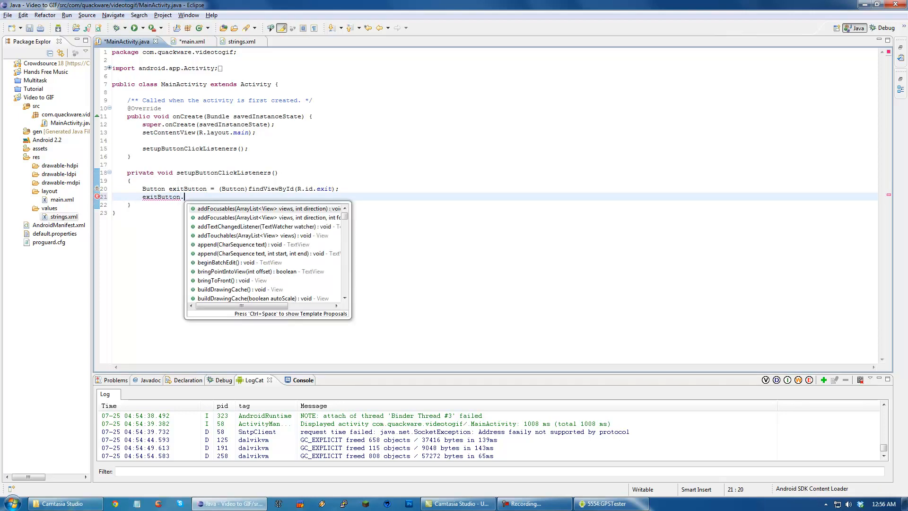
pyautogui.press('Escape')
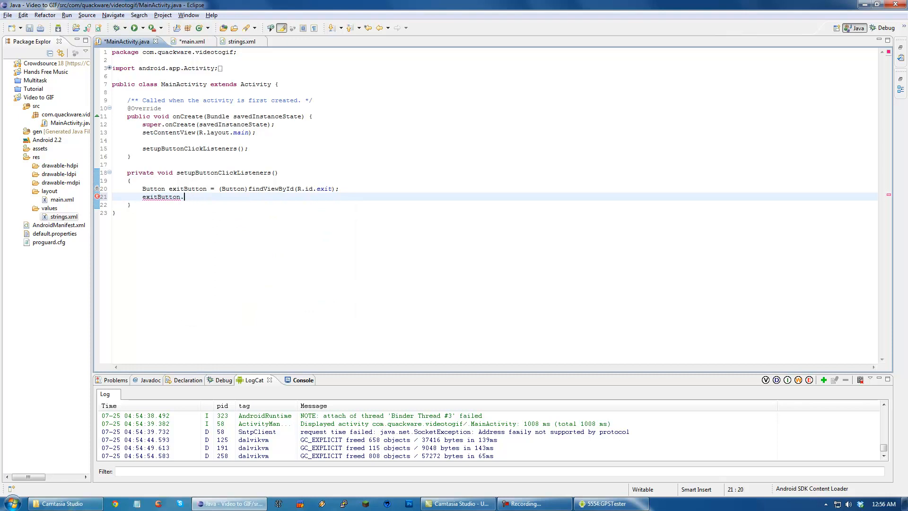
pyautogui.write('setOn')
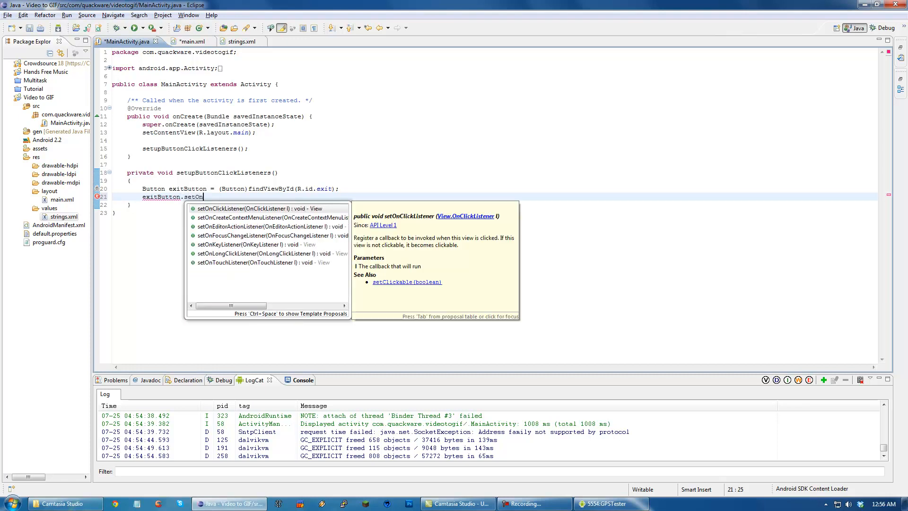
# Step: Complete setOnClickListener(new OnClickListener() { }) and add the unimplemented onClick stub
pyautogui.click(241, 208)
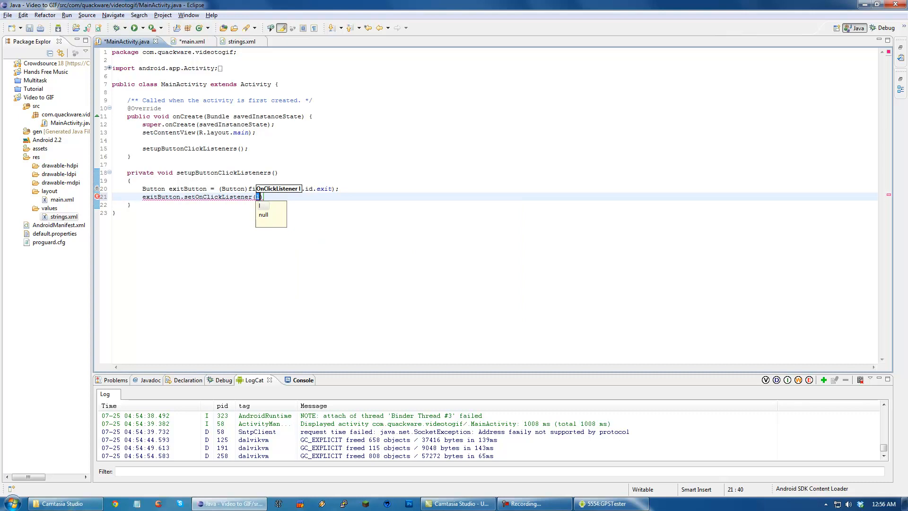
pyautogui.press('Escape')
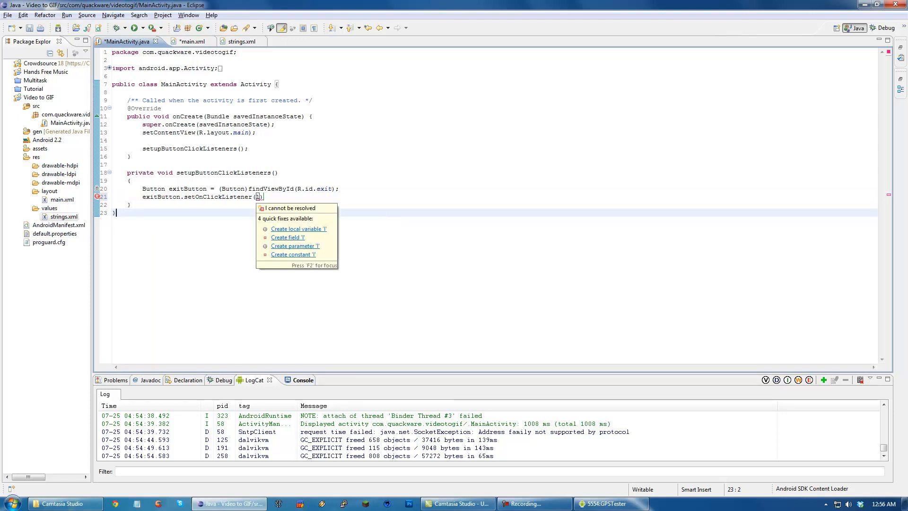
pyautogui.write('new OnClickListener(')
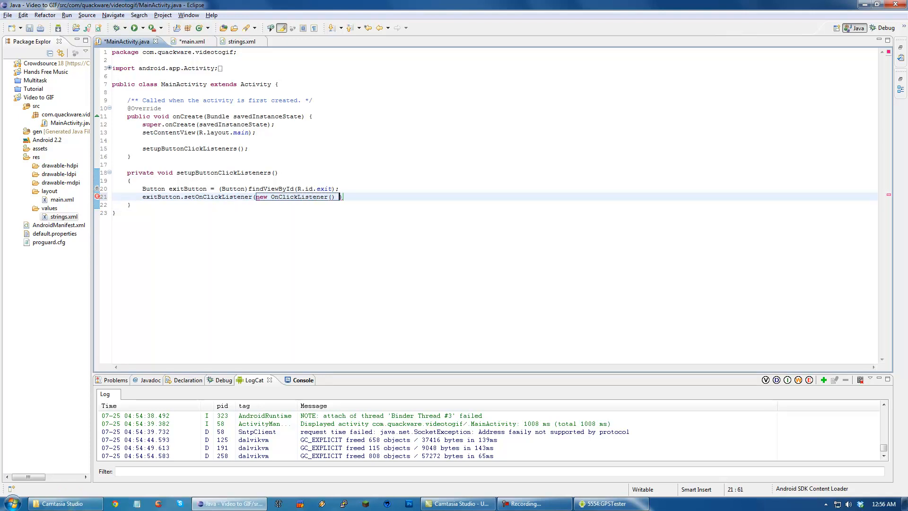
pyautogui.write('{ }')
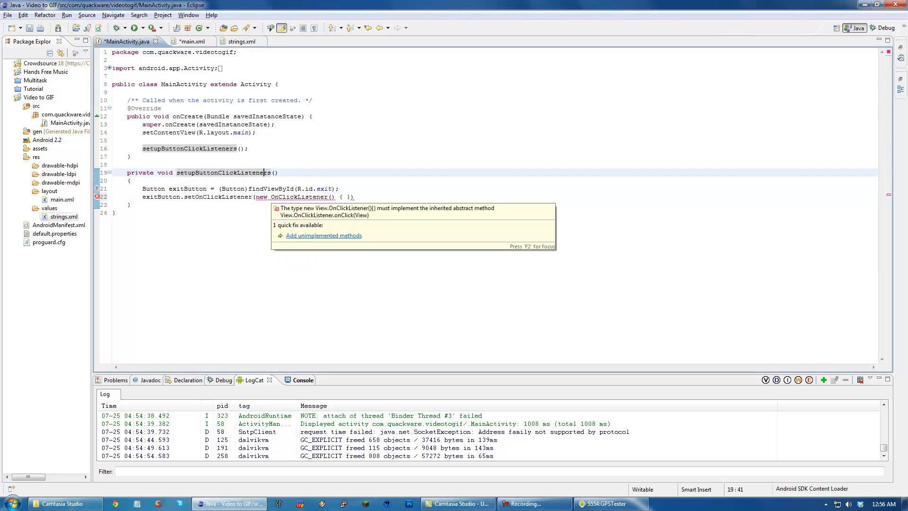
pyautogui.click(323, 235)
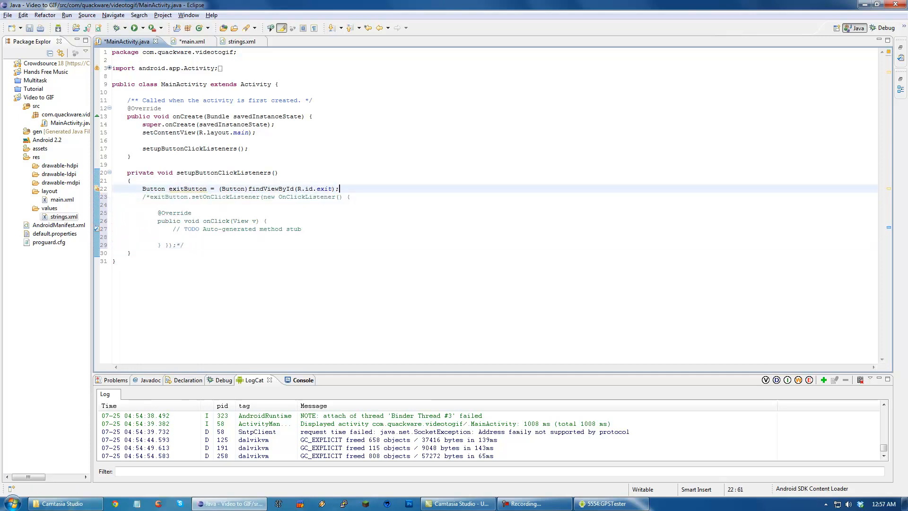
# Step: Write exitButton.setOnClickListener(this), make MainActivity implement OnClickListener, and clear onClick's TODO comment
pyautogui.write('exitButton')
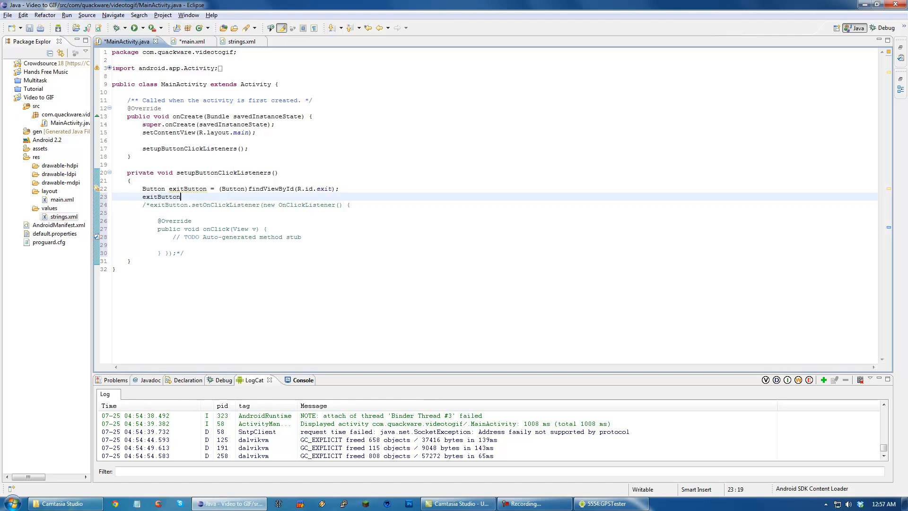
pyautogui.write('.setOnClickListener(l')
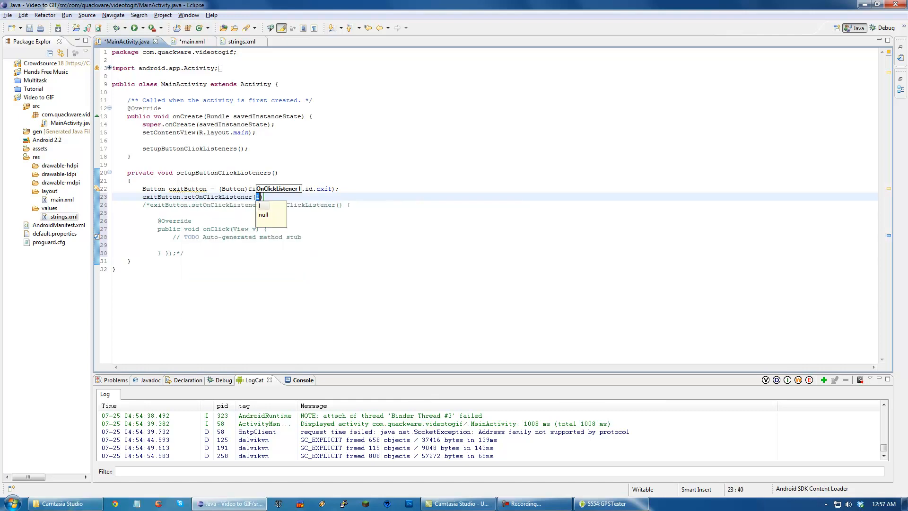
pyautogui.write('this')
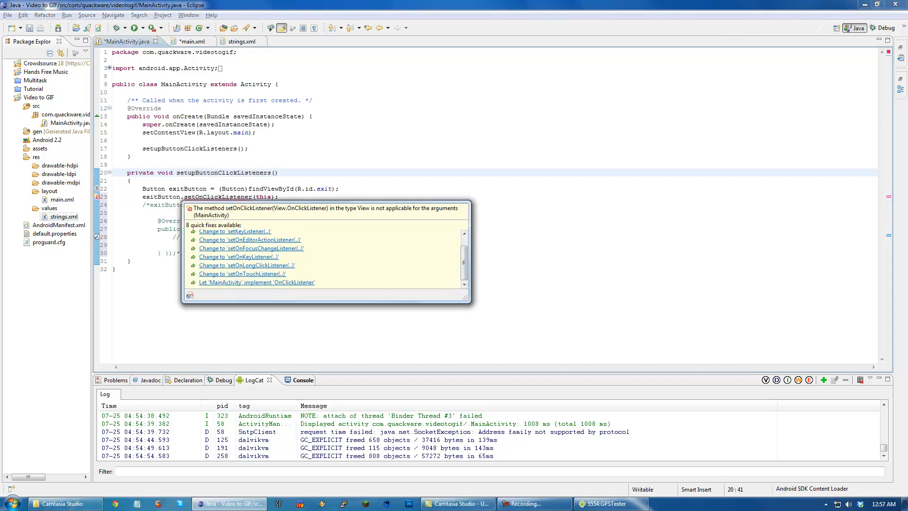
pyautogui.click(257, 281)
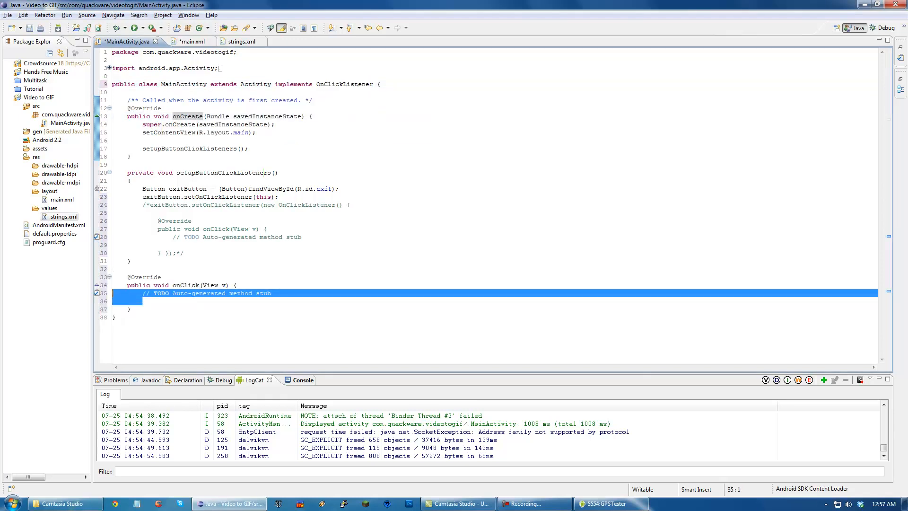
pyautogui.click(236, 284)
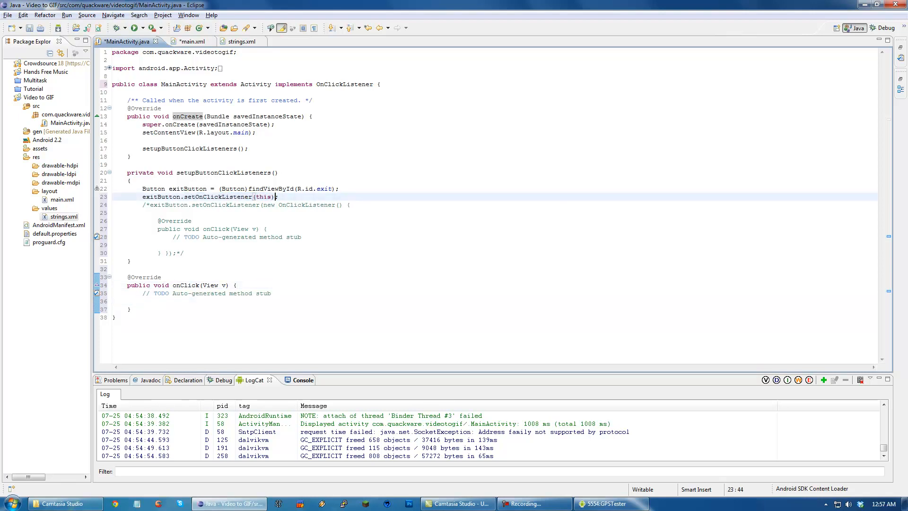
pyautogui.doubleClick(183, 84)
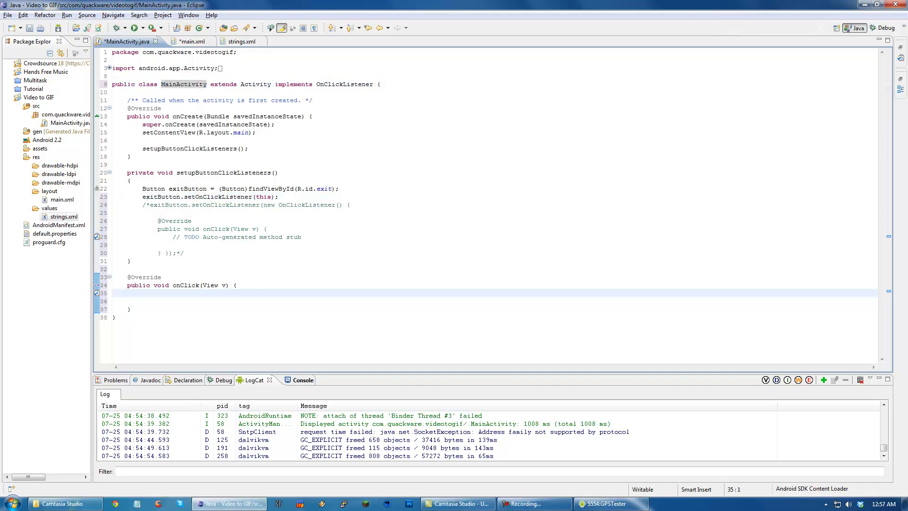
# Step: Start a switch on v.getId() with a case for R.id.exit
pyautogui.write('switch()')
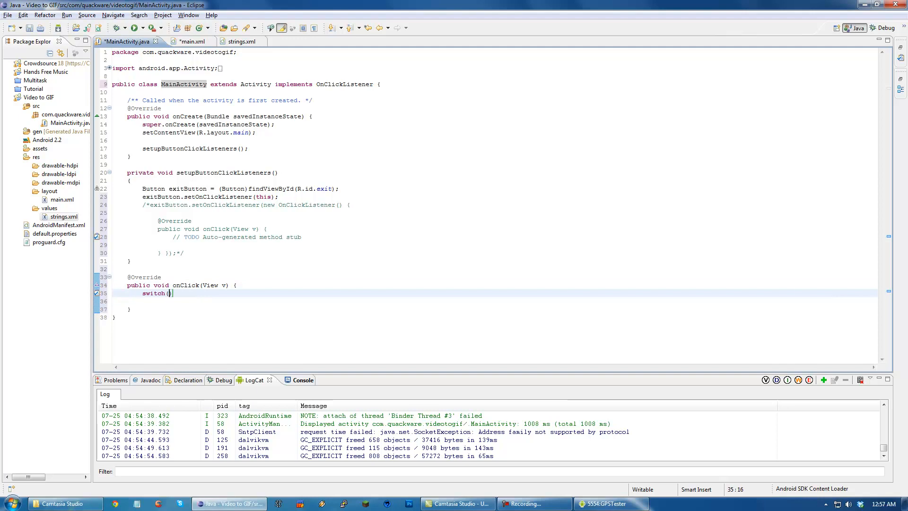
pyautogui.write('v.getId()')
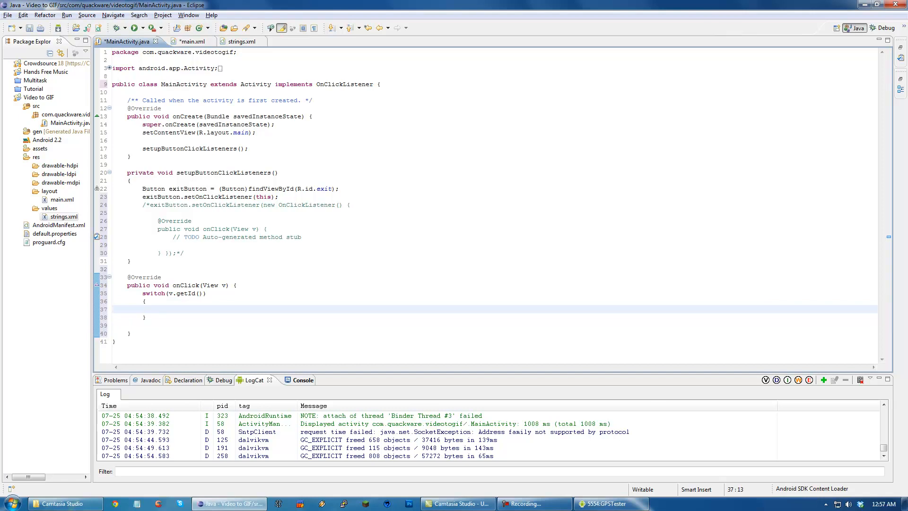
pyautogui.write('case')
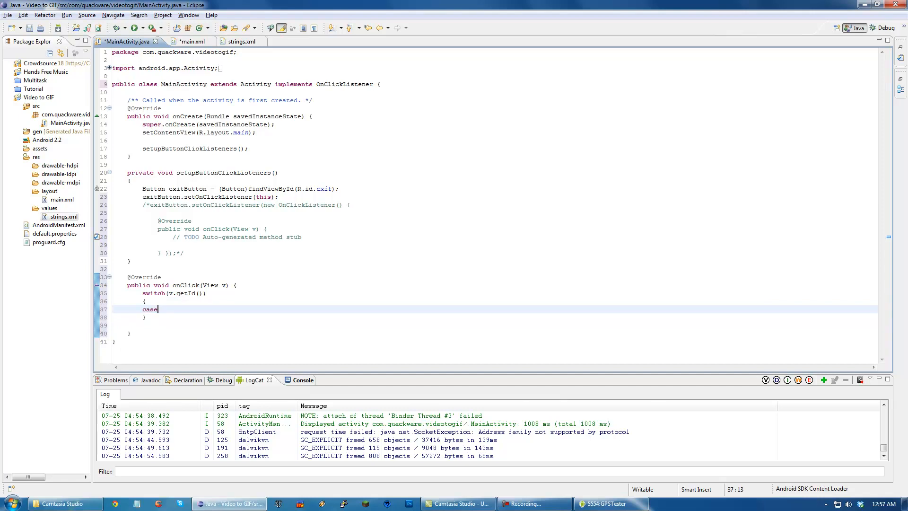
pyautogui.write('R.id.exit:')
pyautogui.write('break;')
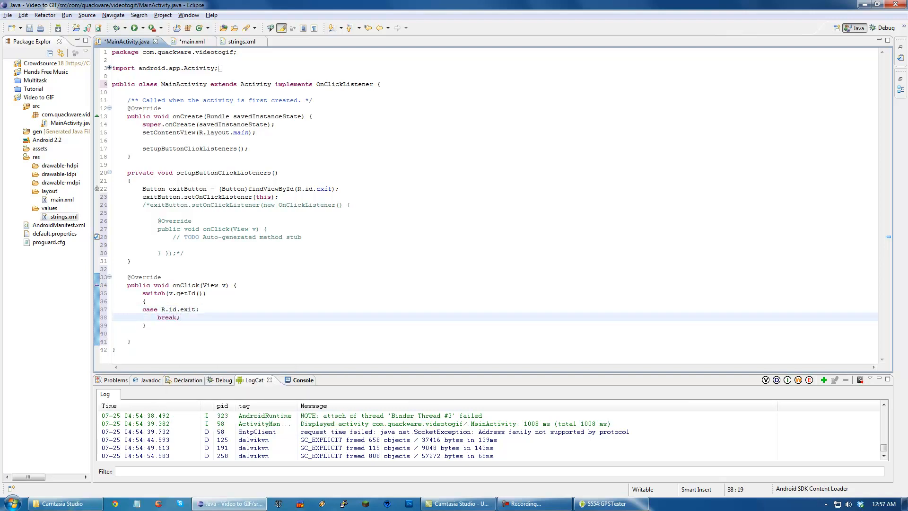
pyautogui.press('Enter')
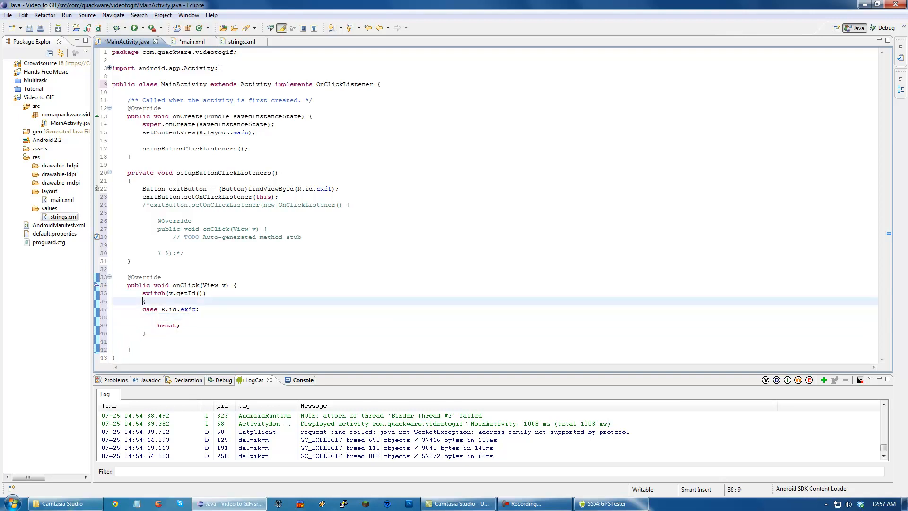
# Step: Add a second case for R.id.takeVideo and begin an OnClickListener declaration
pyautogui.click(179, 293)
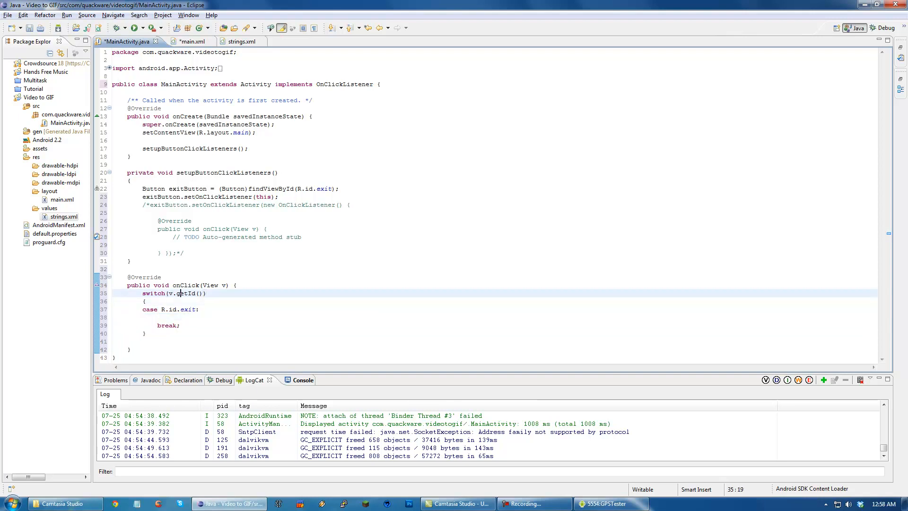
pyautogui.click(180, 326)
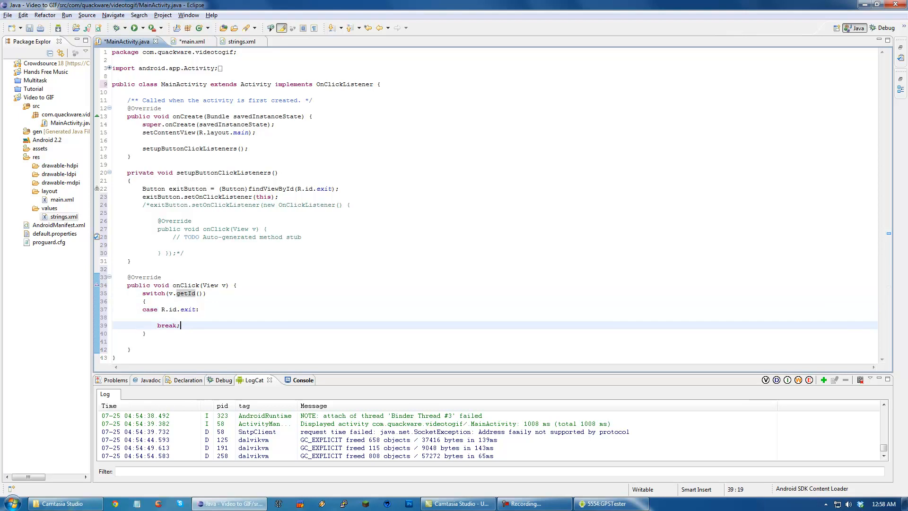
pyautogui.write('case R.id.takeVideo:')
pyautogui.write('break;')
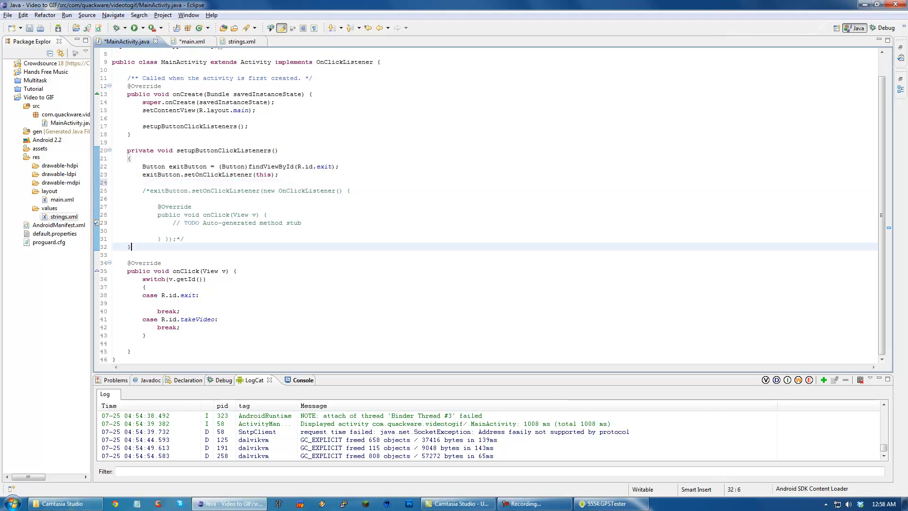
pyautogui.write('OnC')
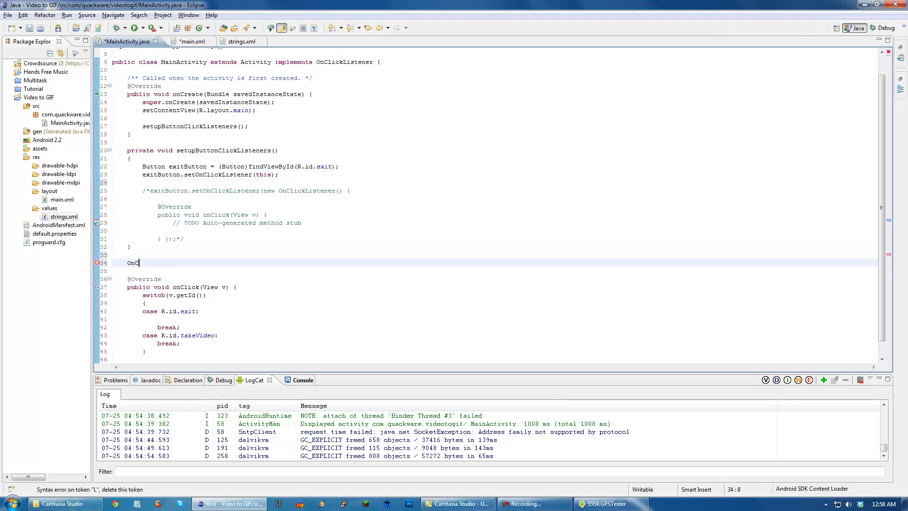
# Step: Try an exitListener field, then restore setOnClickListener(this) and remove the commented block
pyautogui.write('lickListener exitListener = new OnClickListener(')
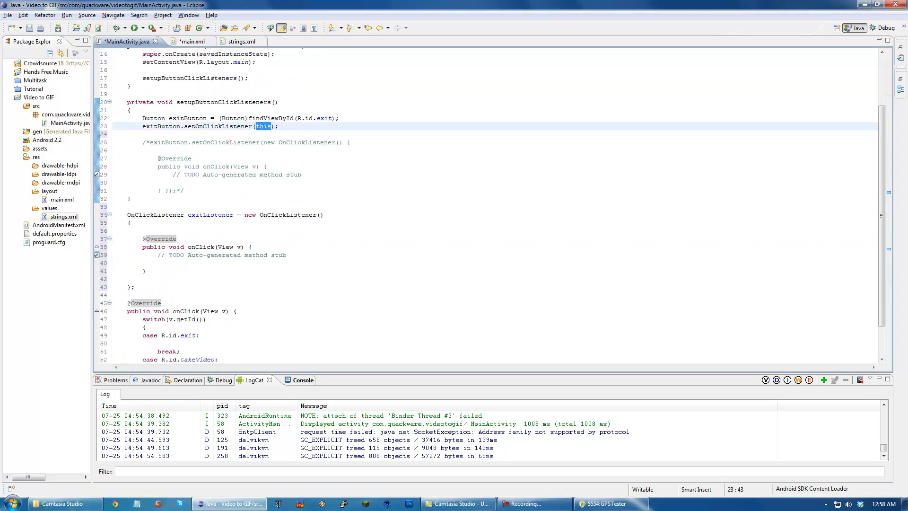
pyautogui.write('exitListener')
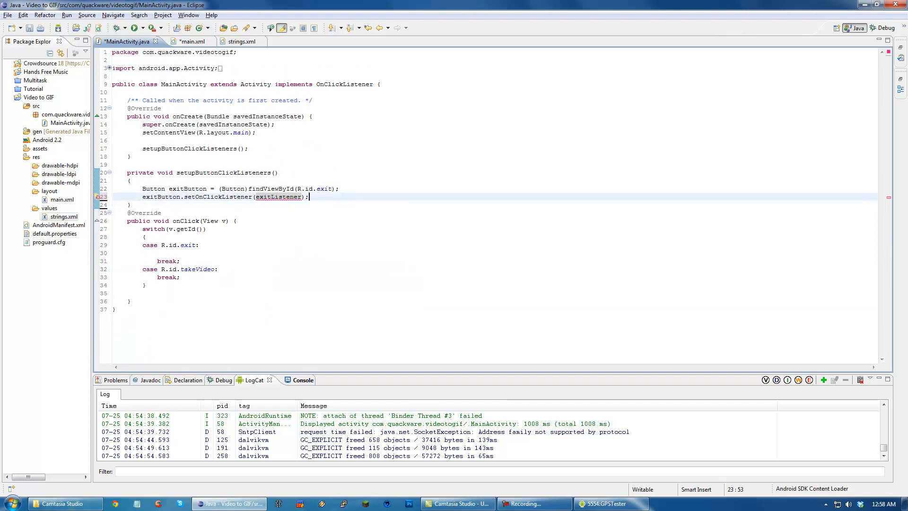
pyautogui.write('this')
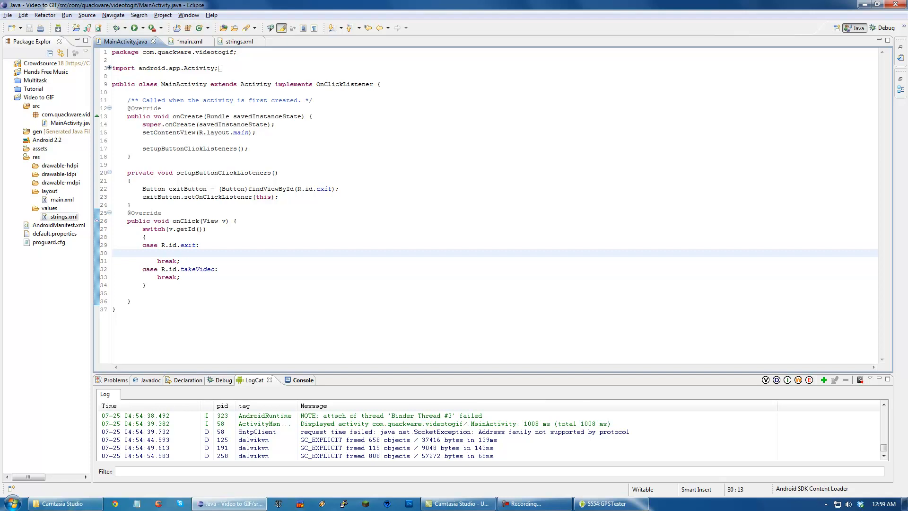
# Step: Make the exit case call this.finish(), then save and relaunch the app
pyautogui.write('v.')
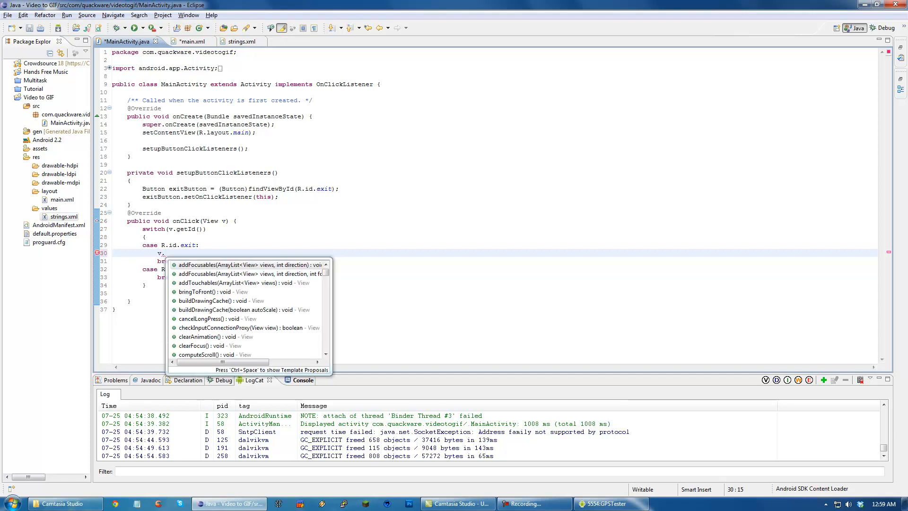
pyautogui.write('se')
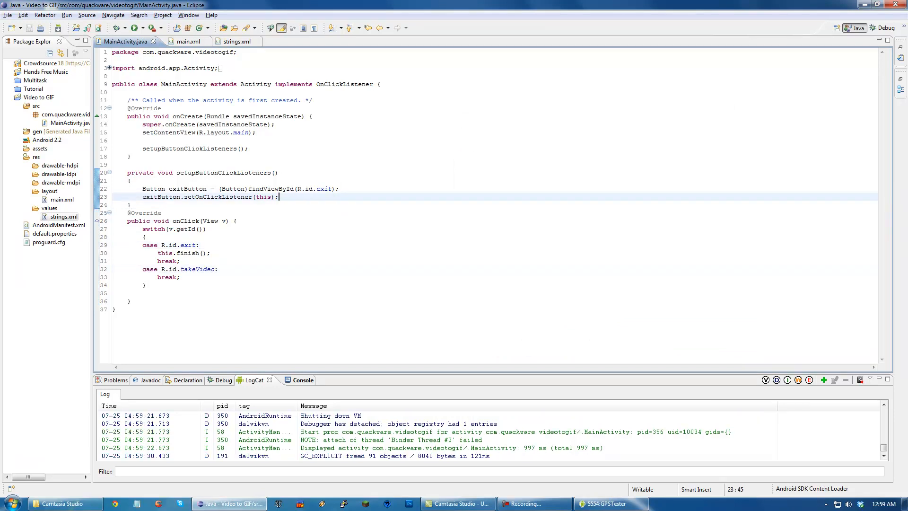
# Step: Register the activity as listener via ((Button)findViewById(R.id.takeVideo)).setOnClickListener(this)
pyautogui.write('()')
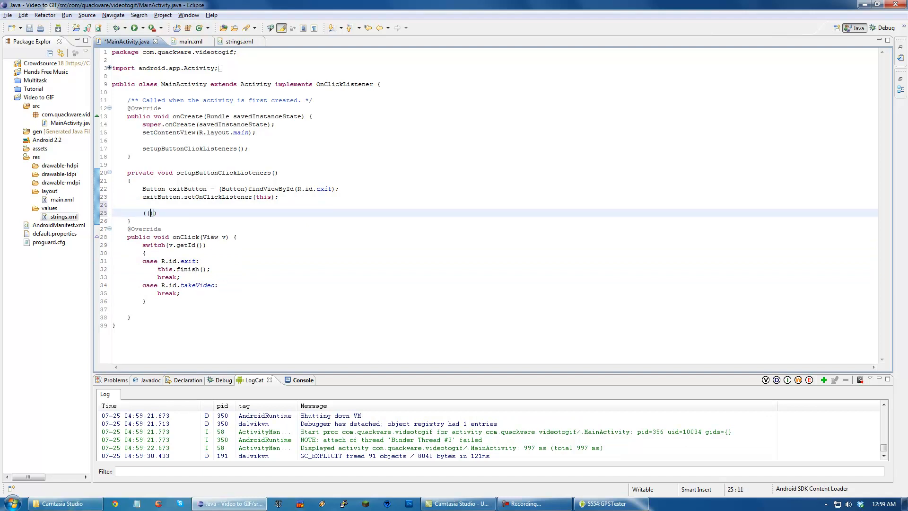
pyautogui.write('Button)')
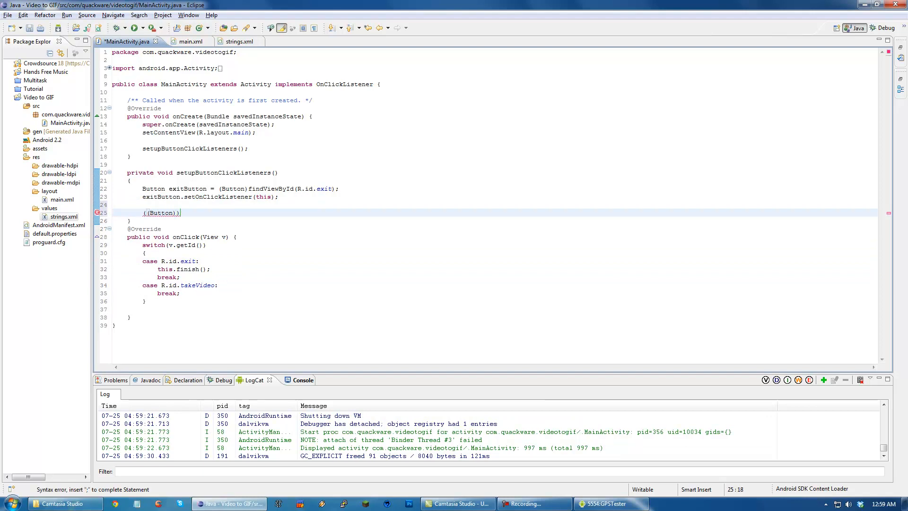
pyautogui.write('findViewById')
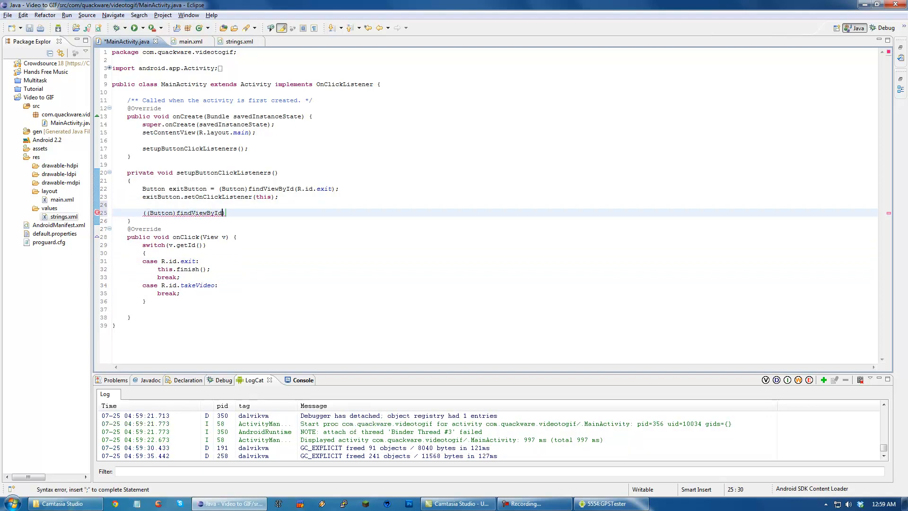
pyautogui.write('(R.id.takeVideo)).')
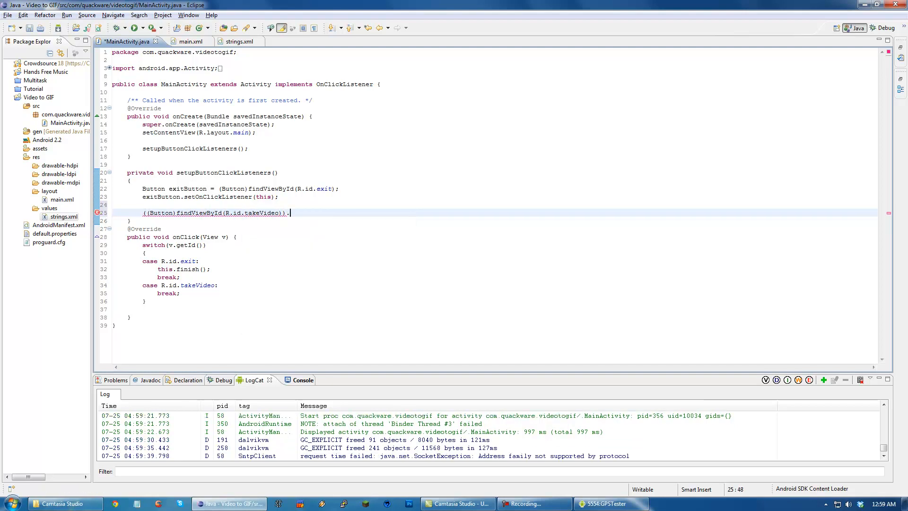
pyautogui.write('setOnClickListener(this);')
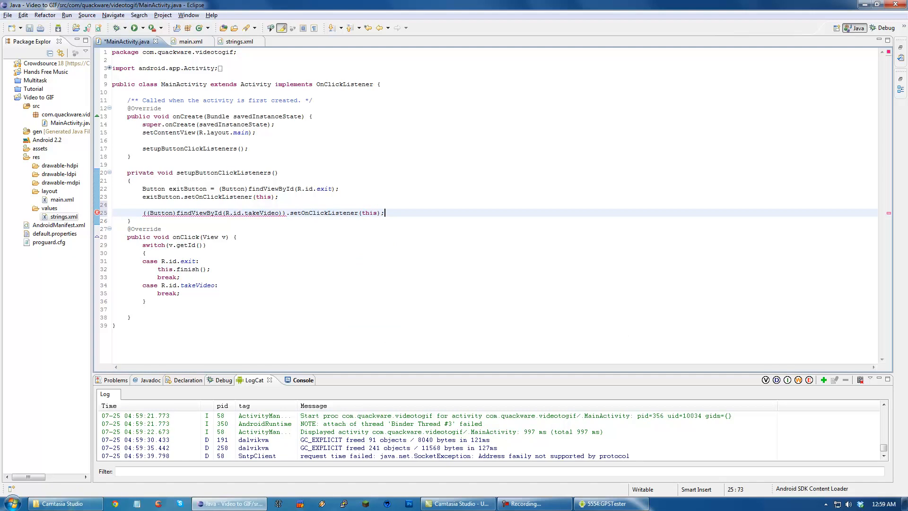
pyautogui.click(255, 188)
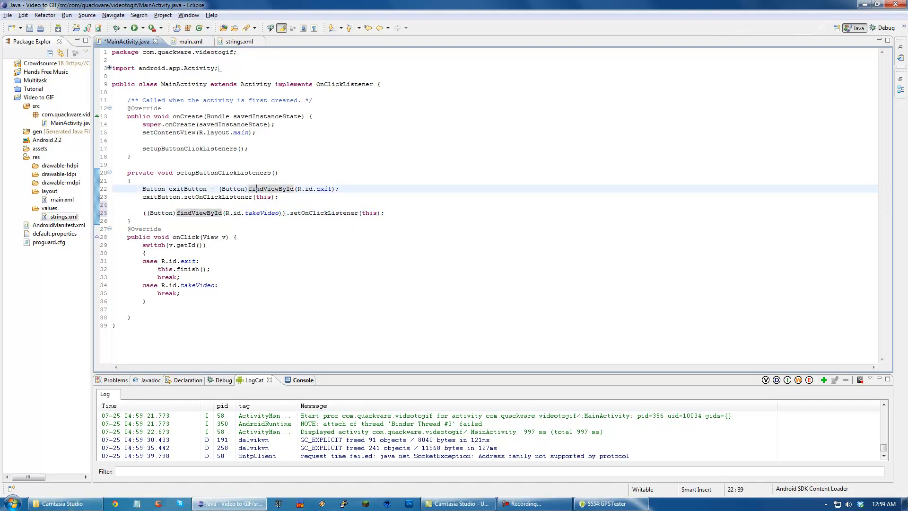